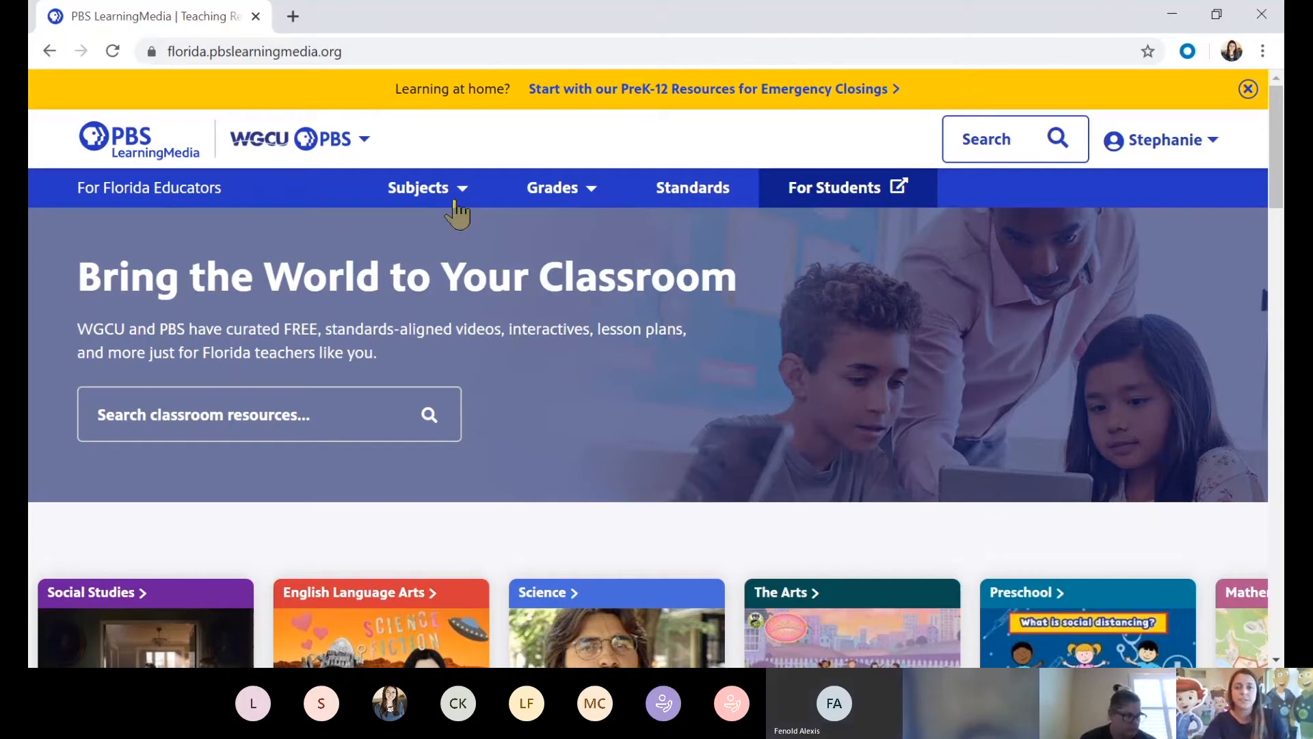
- Search PBS LearningMedia for 'FDR Second New Deal' and scroll through the 5331 results
left_click(419, 187)
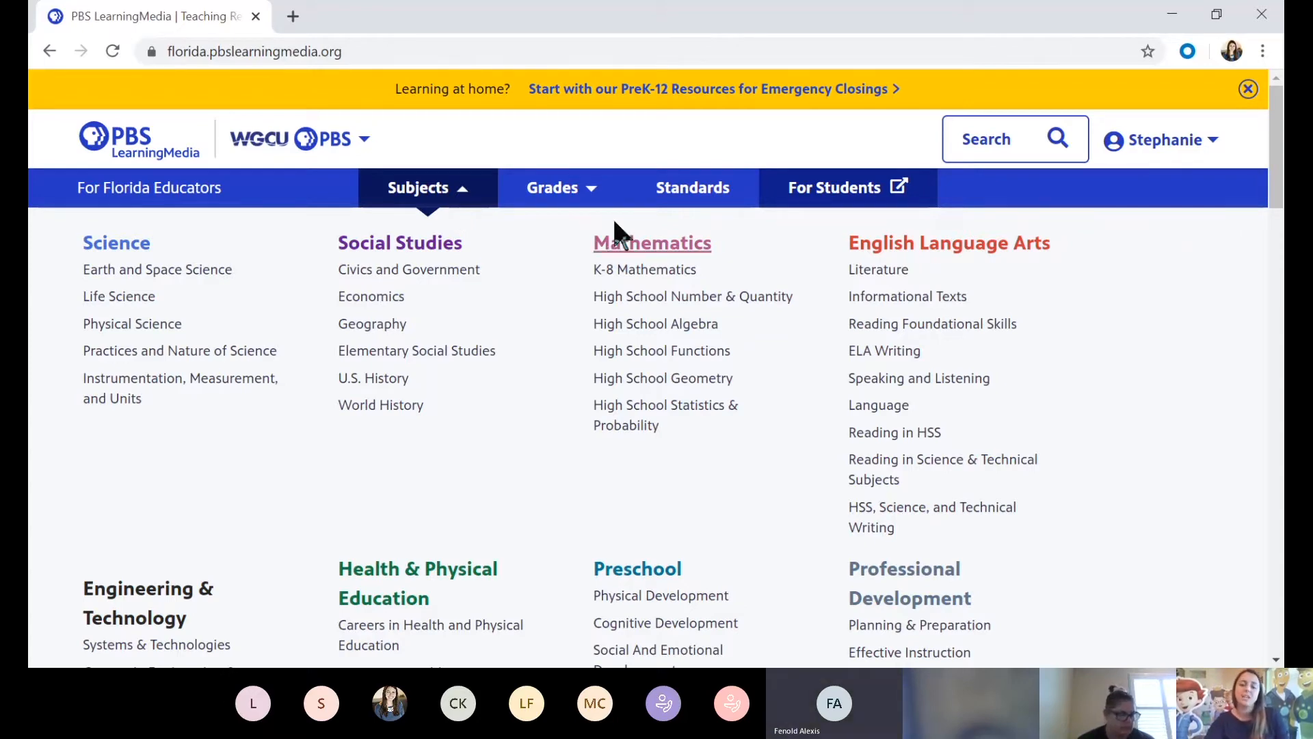
left_click(419, 186)
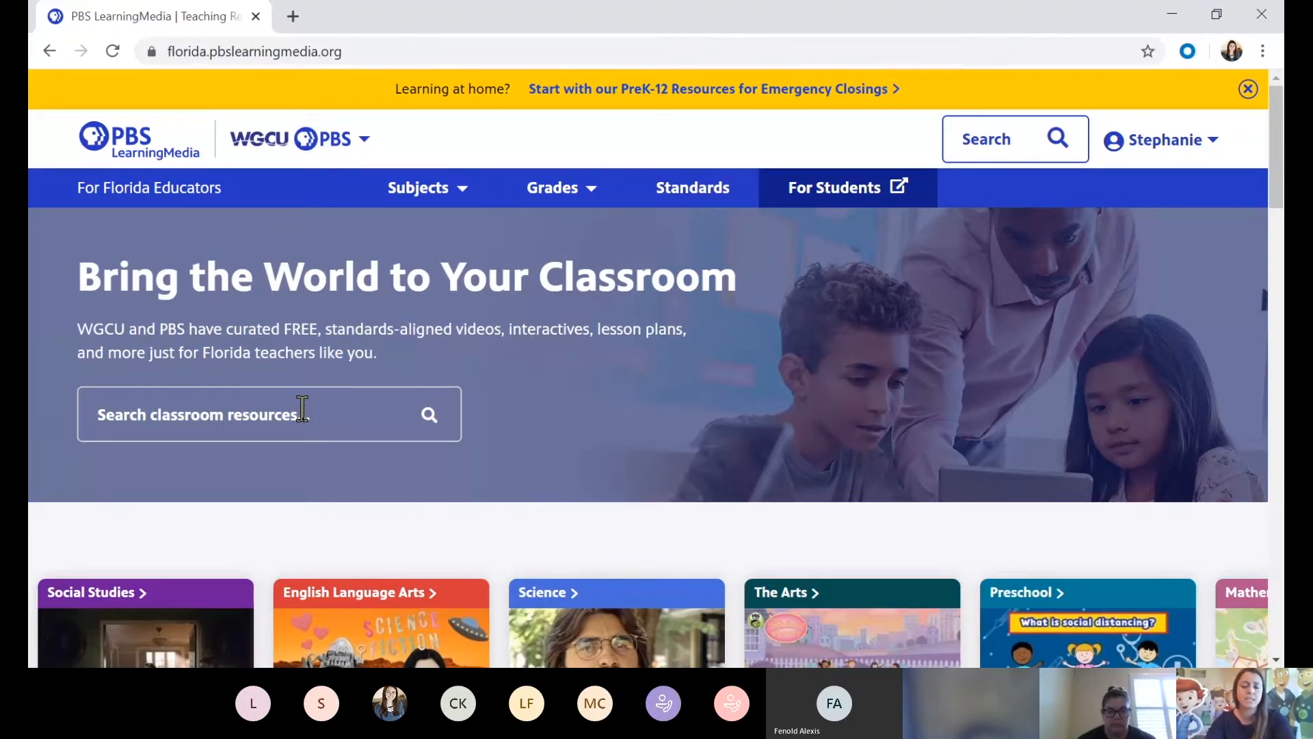
mouse_move(527, 206)
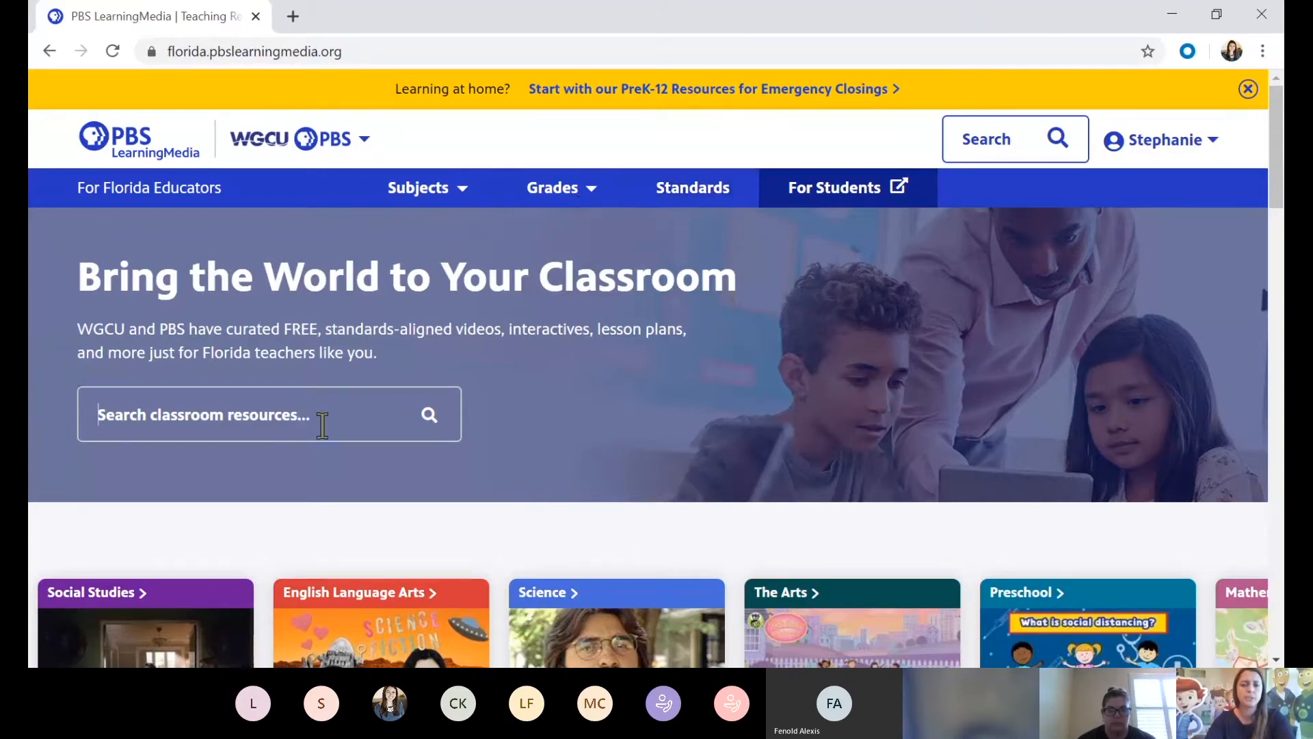
type("FEF")
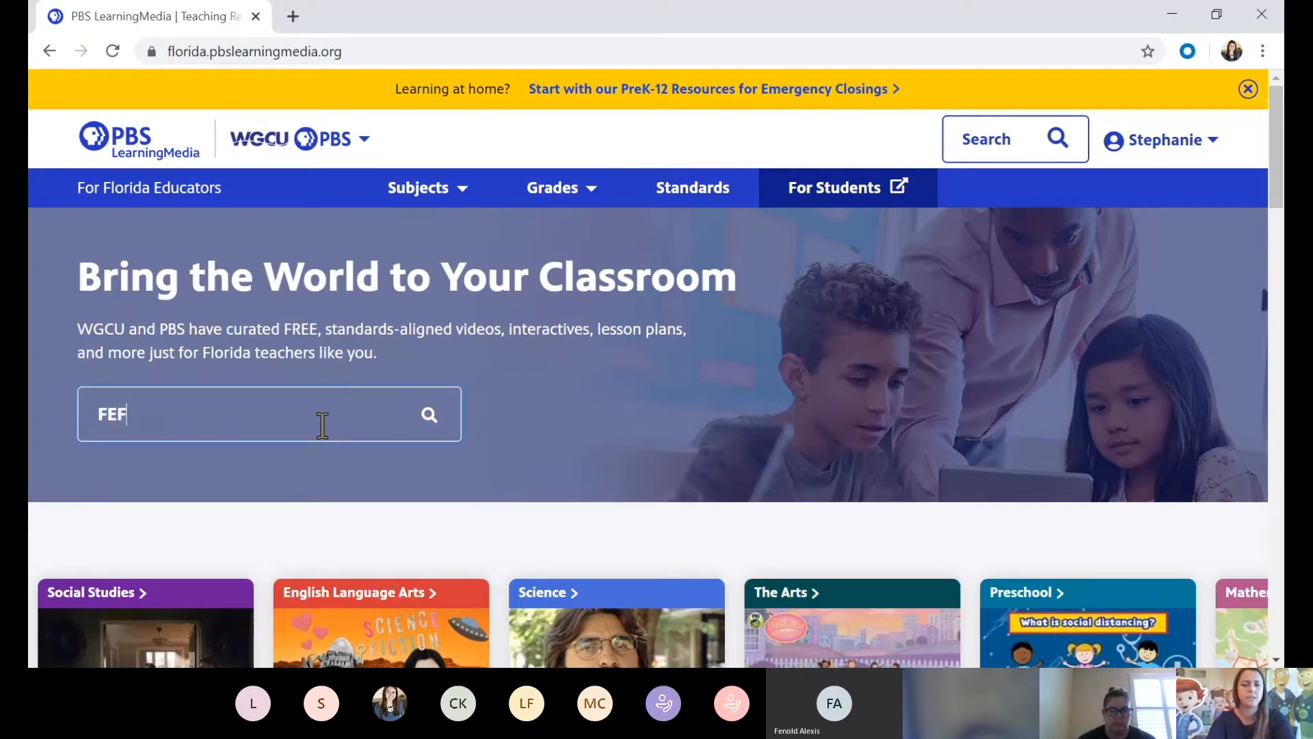
type("FDR Second New Deal")
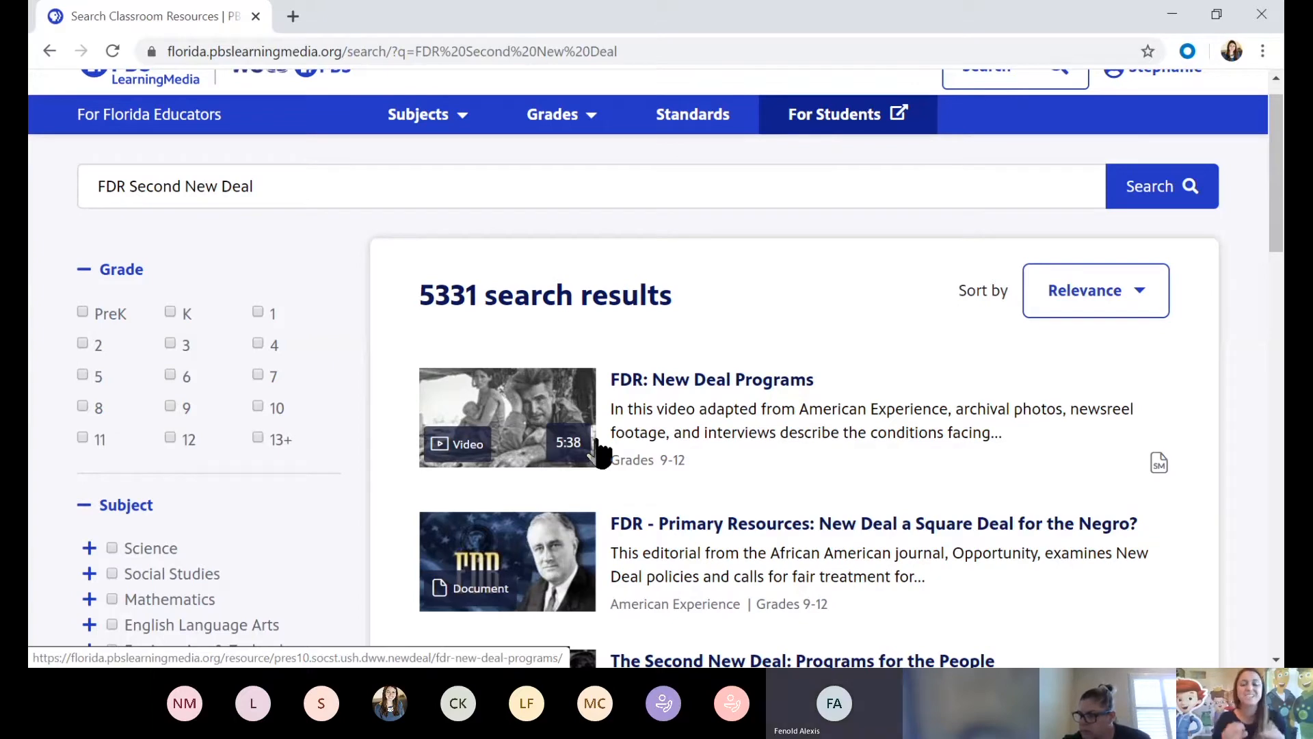
scroll("down", 3)
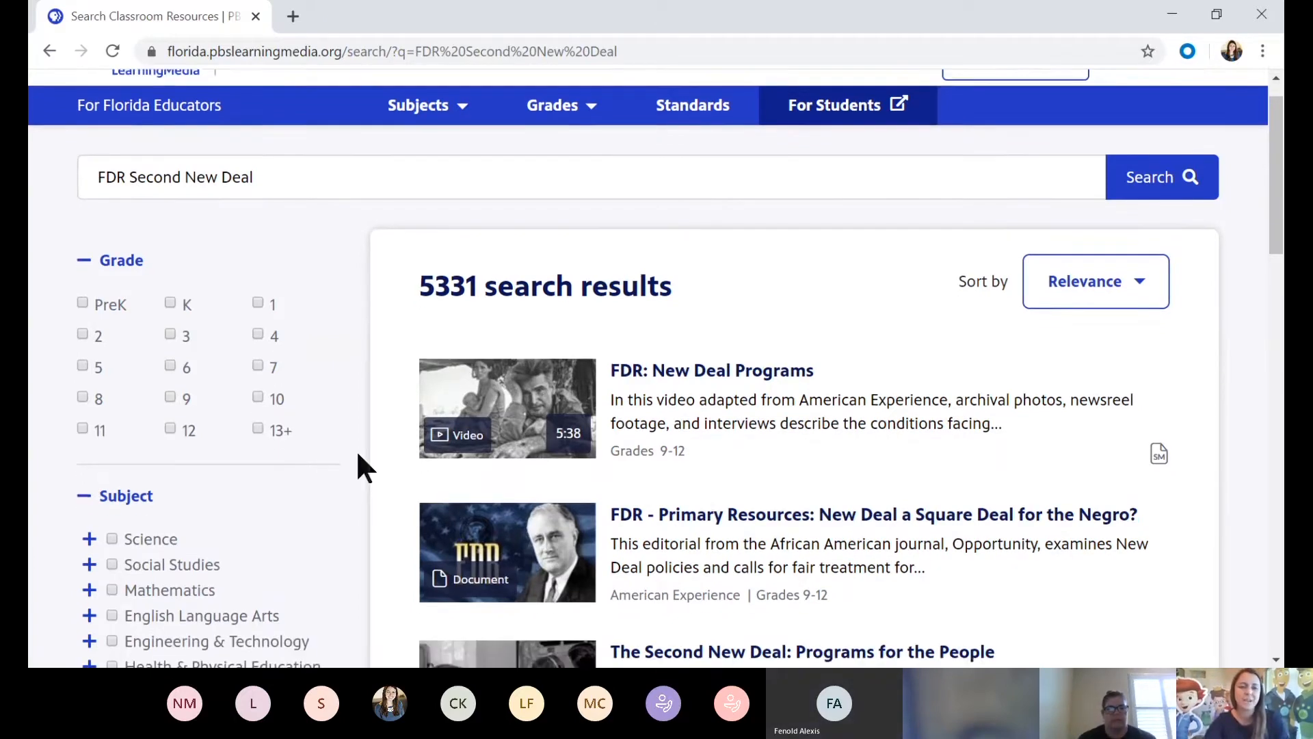
scroll("down", 3)
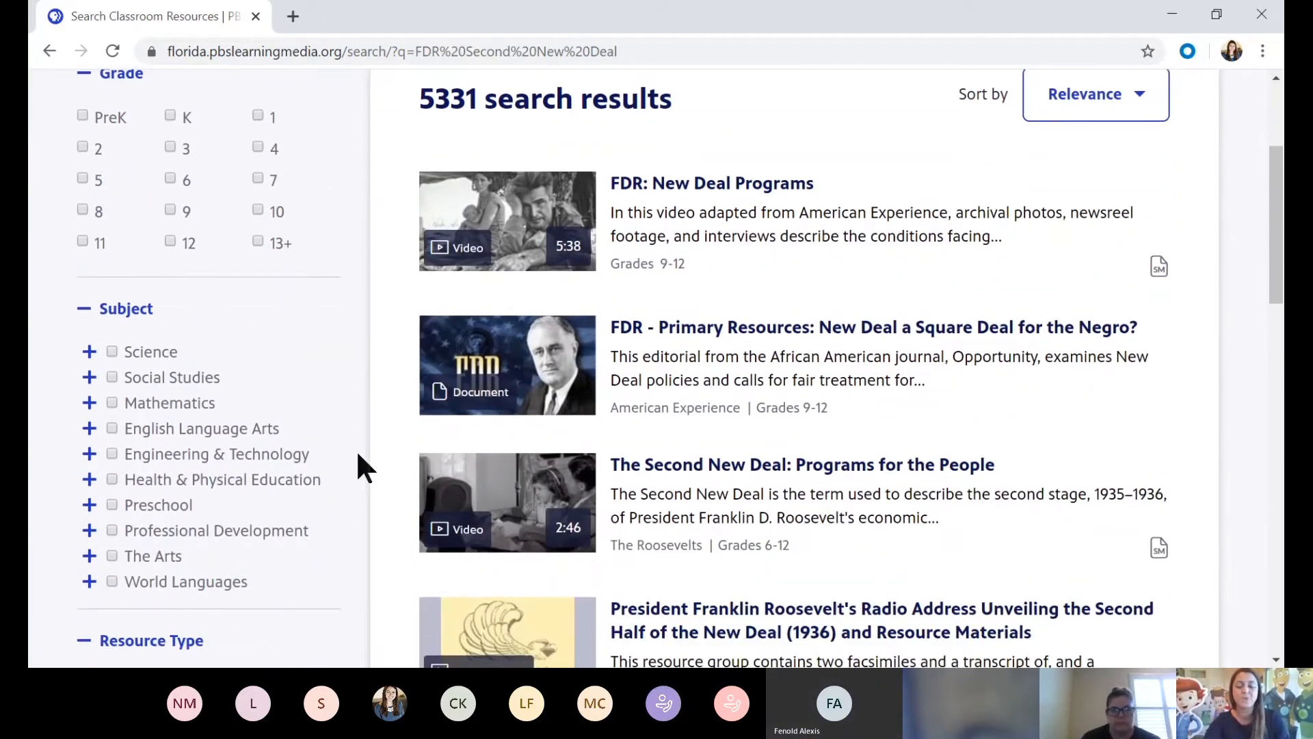
mouse_move(653, 482)
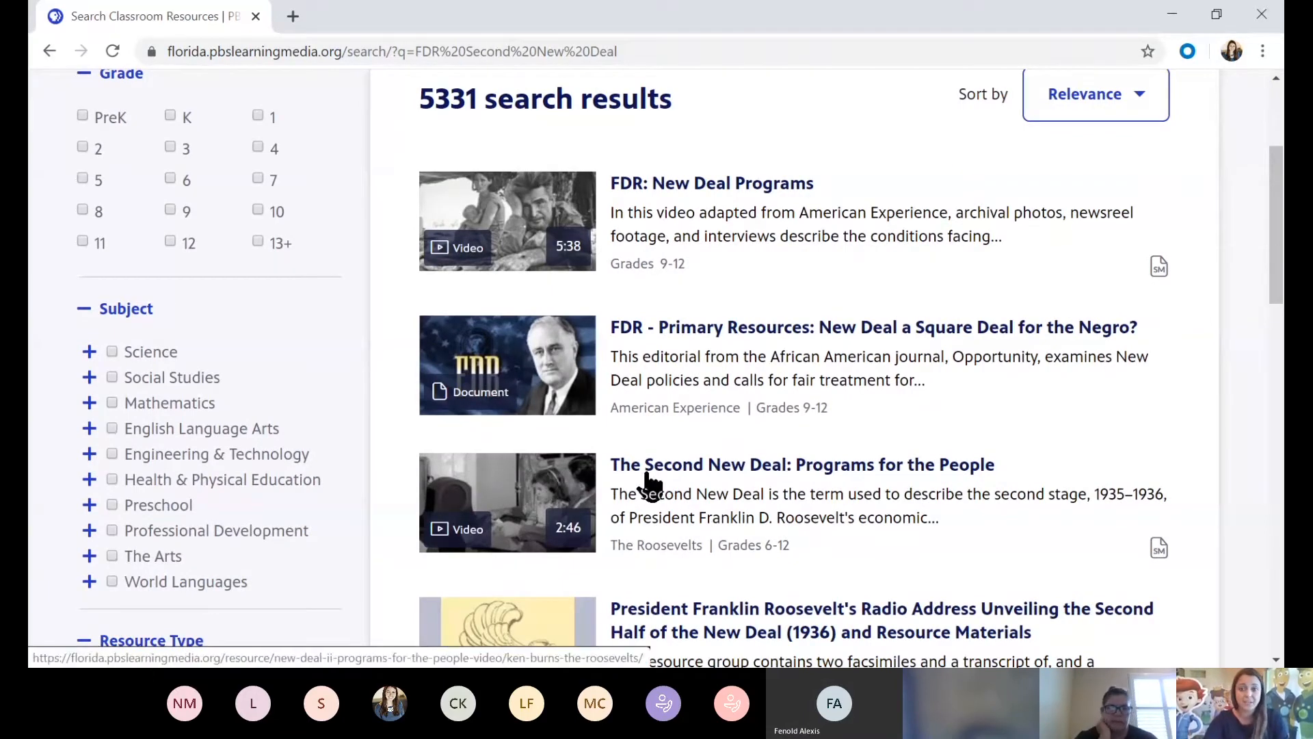
- Open the 'The Second New Deal: Programs for the People' video page
left_click(801, 464)
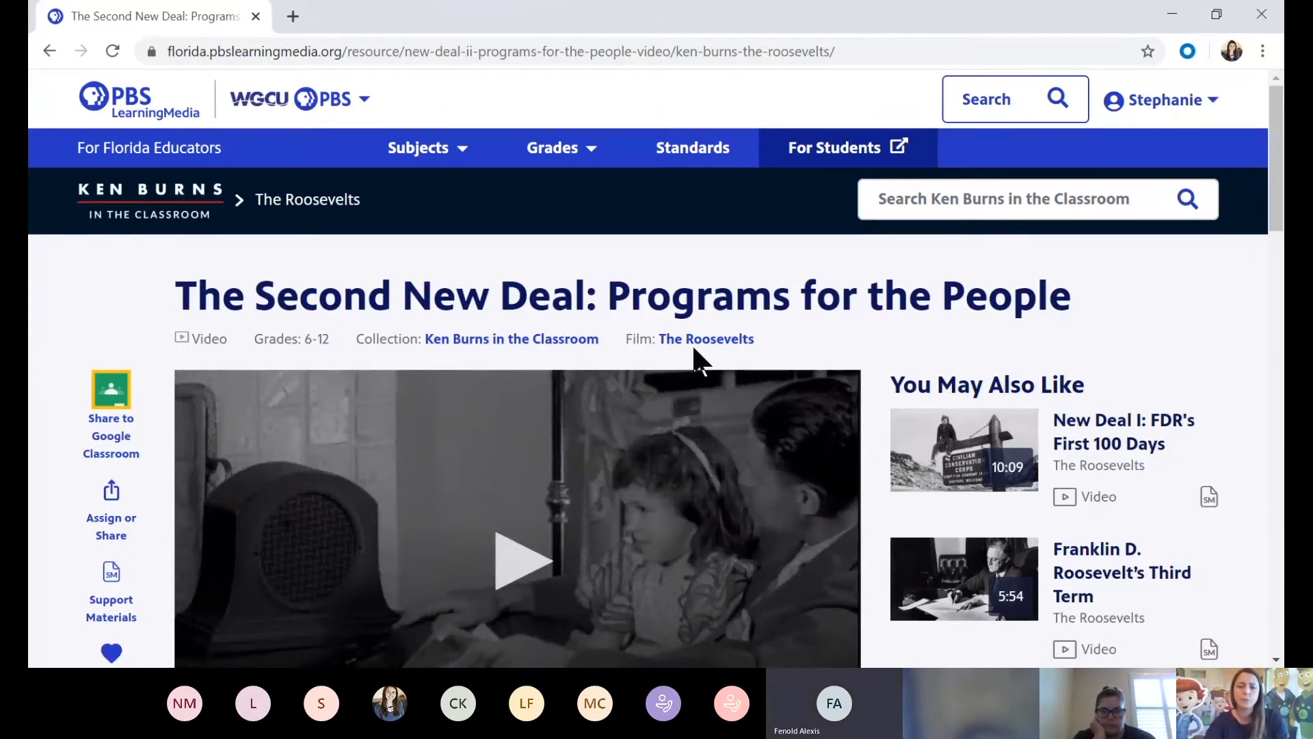
mouse_move(560, 372)
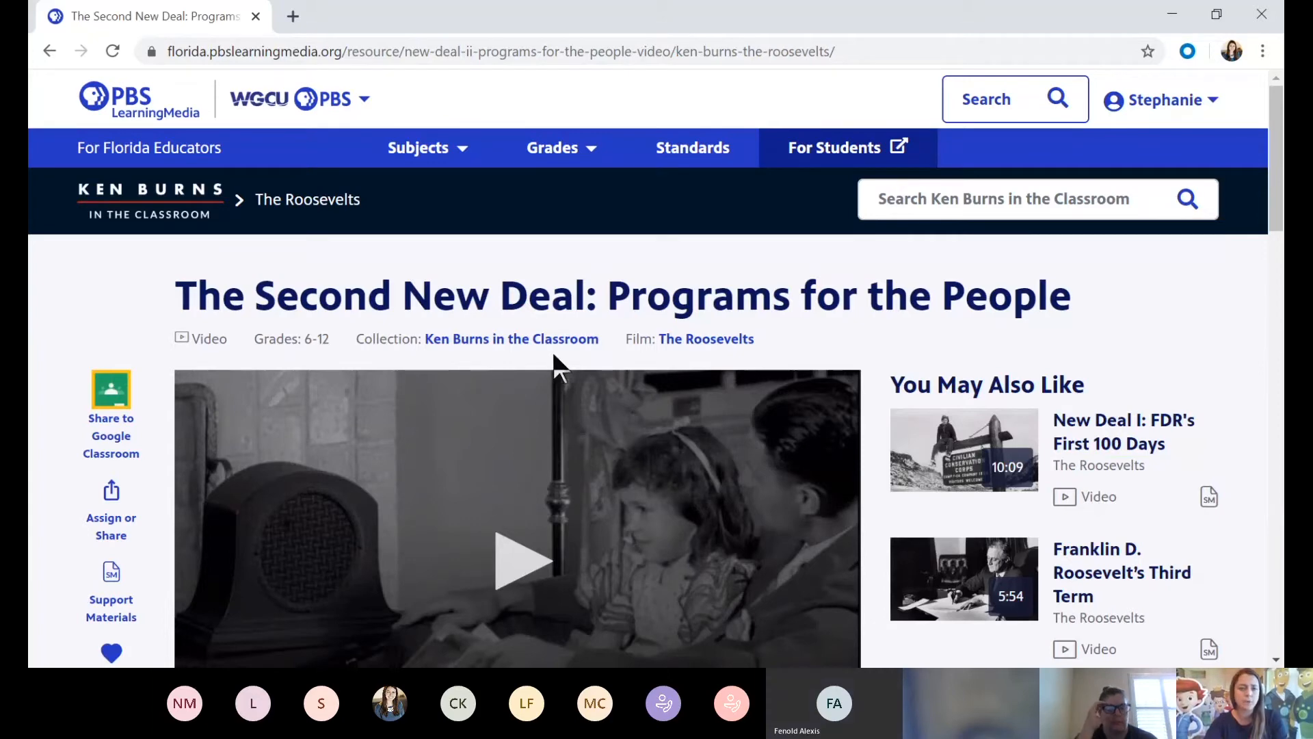
mouse_move(323, 373)
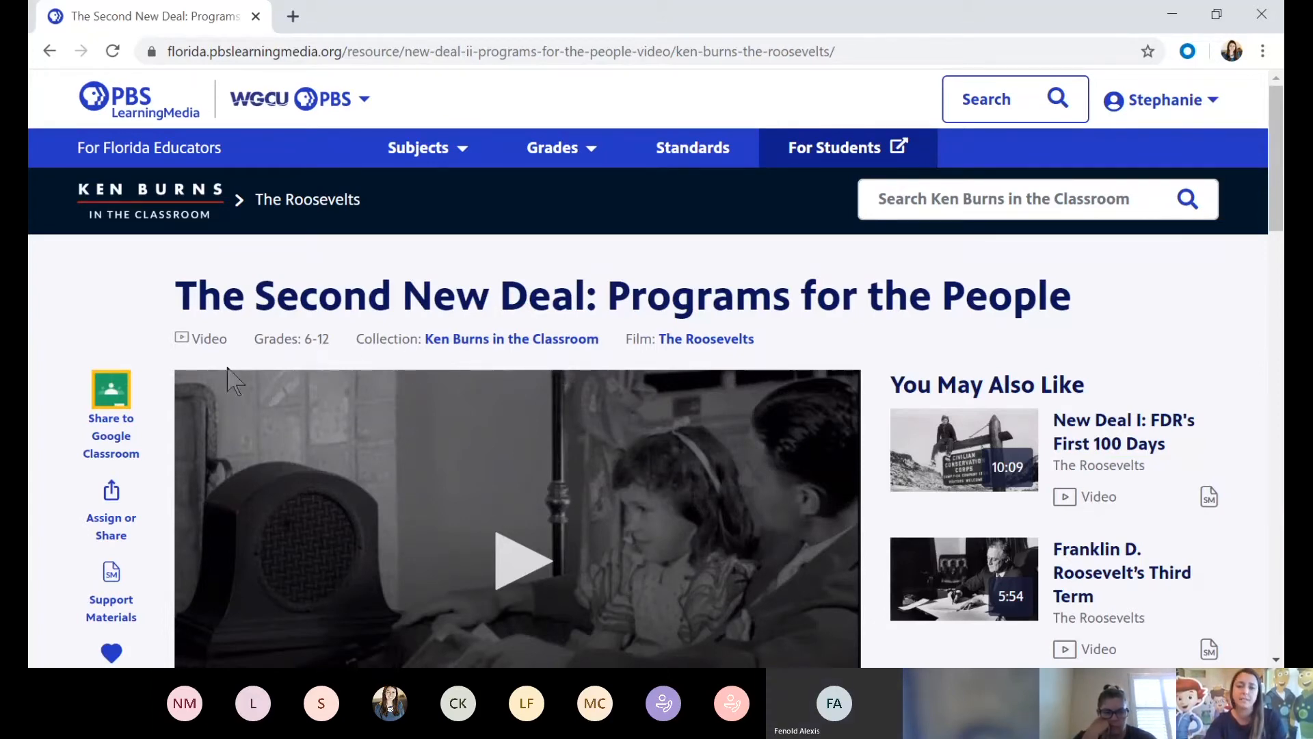
scroll("down", 3)
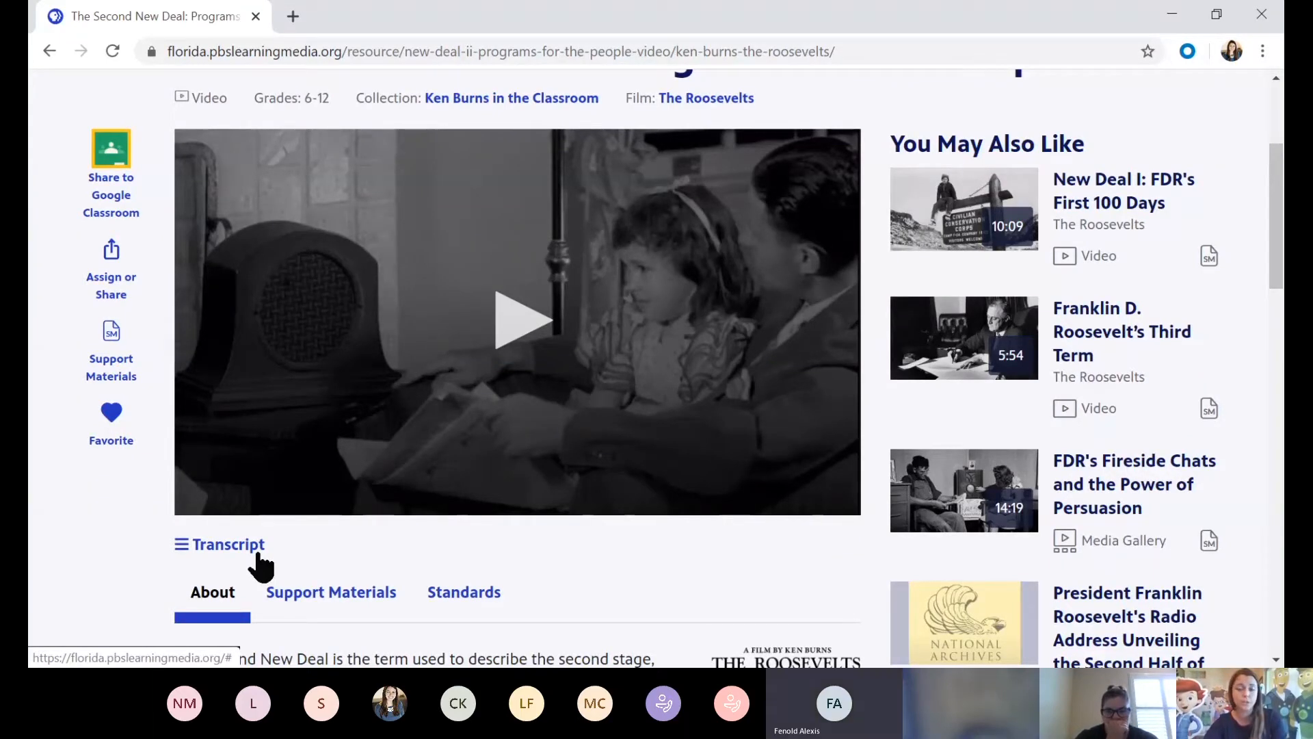
scroll("down", 3)
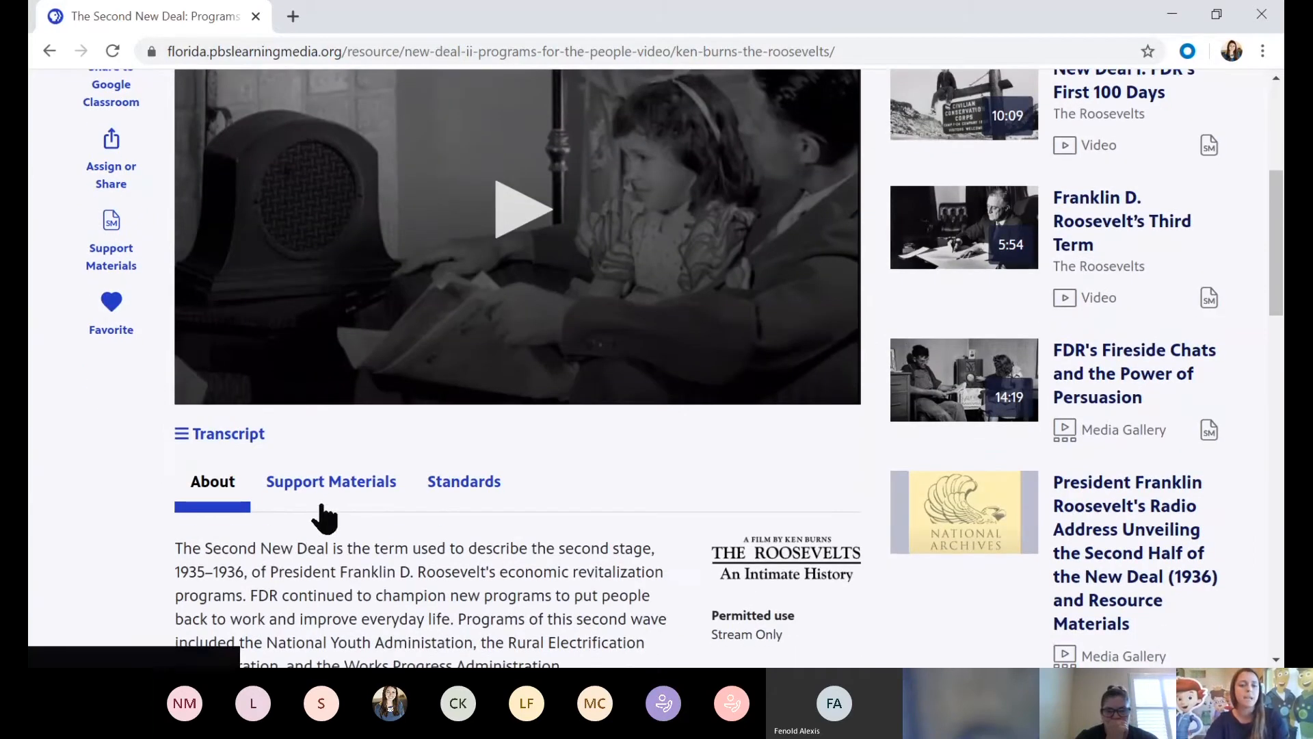
- Review the video's support materials and its Florida standards
left_click(329, 481)
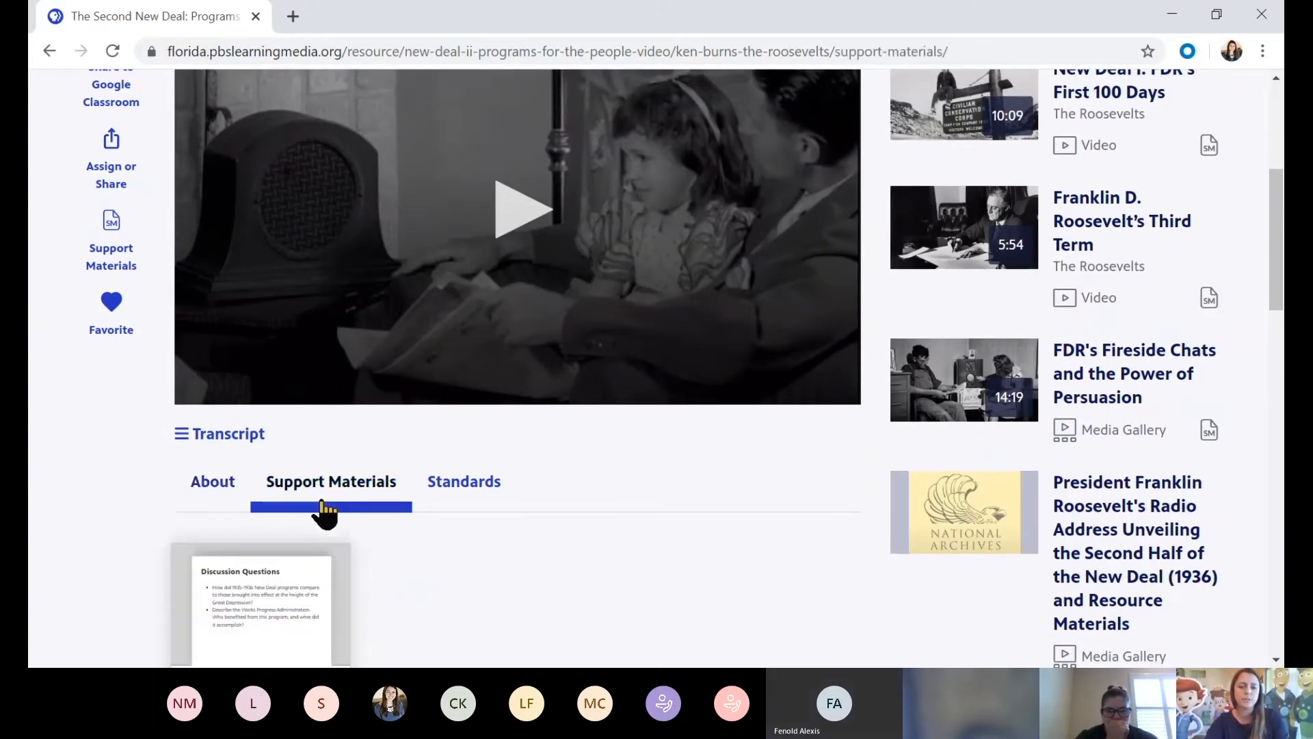
scroll("down", 3)
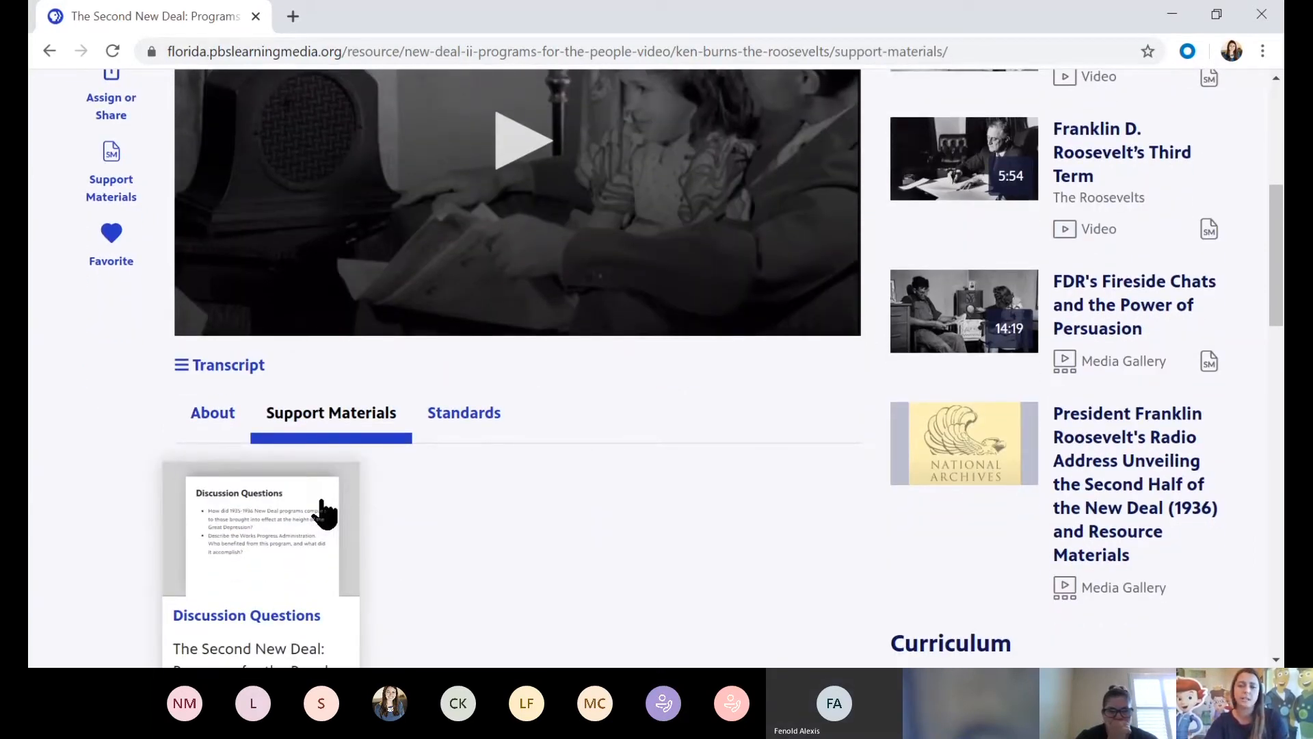
left_click(463, 412)
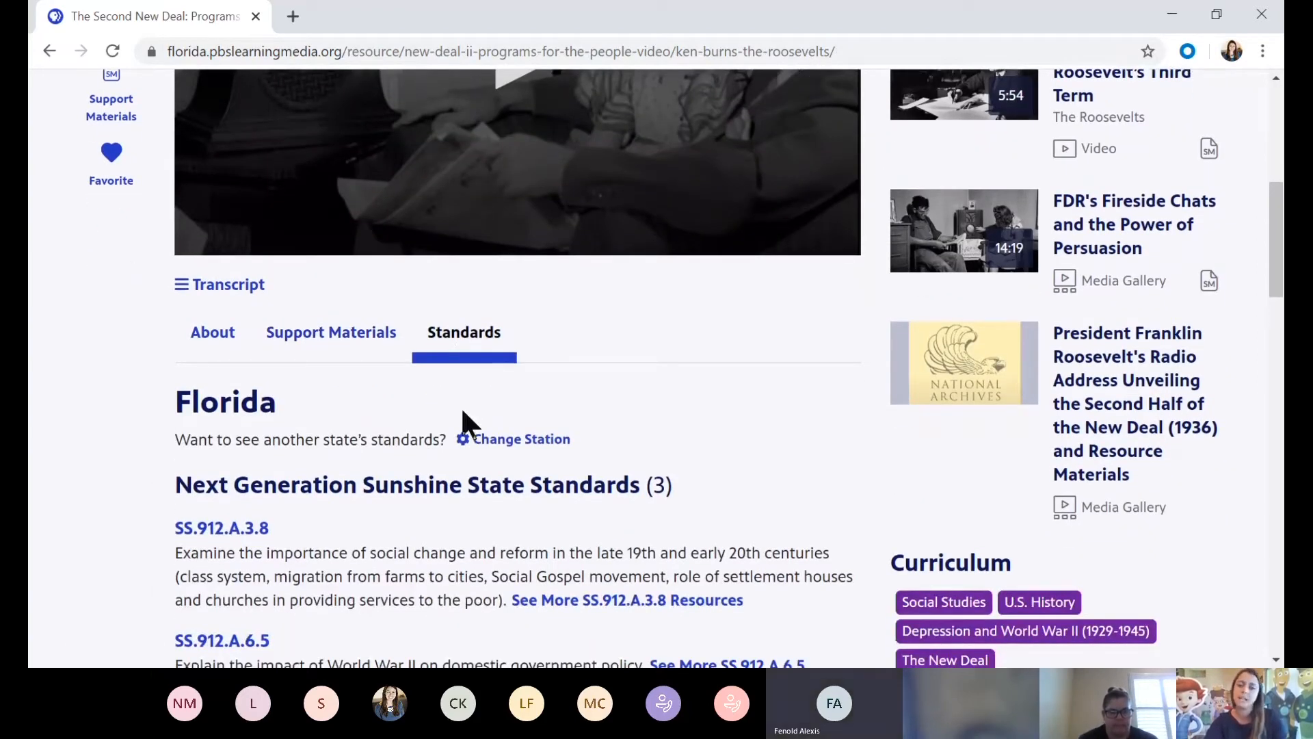
scroll("down", 3)
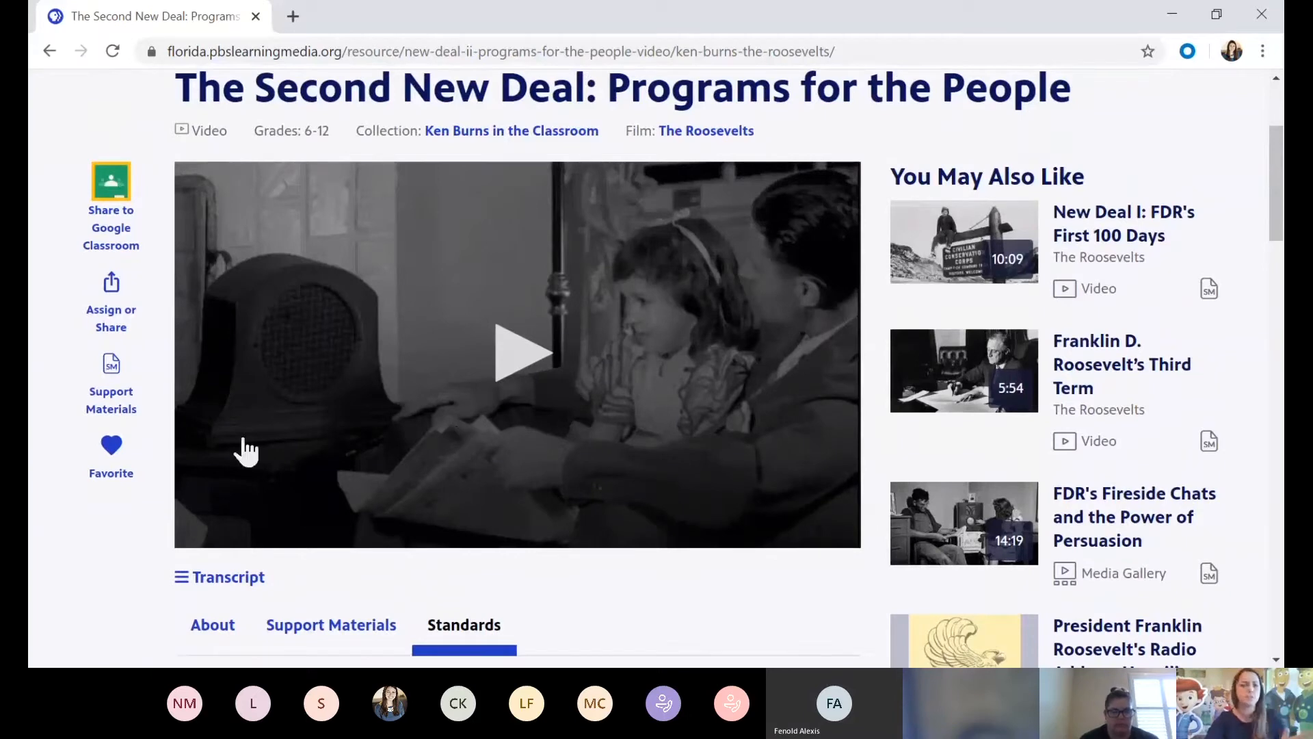
mouse_move(137, 574)
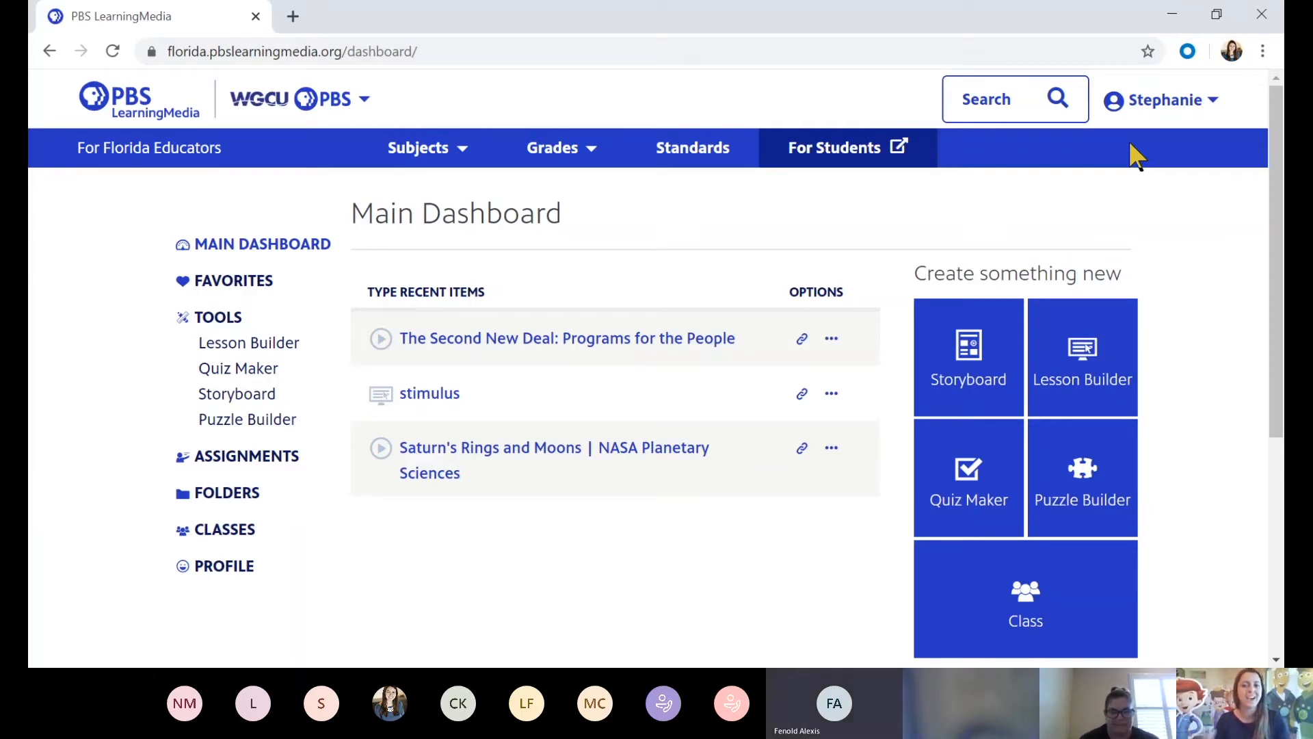
mouse_move(649, 352)
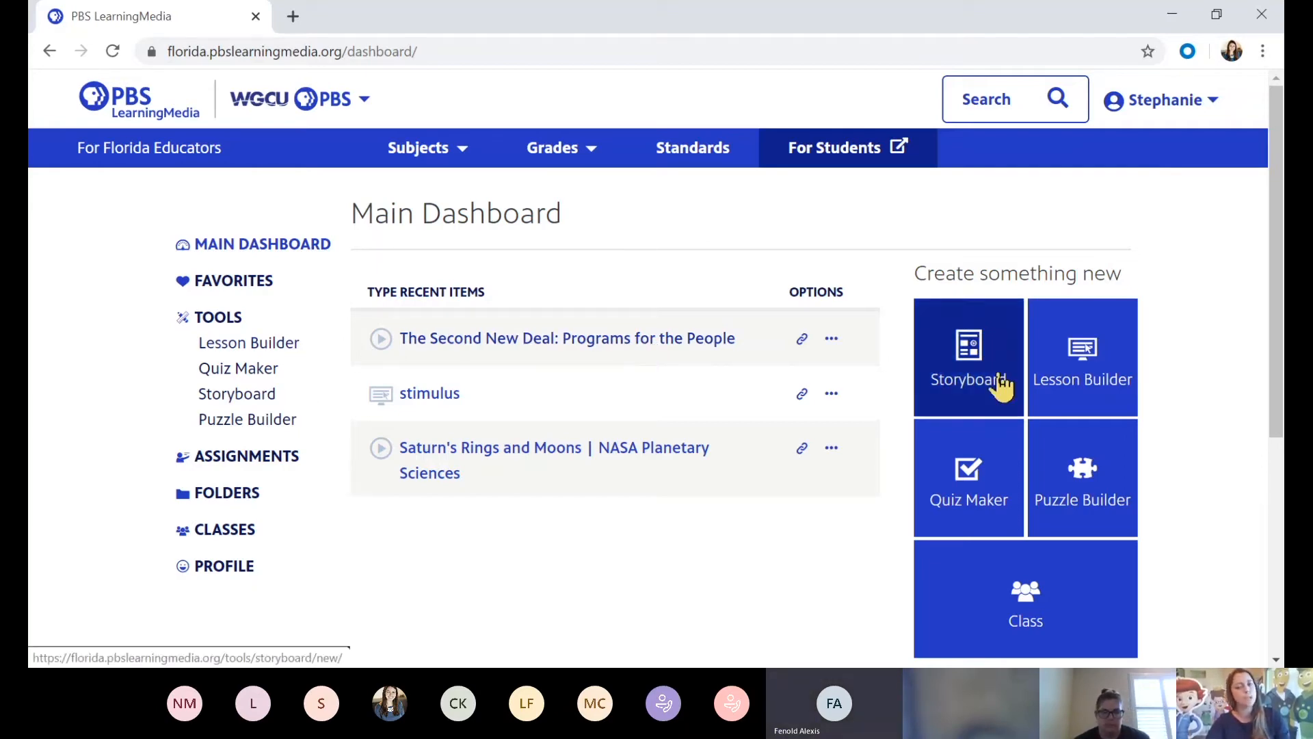
mouse_move(1052, 389)
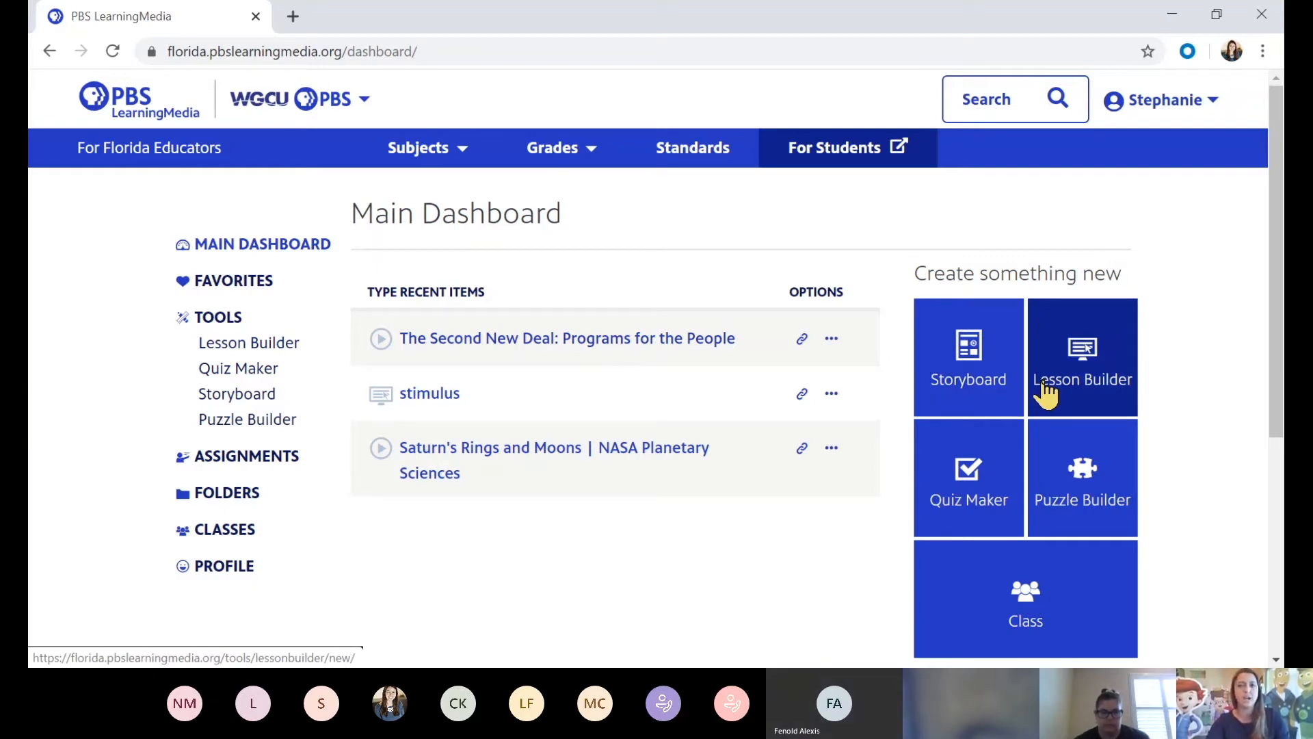
- Launch Lesson Builder from Create something new on the Main Dashboard
left_click(1082, 356)
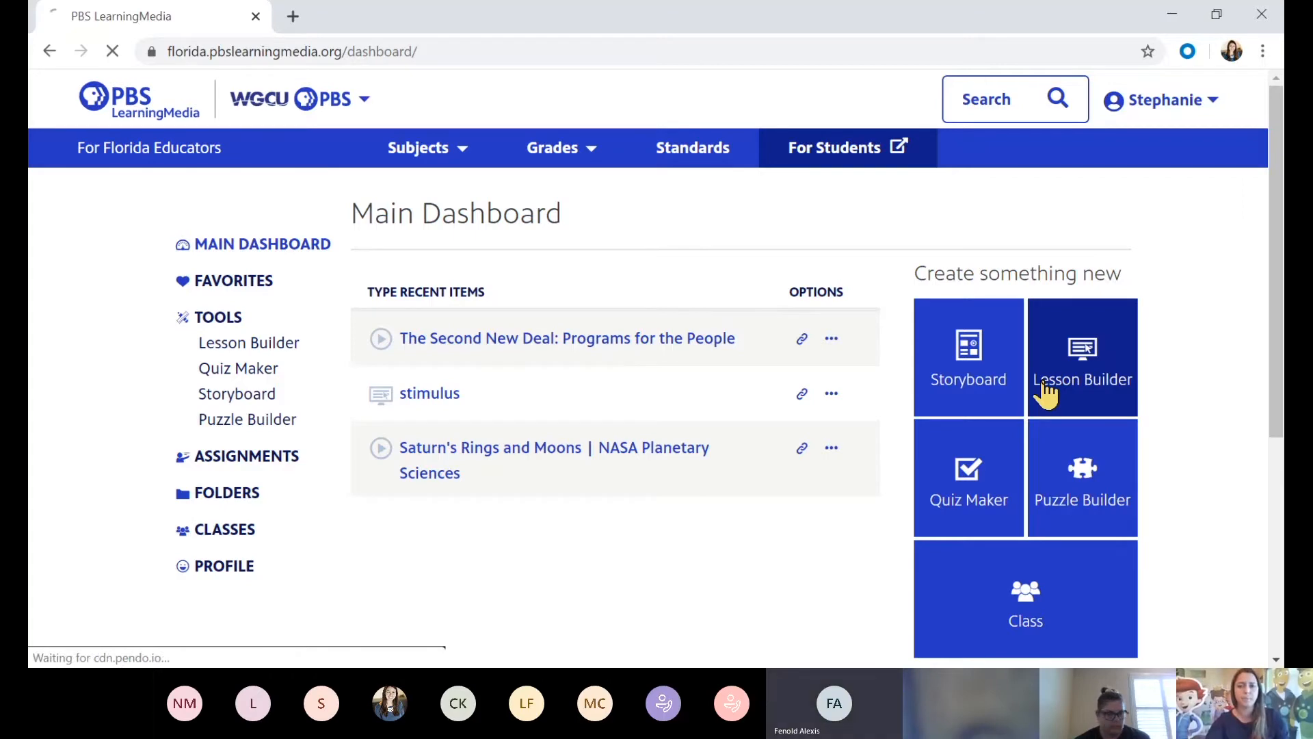
- Enter 'FDR New Deal and Today' as the new lesson's title
left_click(1081, 357)
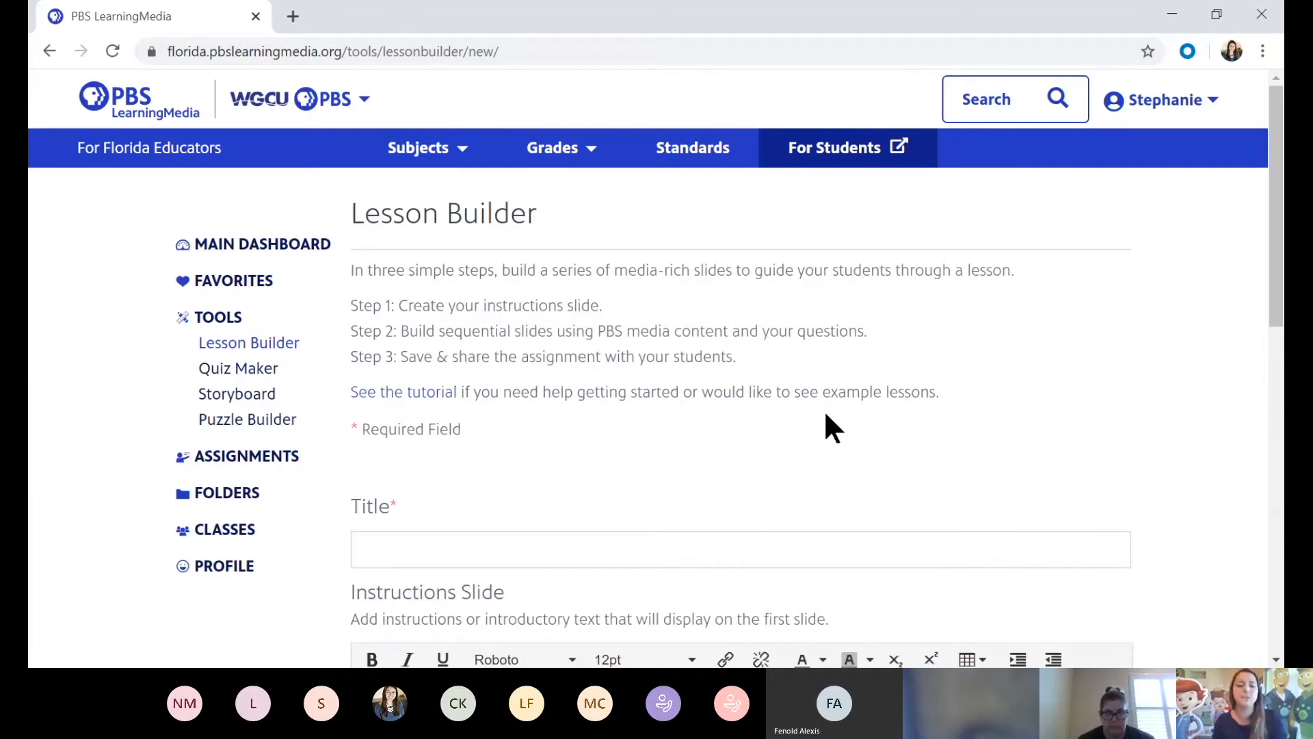
mouse_move(666, 310)
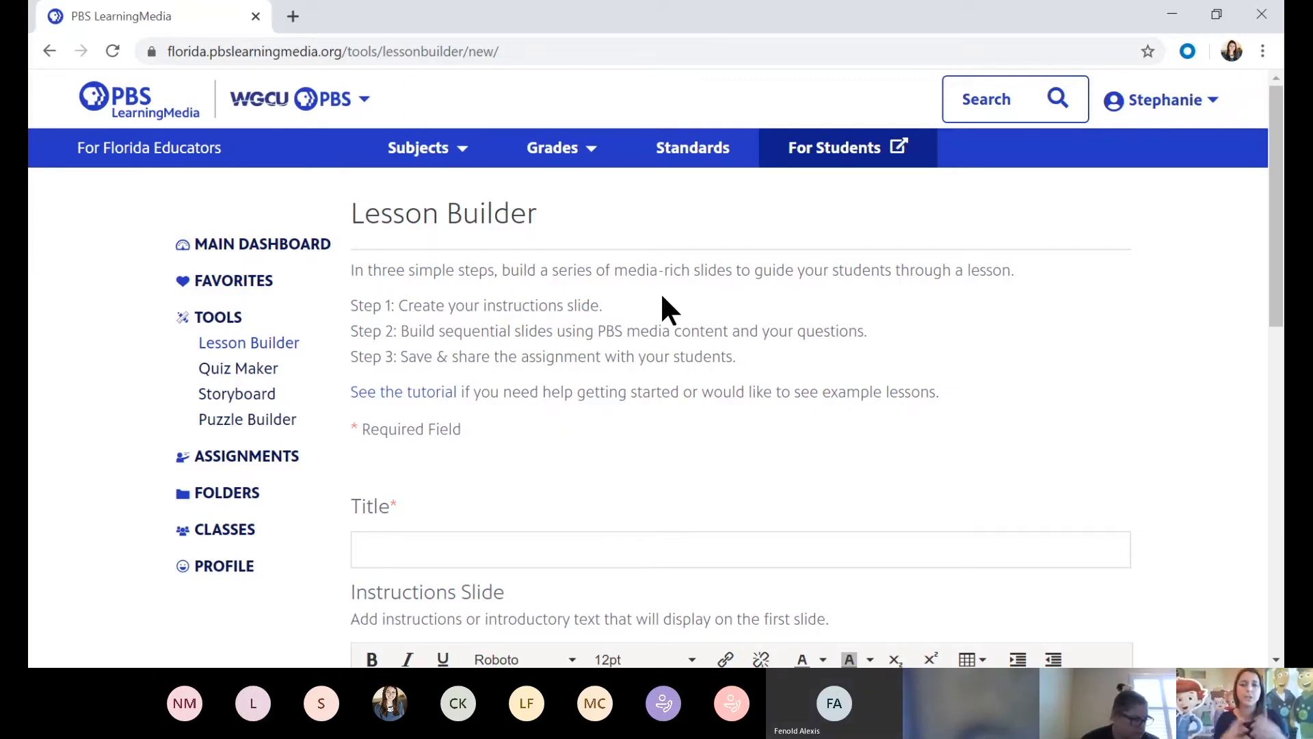
scroll("down", 3)
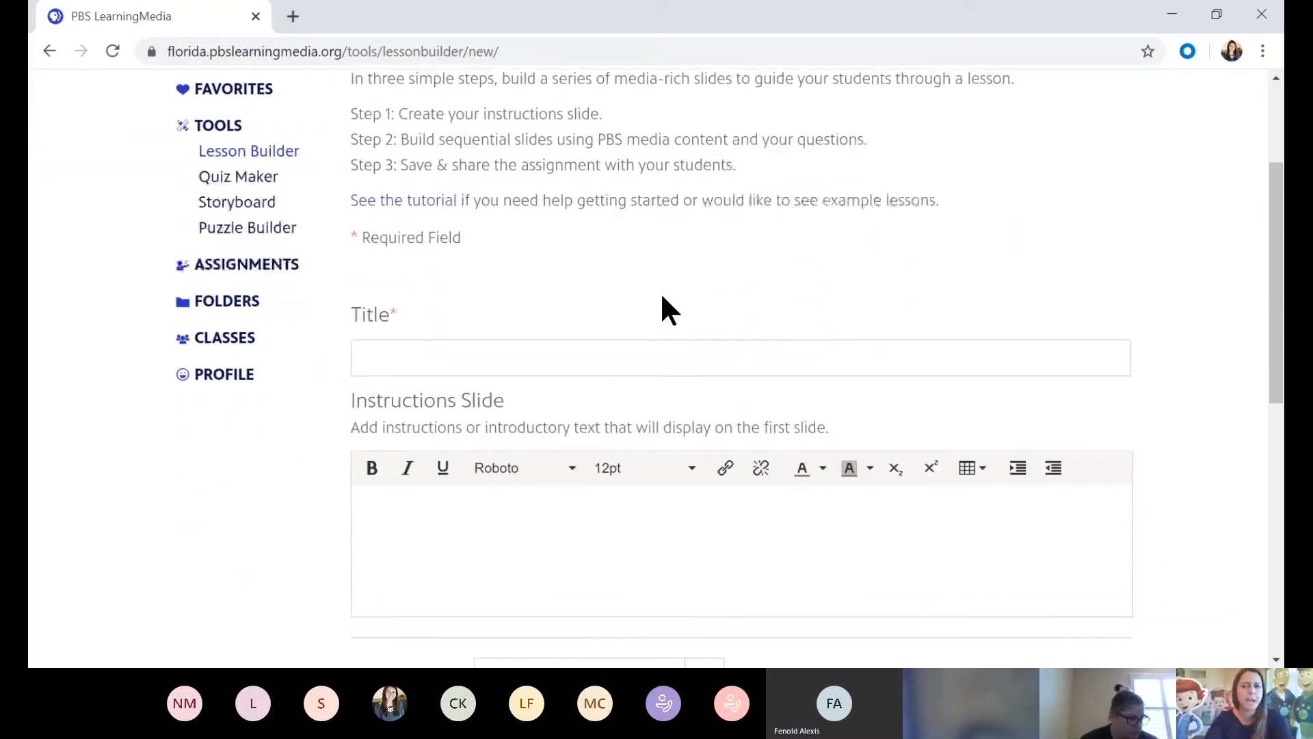
type("F")
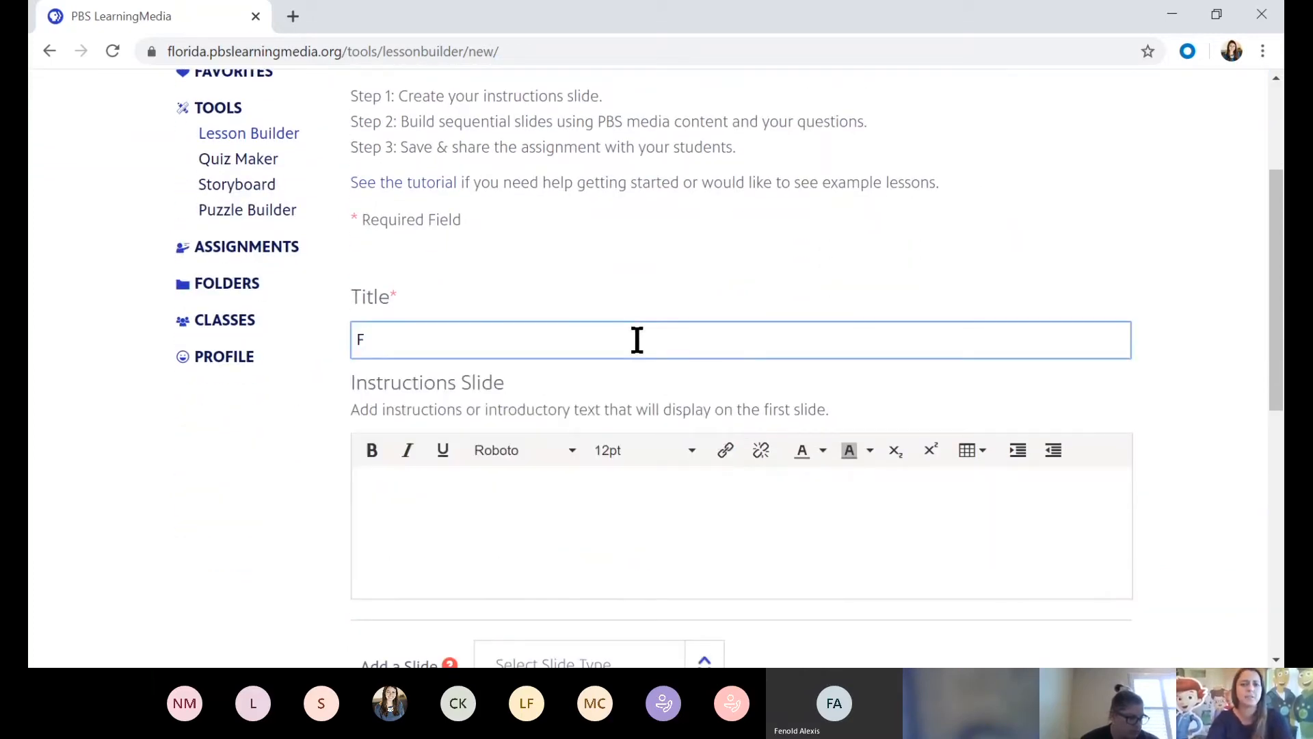
type("DR New Deal and Today")
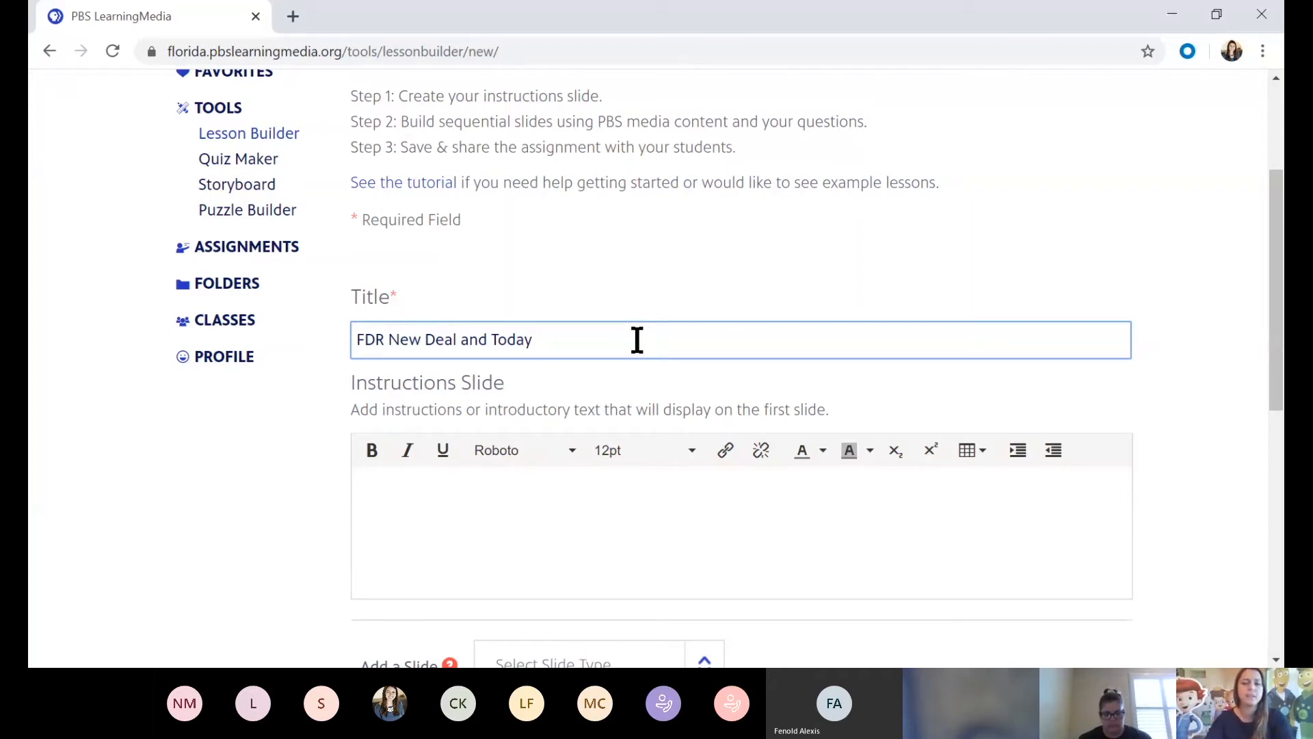
scroll("down", 3)
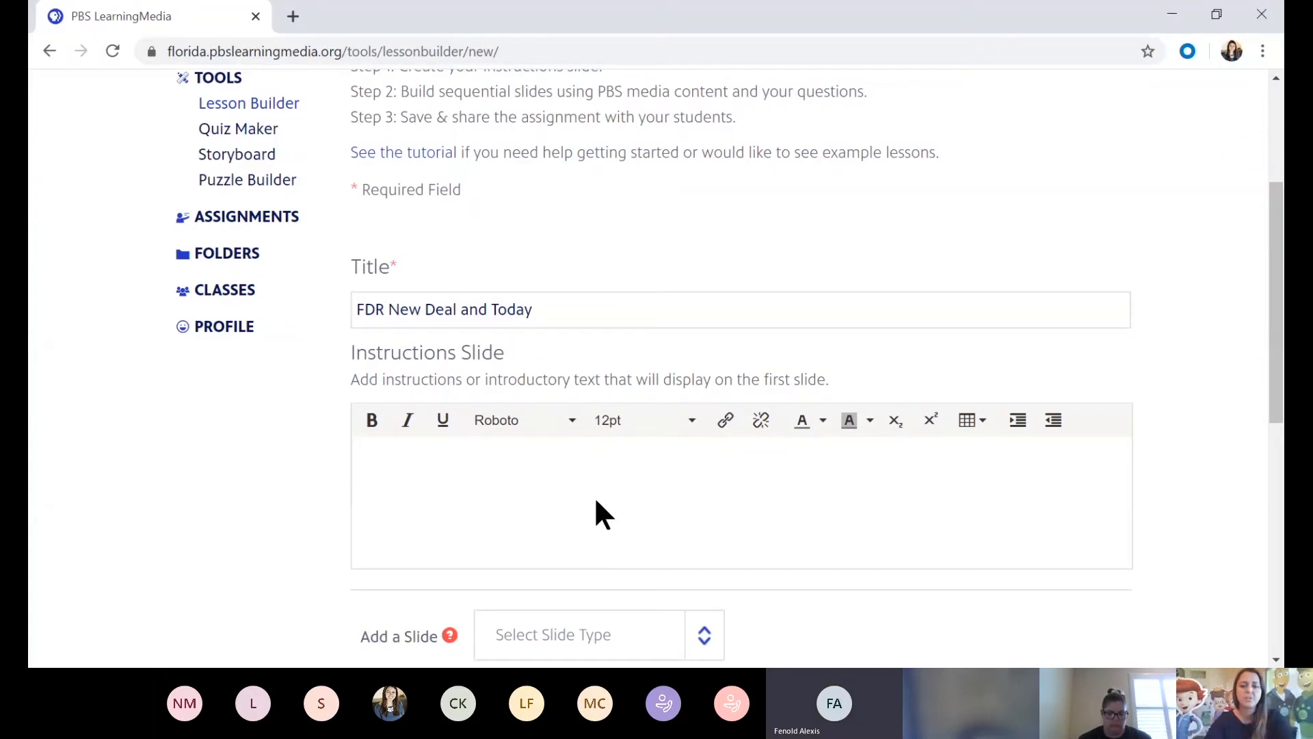
type("Watch")
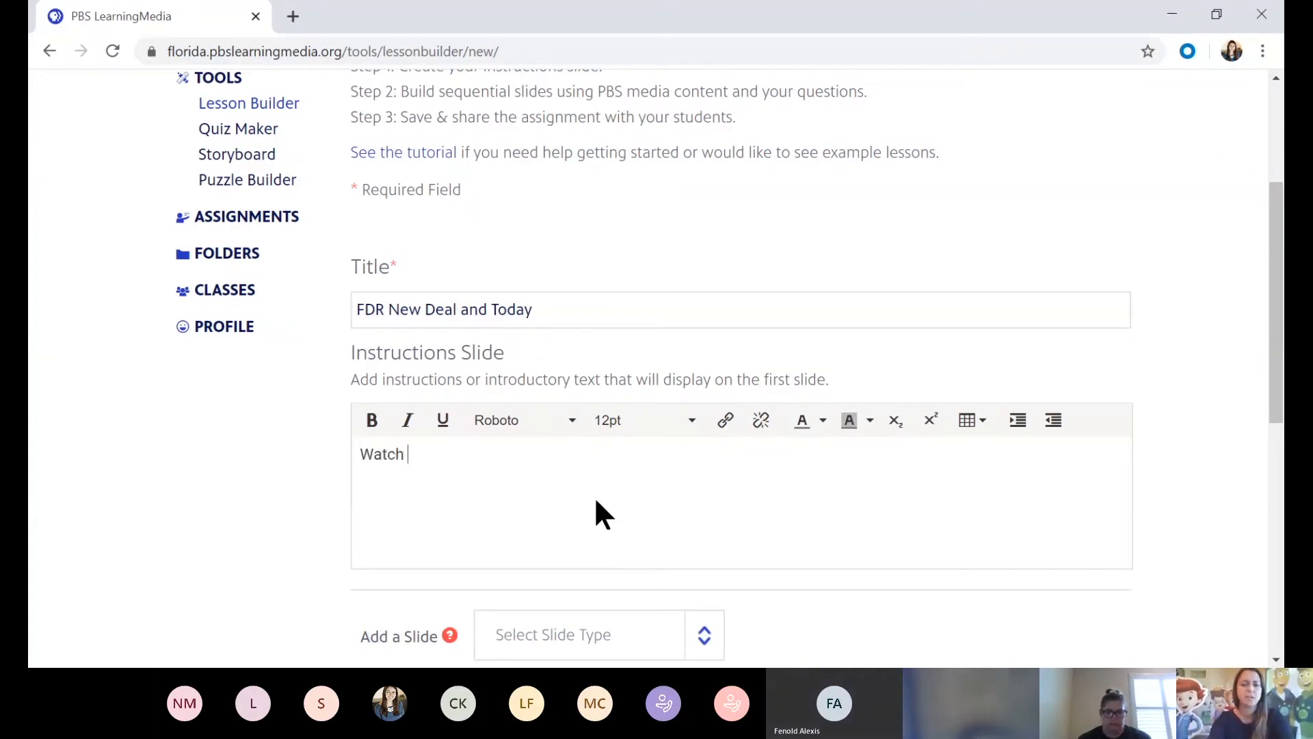
type("the video and ans")
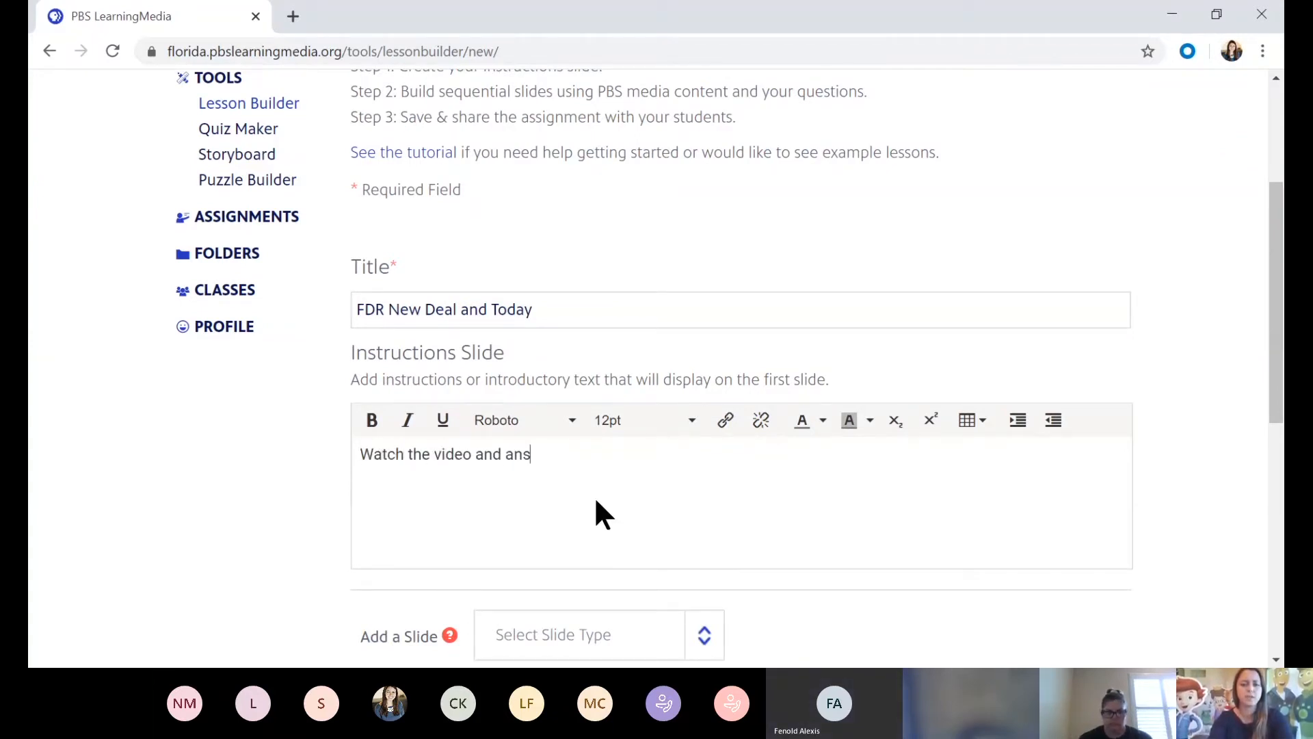
type("wer the follo")
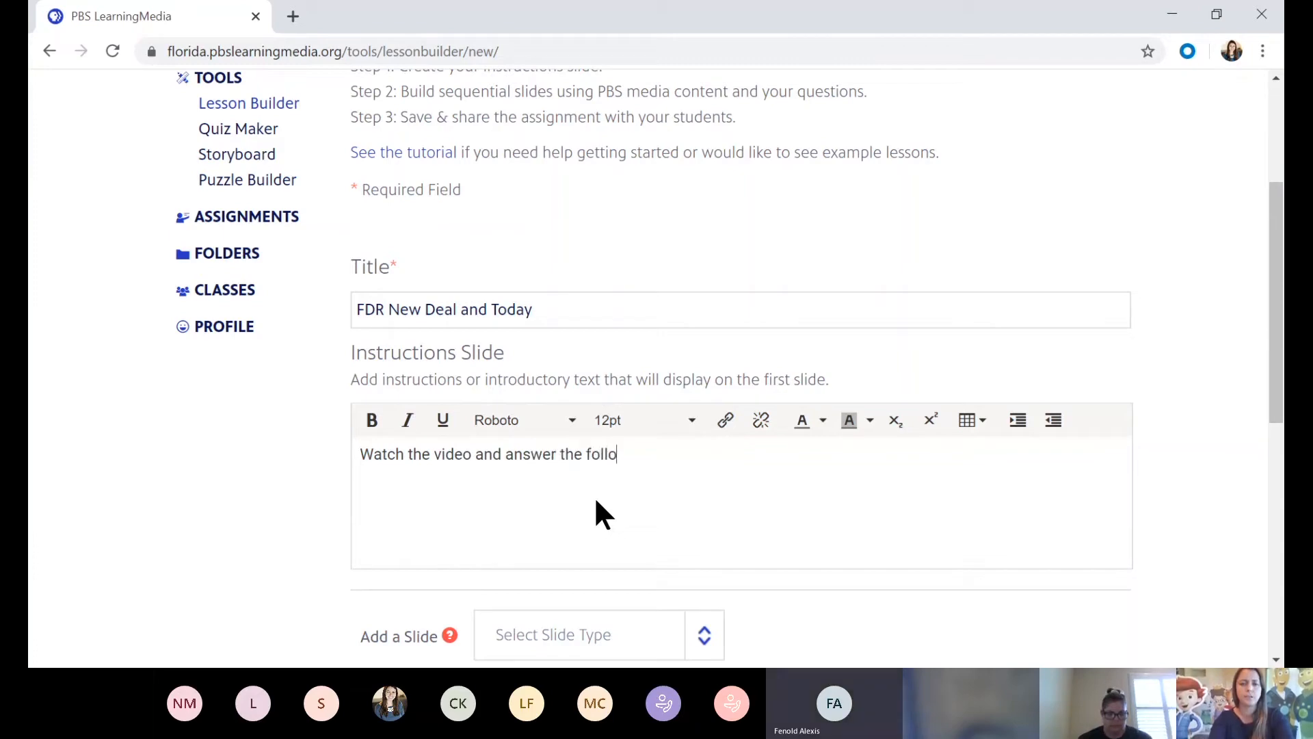
type("wing question.")
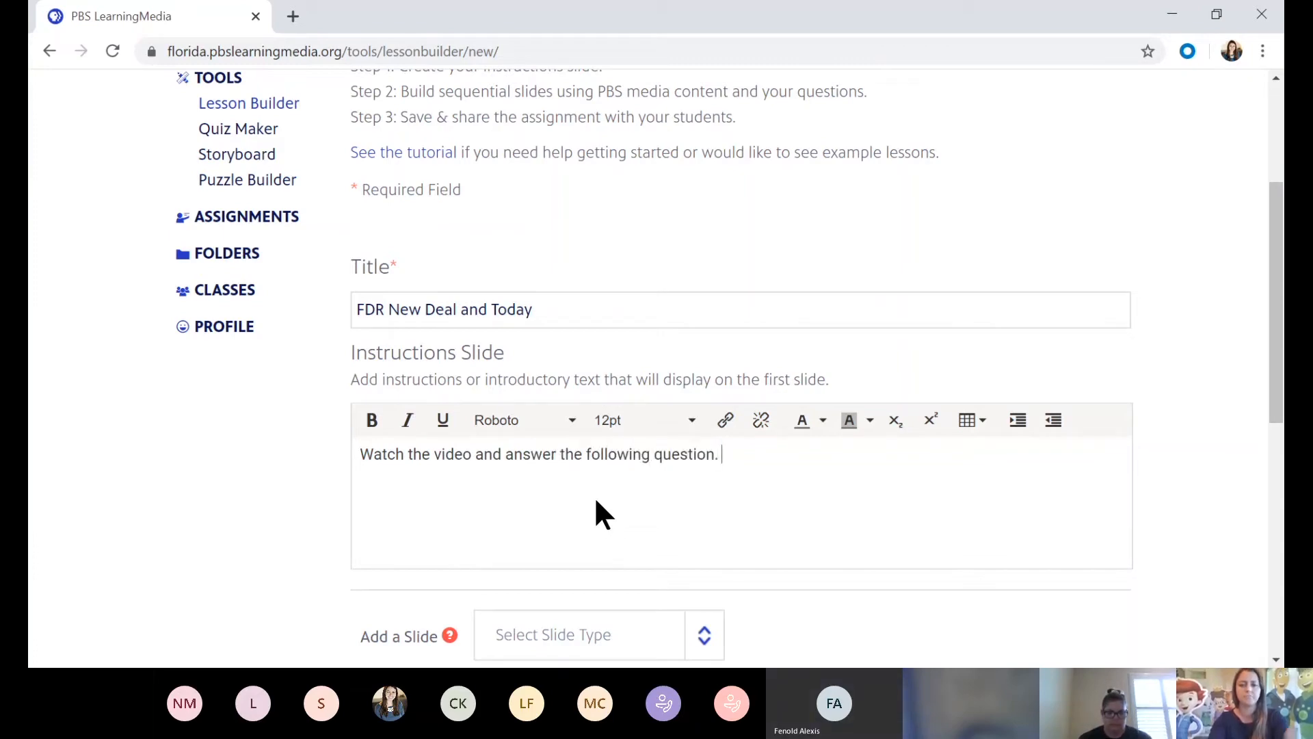
scroll("down", 3)
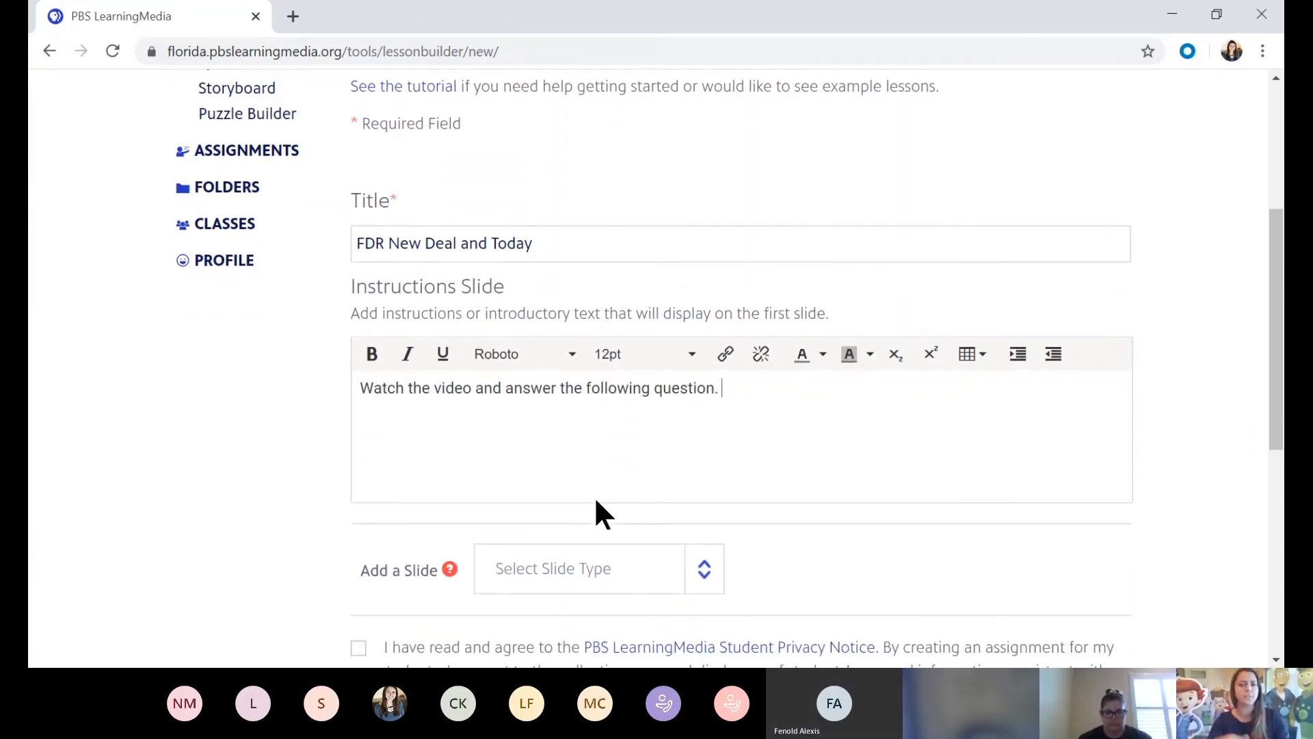
scroll("down", 3)
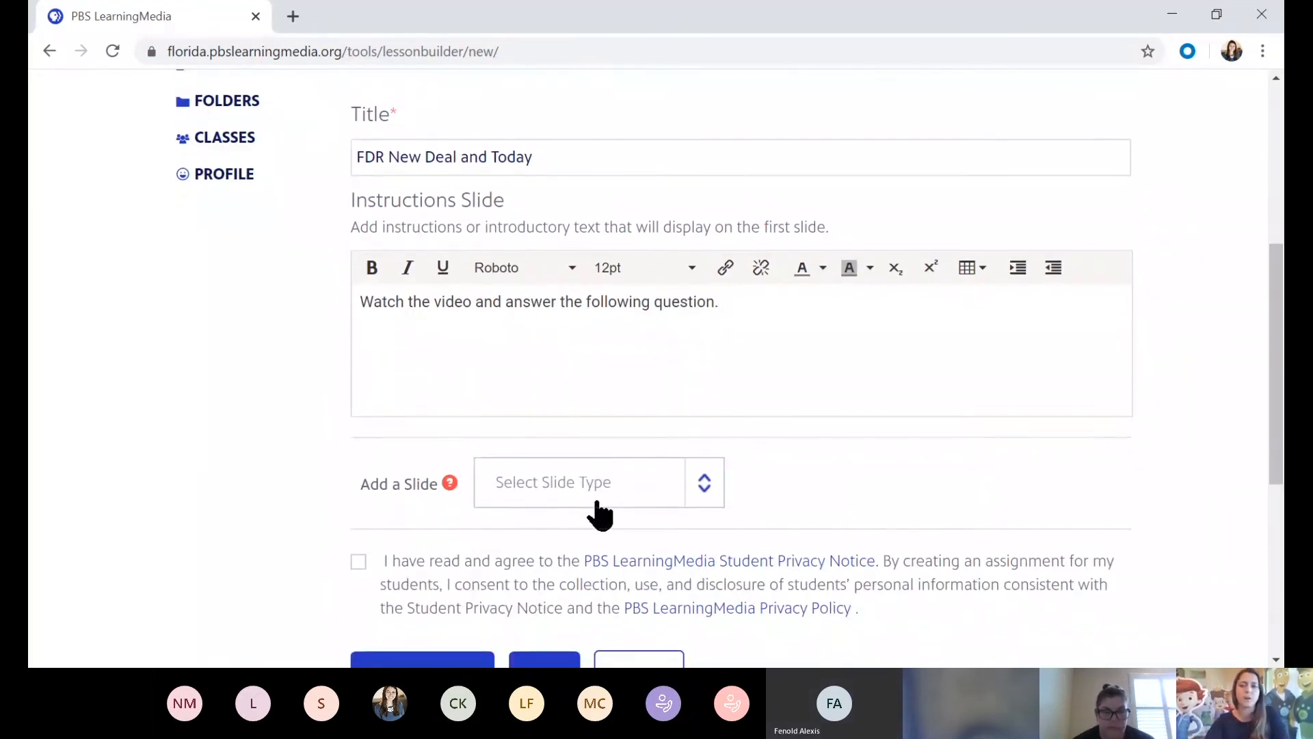
scroll("down", 3)
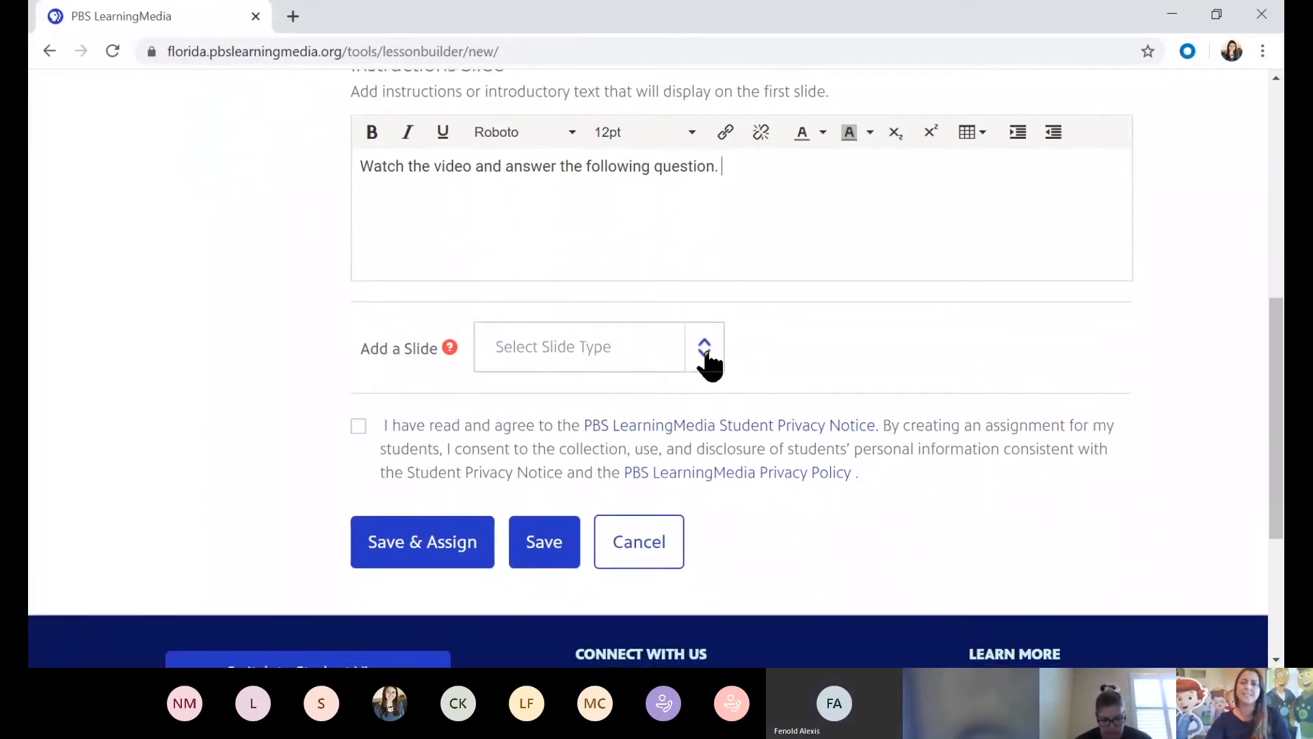
- Add a Media Slide after the instructions and bring up its media source chooser
left_click(704, 347)
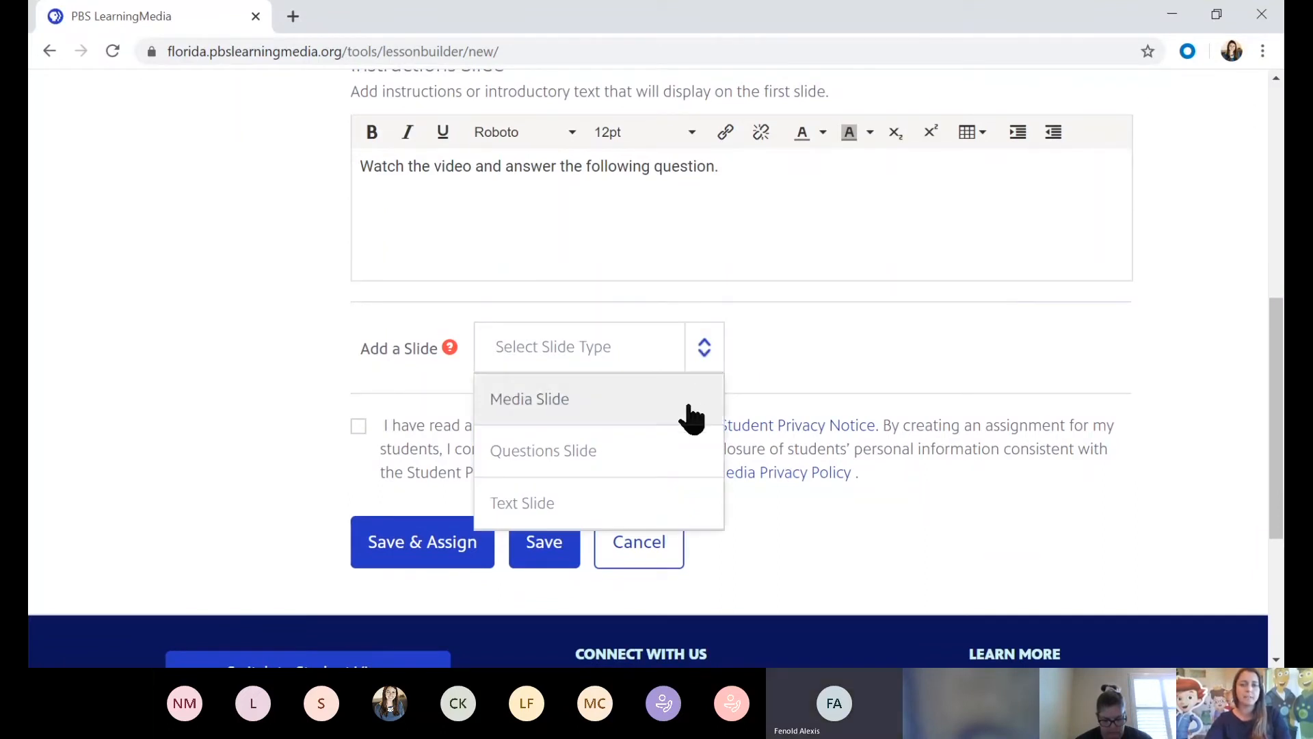
mouse_move(679, 486)
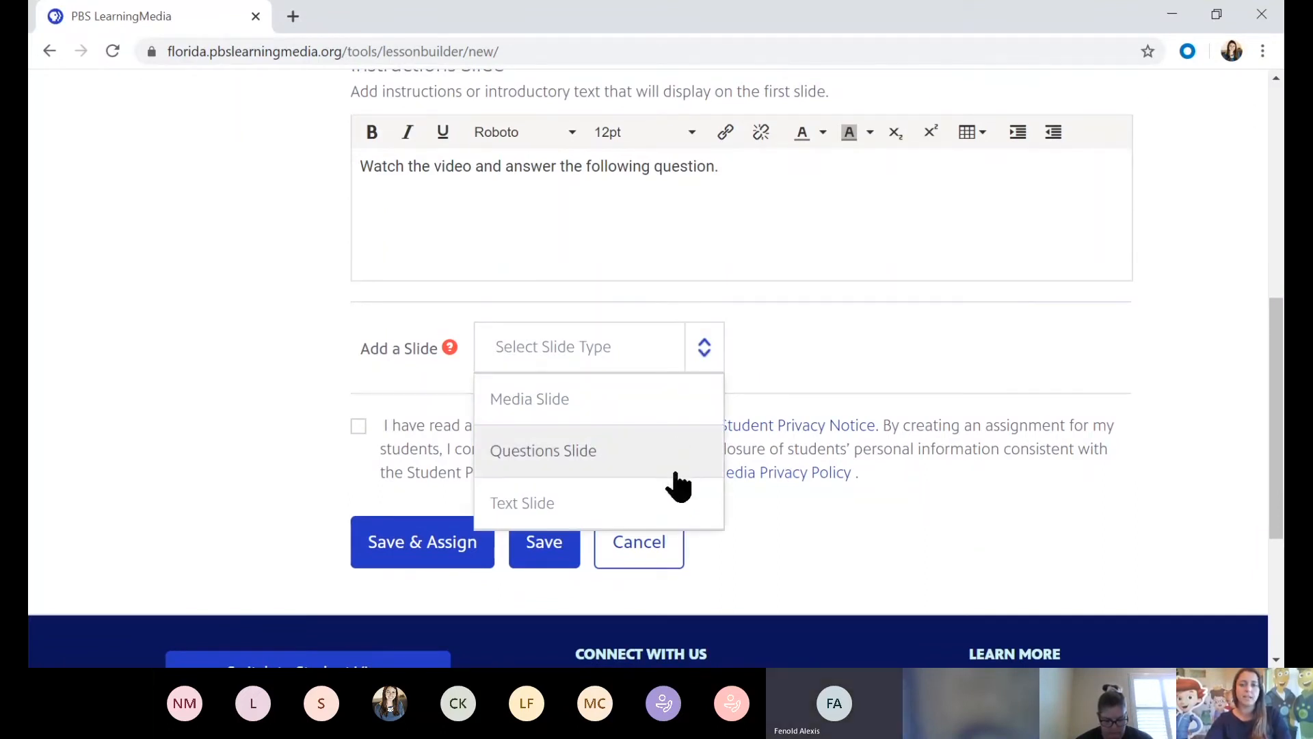
mouse_move(671, 519)
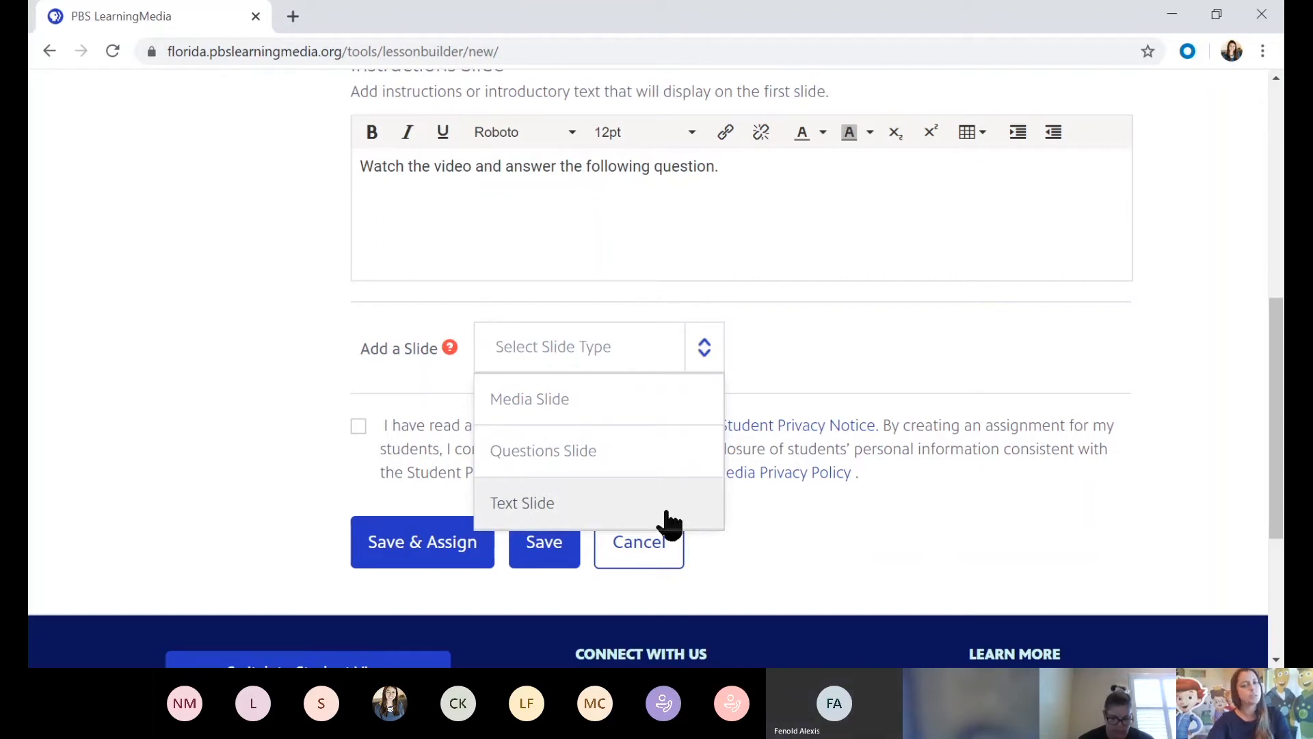
left_click(529, 399)
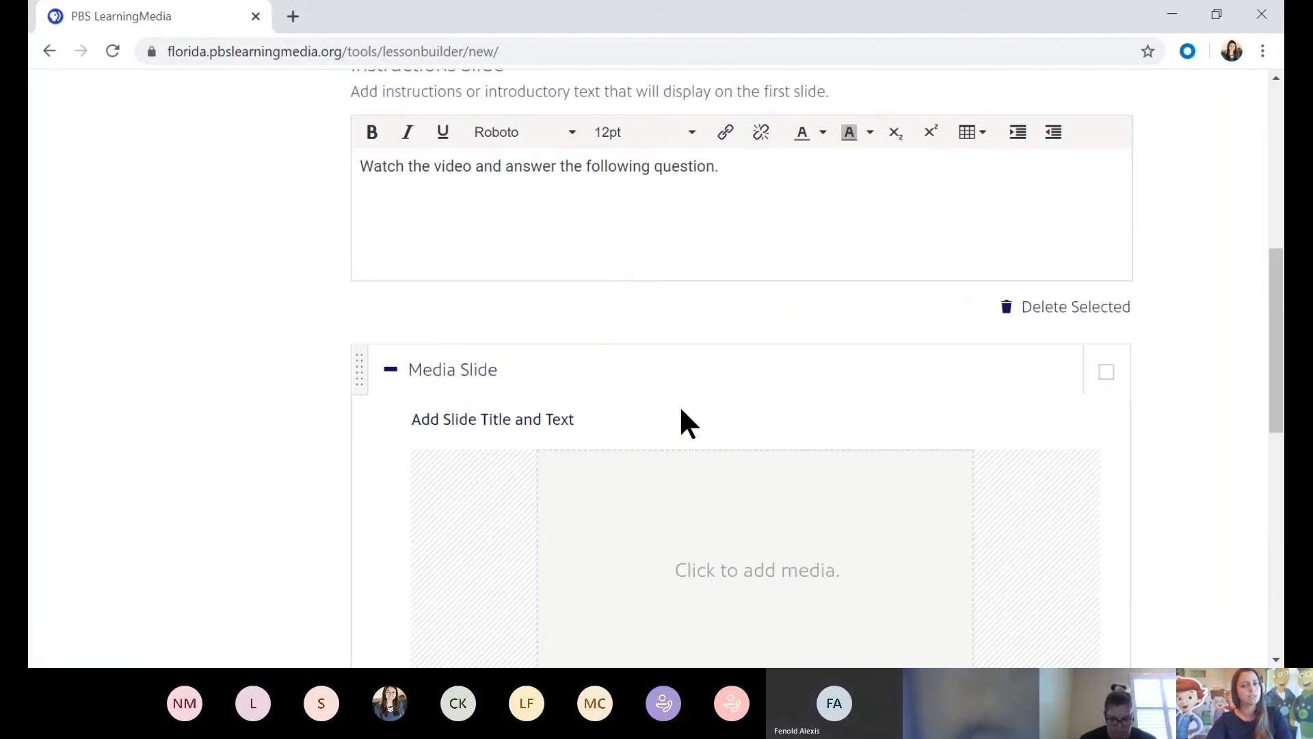
scroll("down", 3)
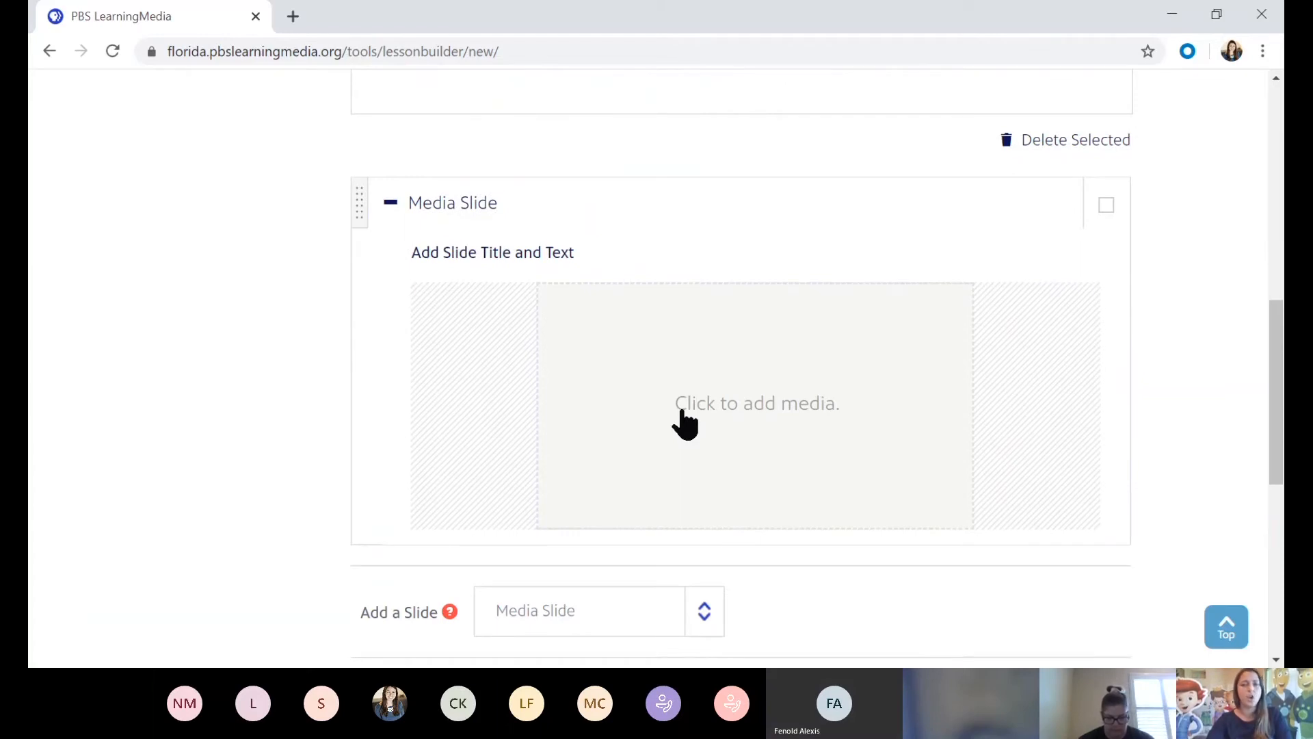
left_click(756, 403)
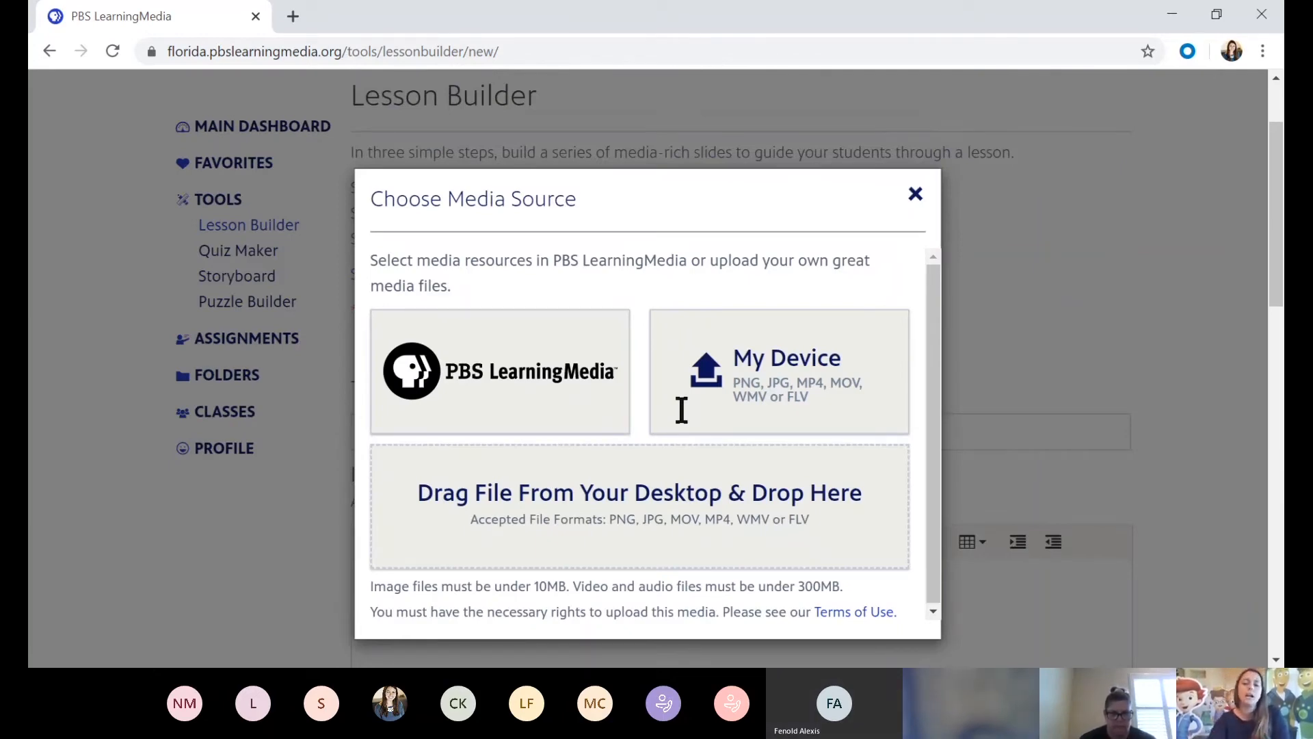
mouse_move(589, 402)
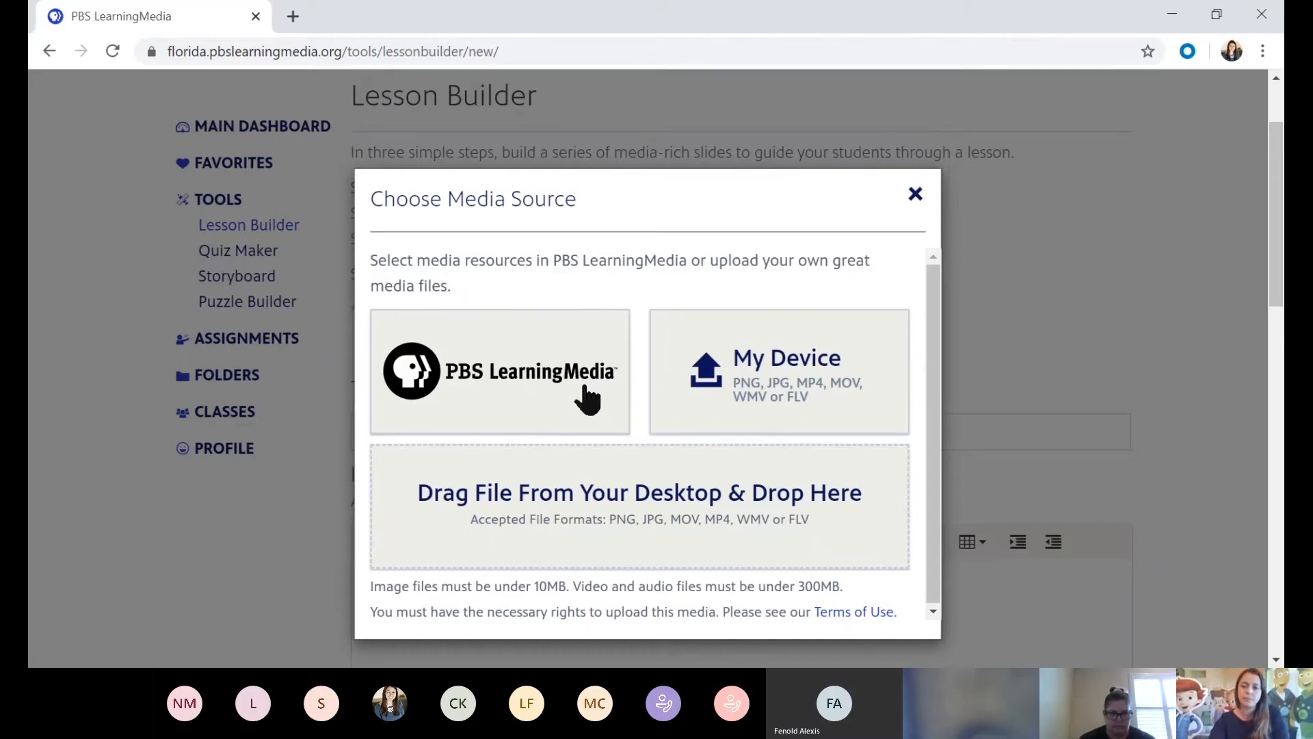
mouse_move(737, 399)
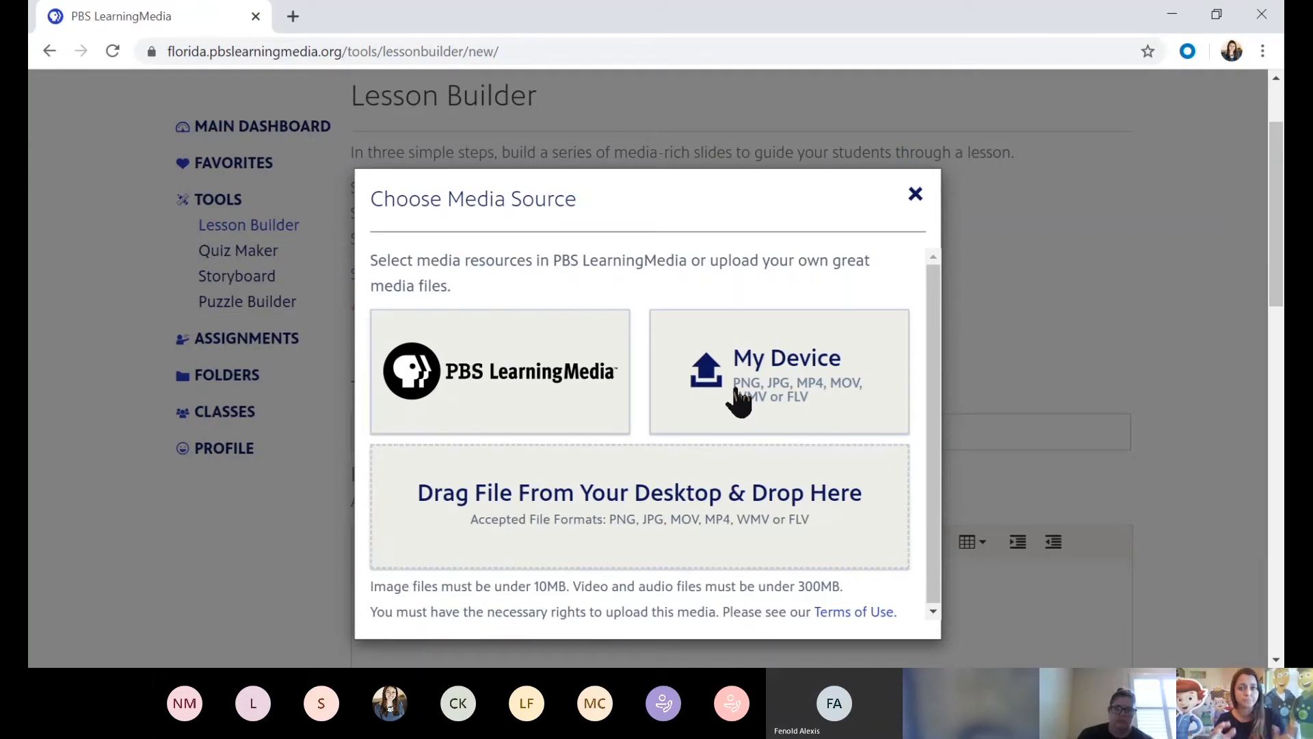
mouse_move(592, 399)
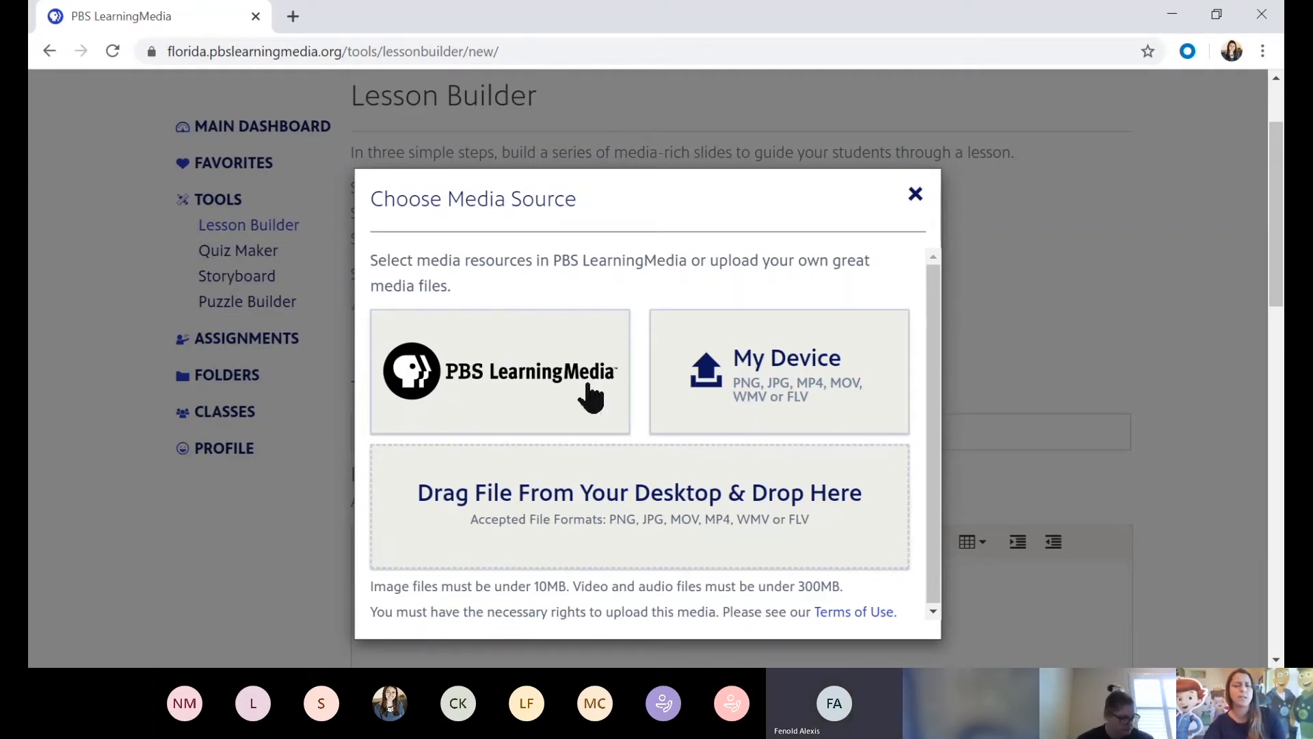
- Choose PBS LearningMedia as the media slide's source
left_click(499, 371)
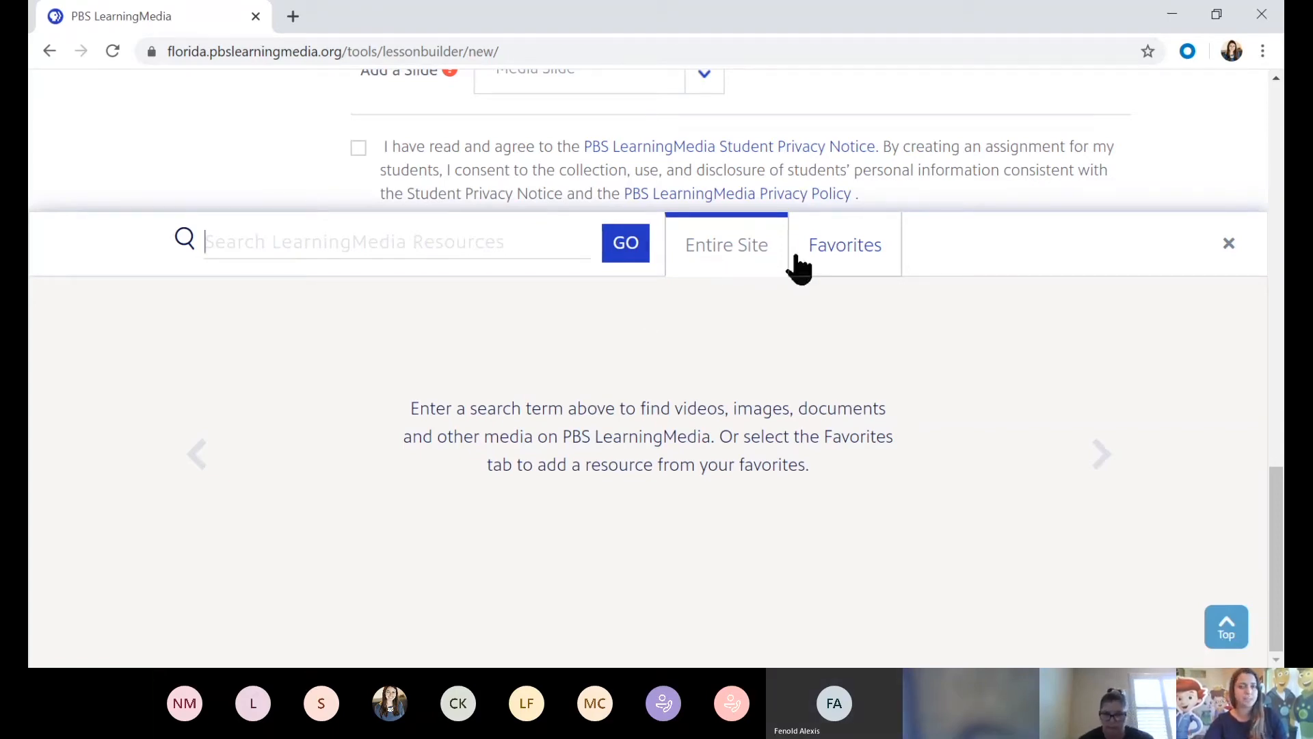
- Add the favourited 'The Second New Deal: Programs for the People' video to the media slide
left_click(844, 245)
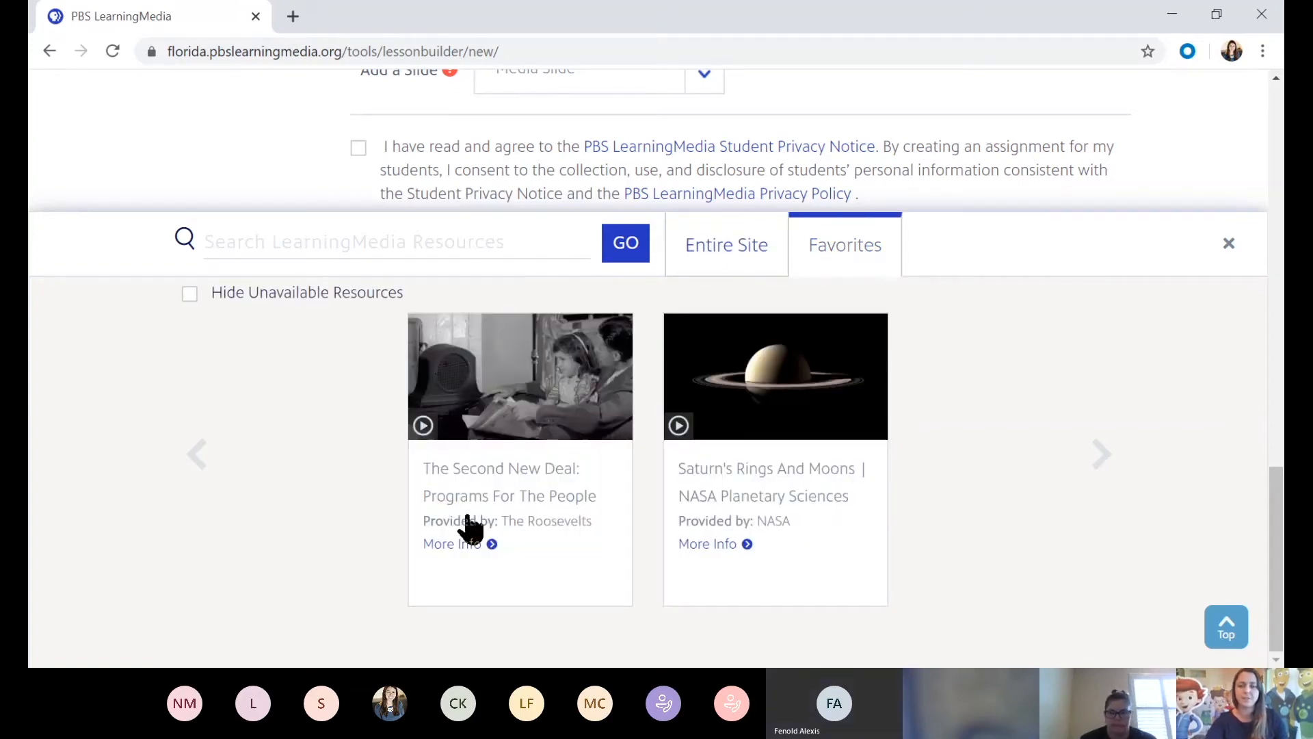
left_click(519, 376)
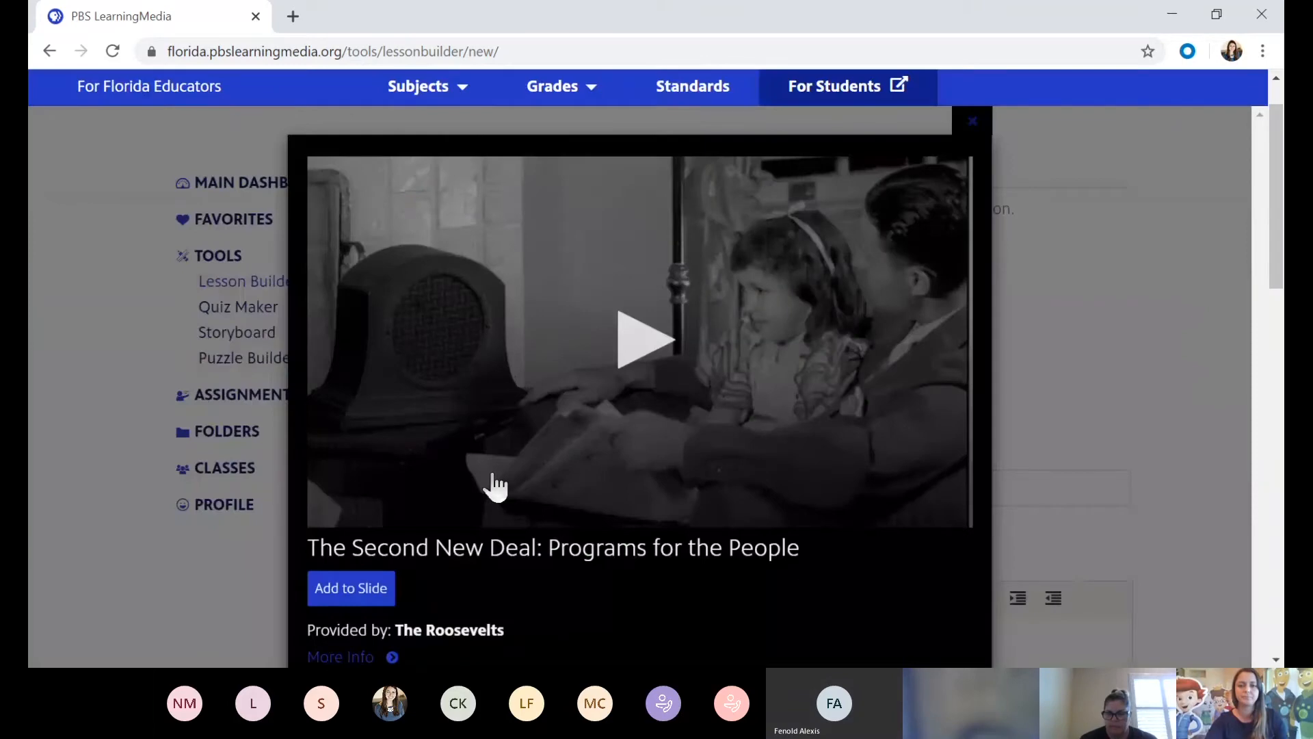
scroll("down", 3)
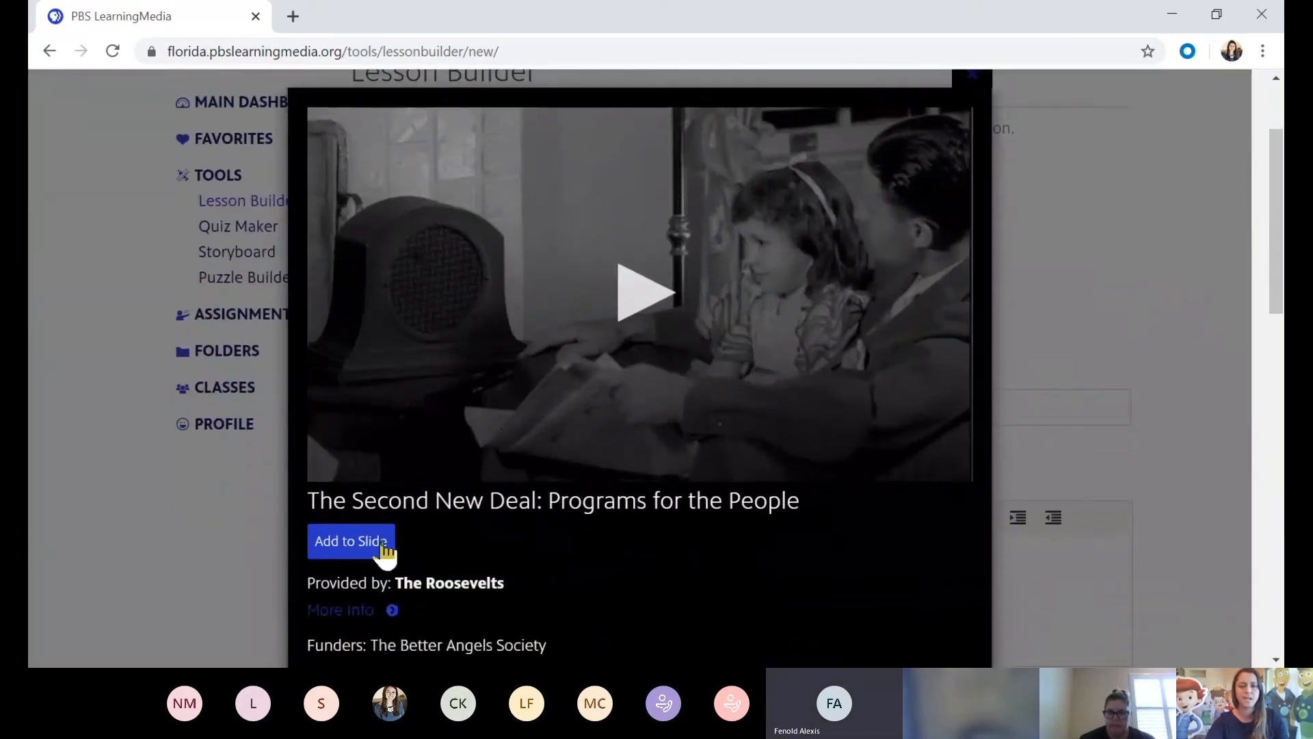
left_click(350, 540)
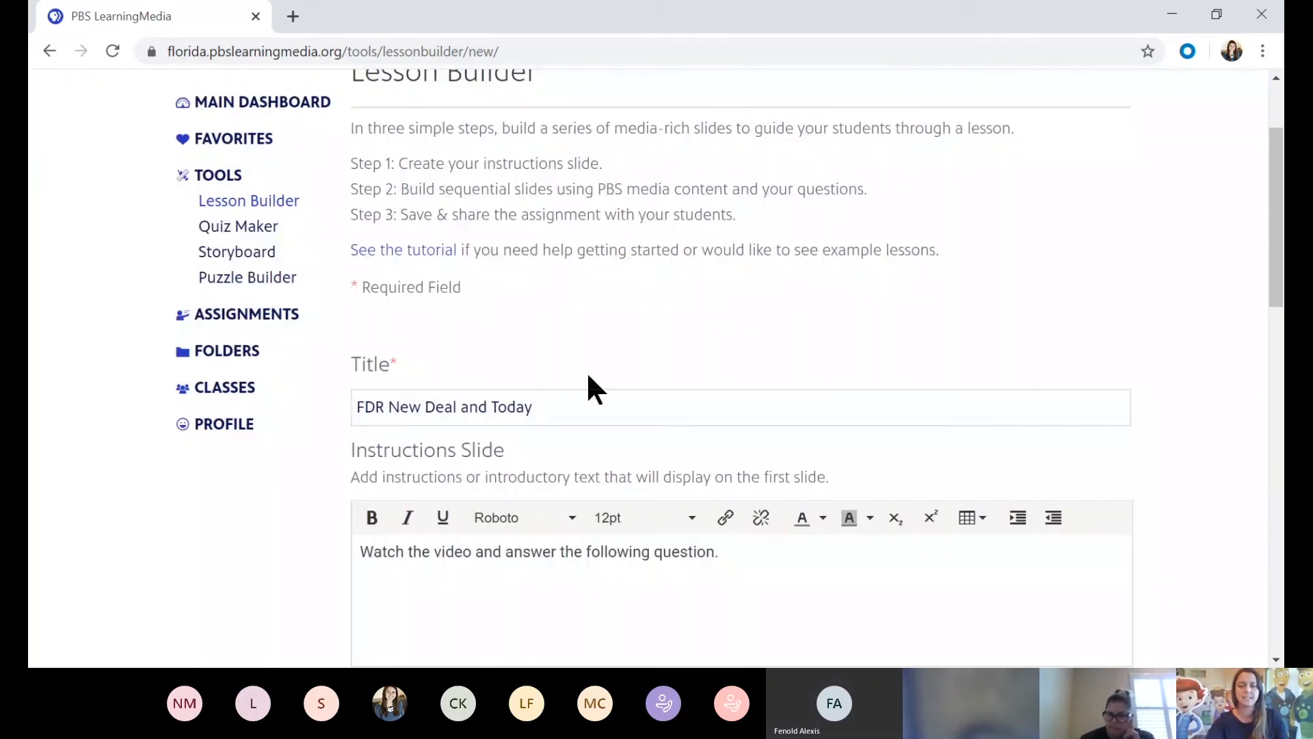
scroll("down", 3)
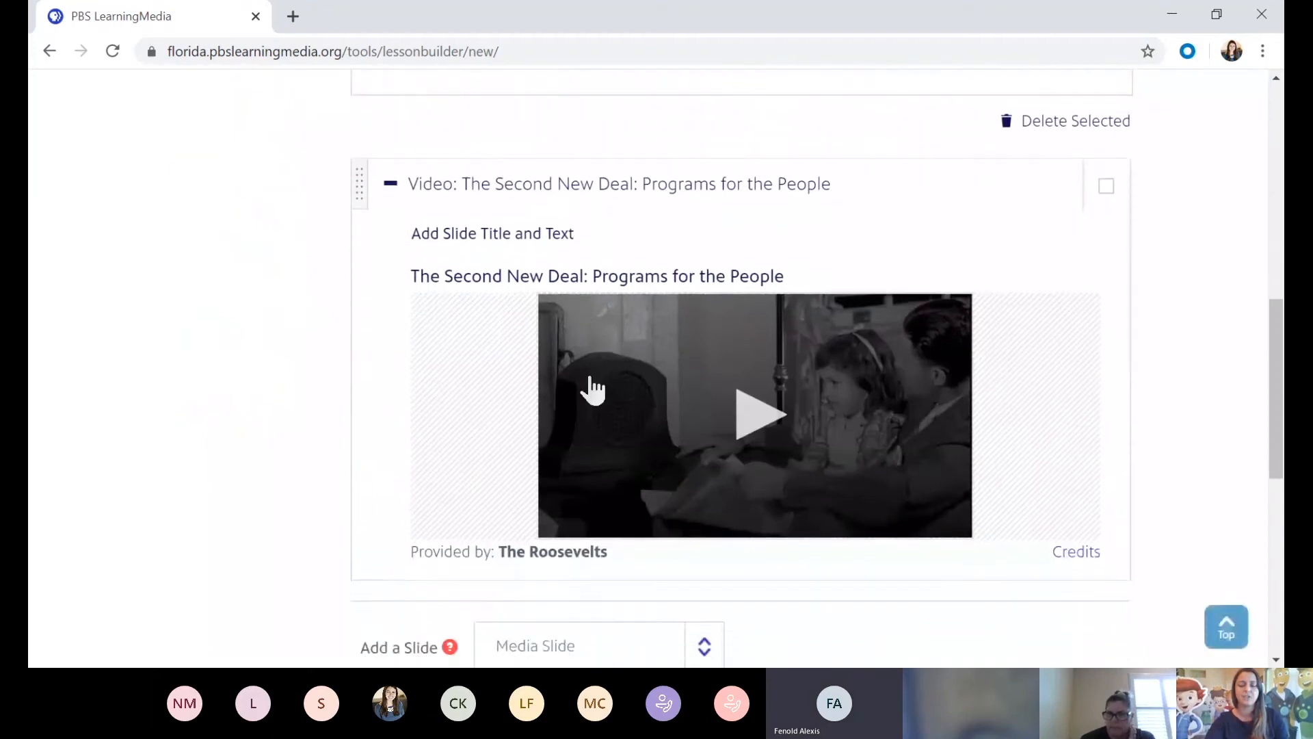
scroll("down", 3)
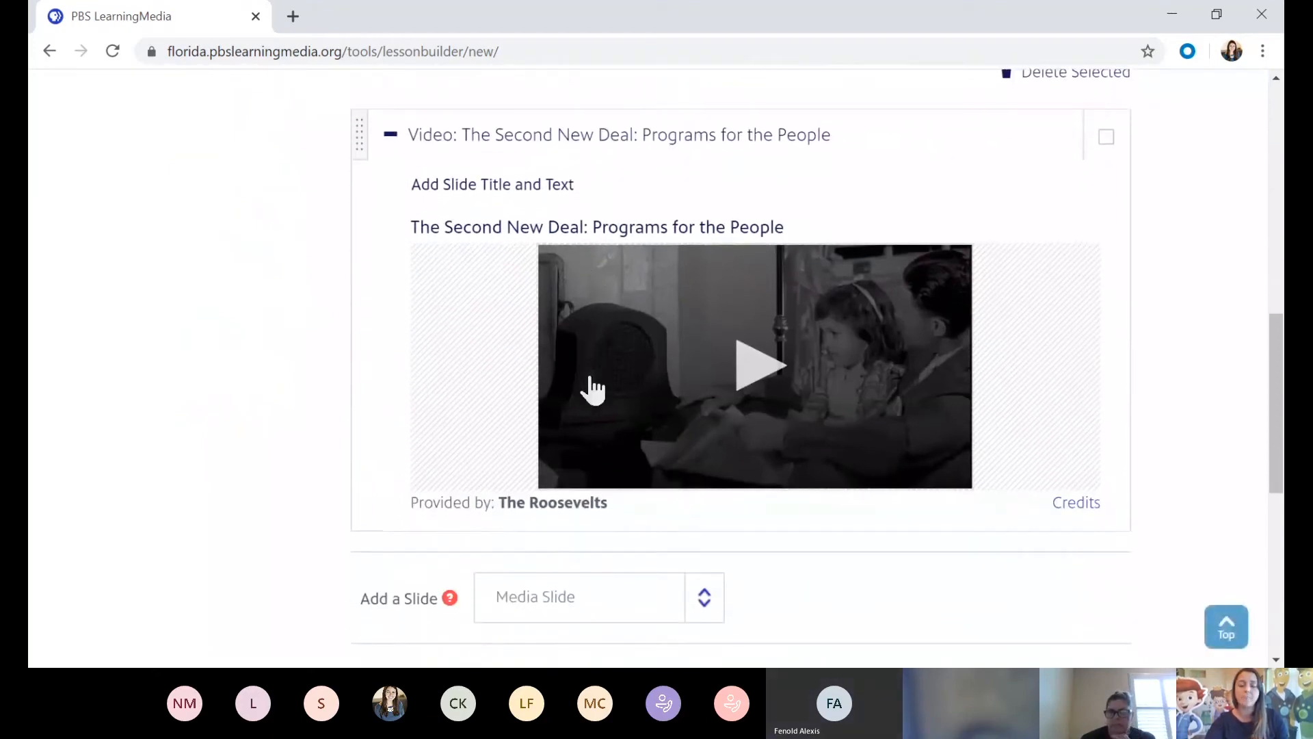
mouse_move(744, 398)
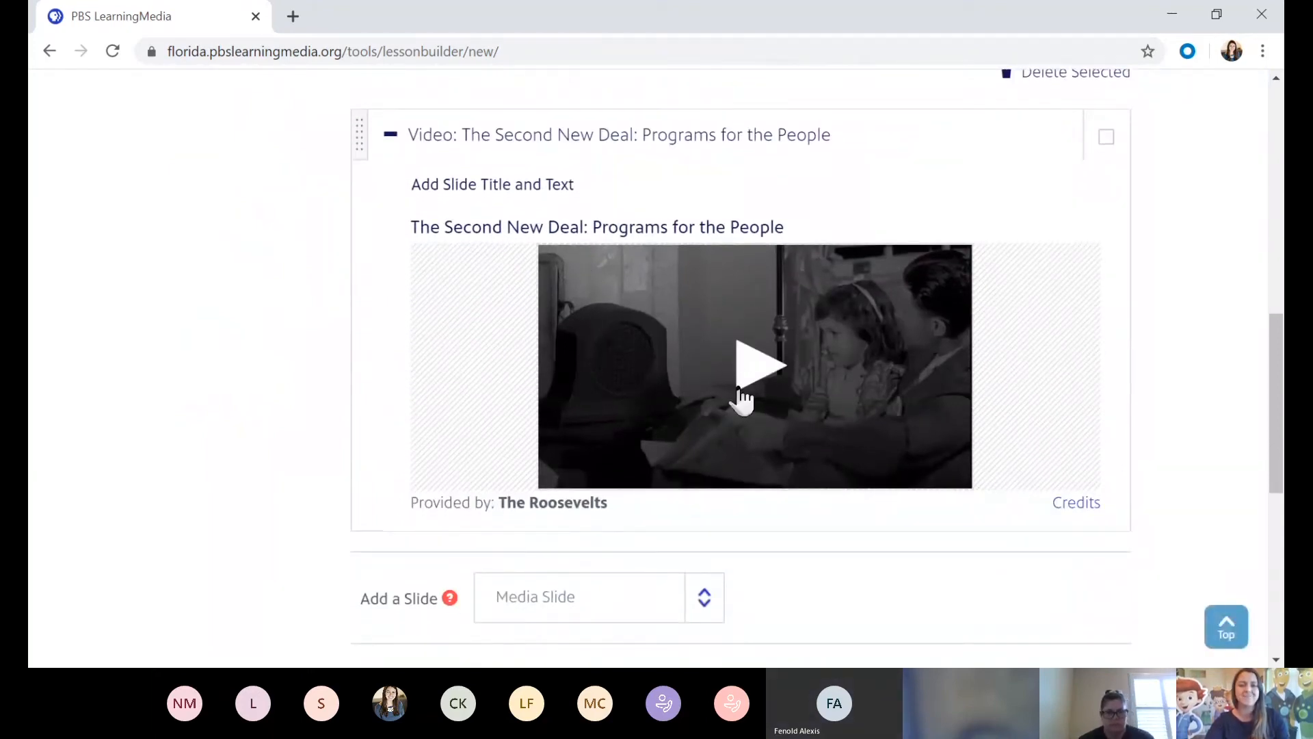
scroll("down", 3)
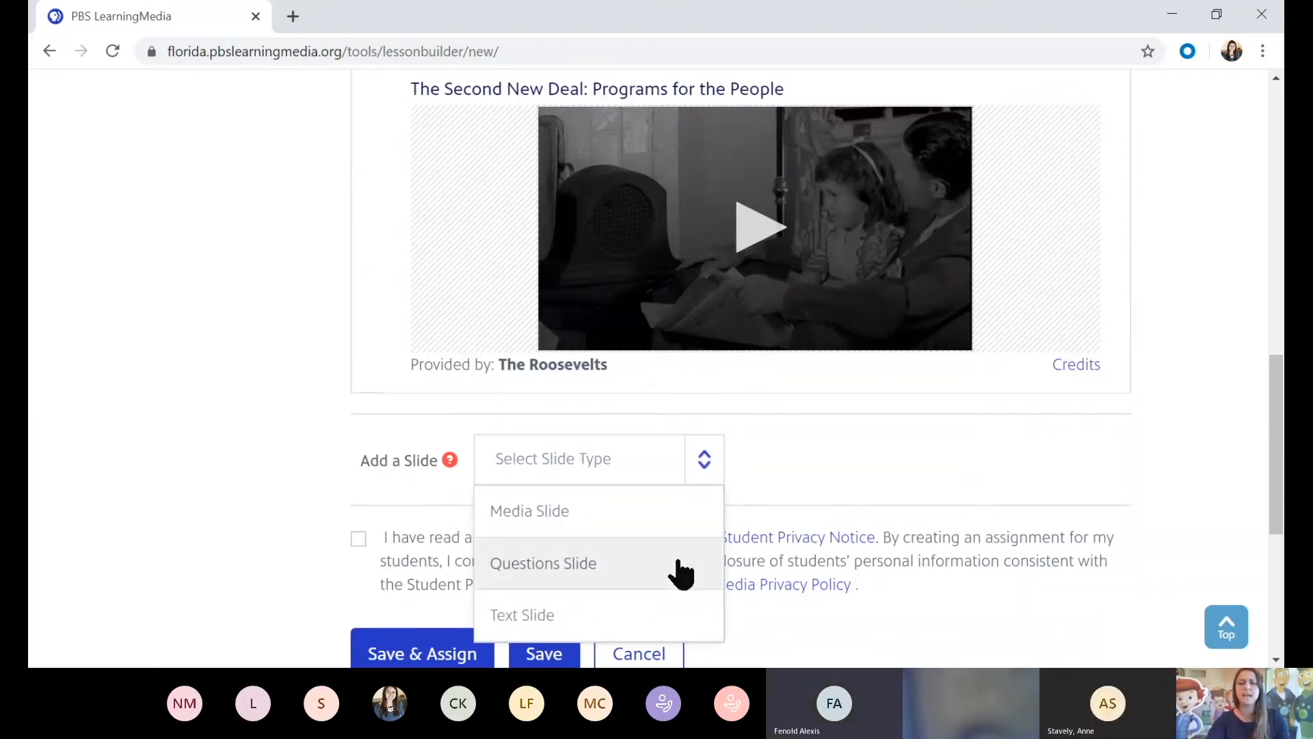
- Add a Questions Slide after the video containing one blank Essay Question
left_click(542, 563)
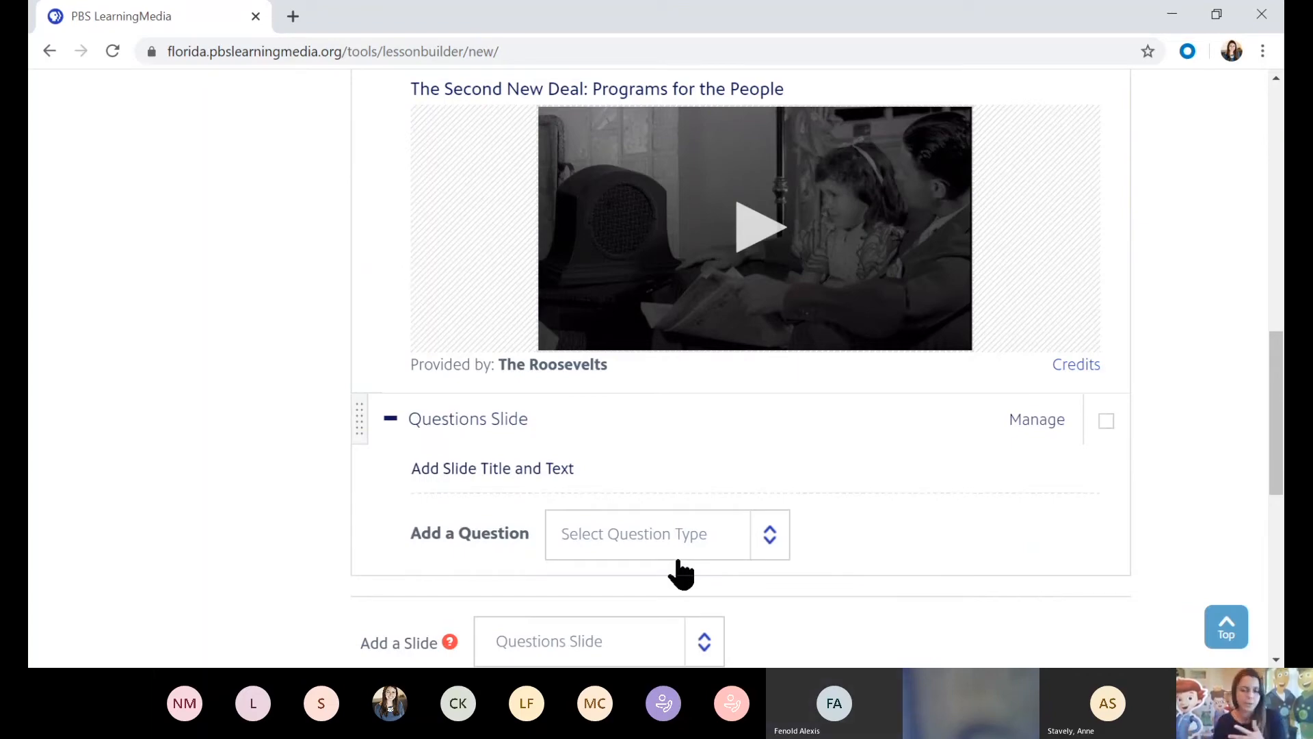
scroll("down", 3)
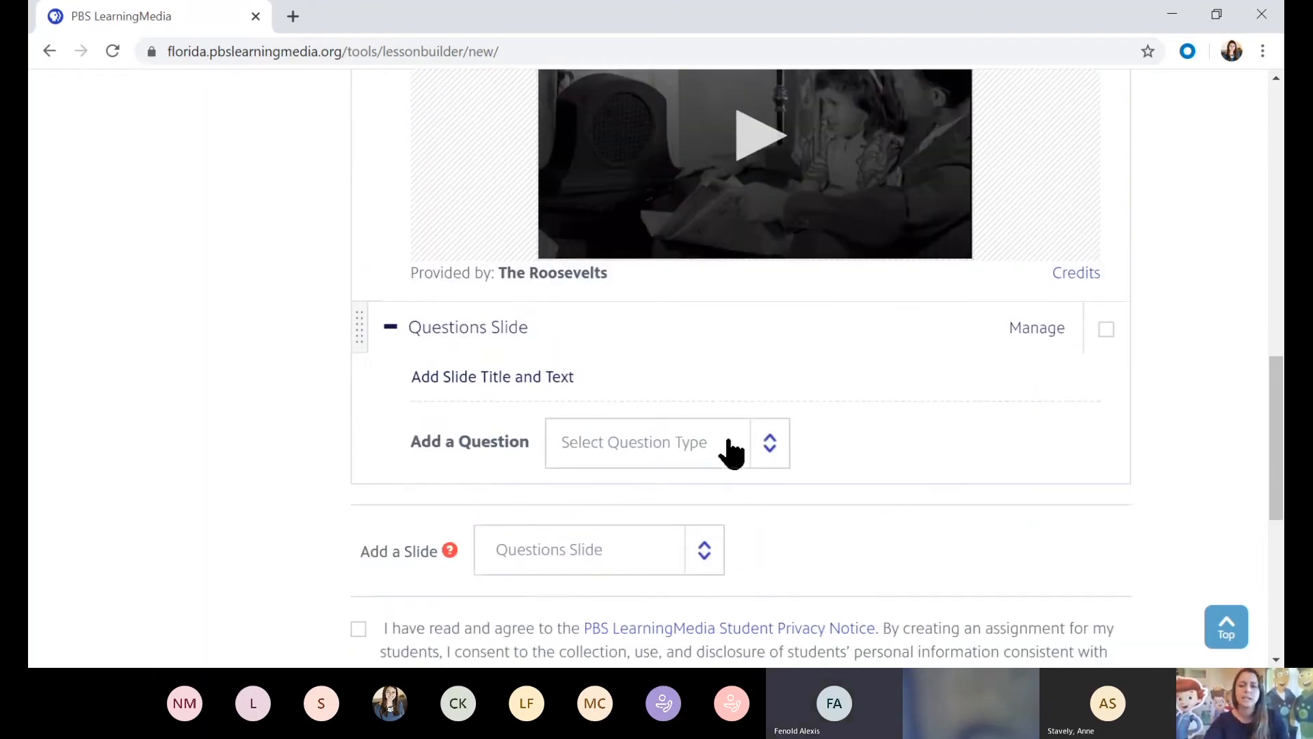
left_click(646, 442)
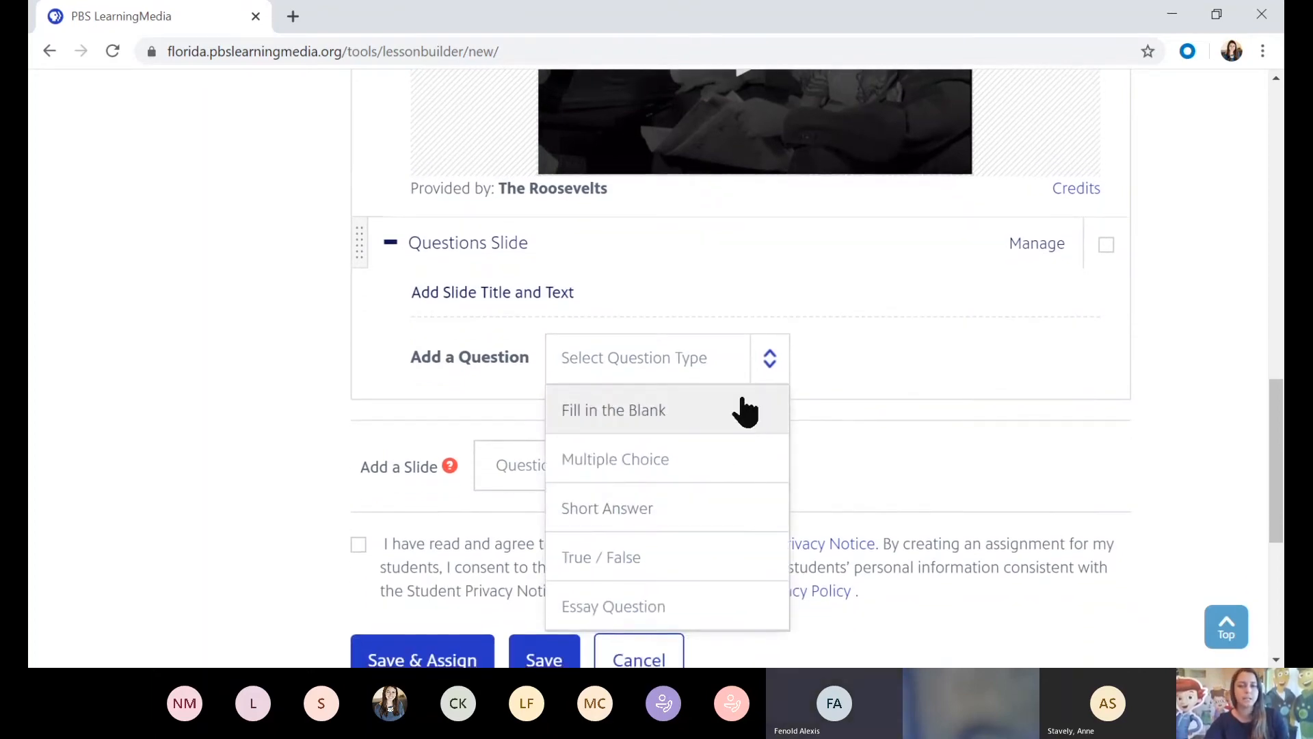
mouse_move(742, 466)
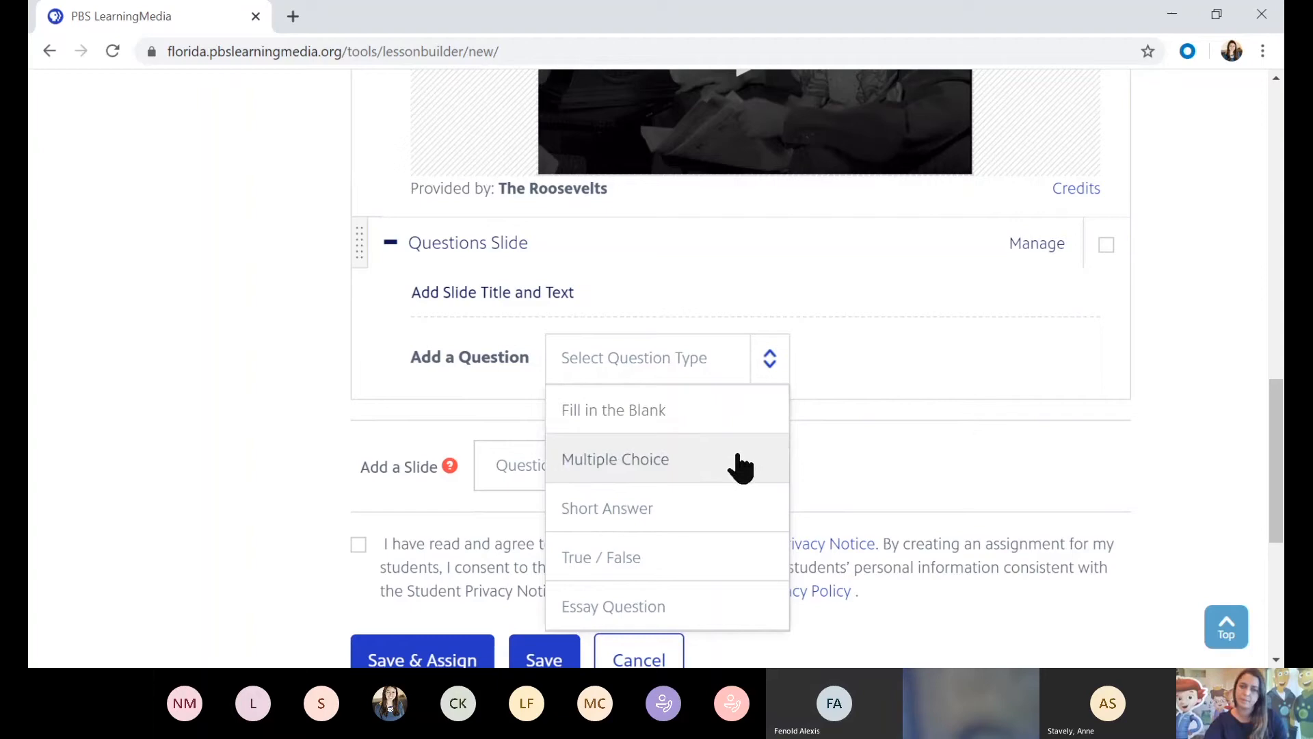
mouse_move(723, 552)
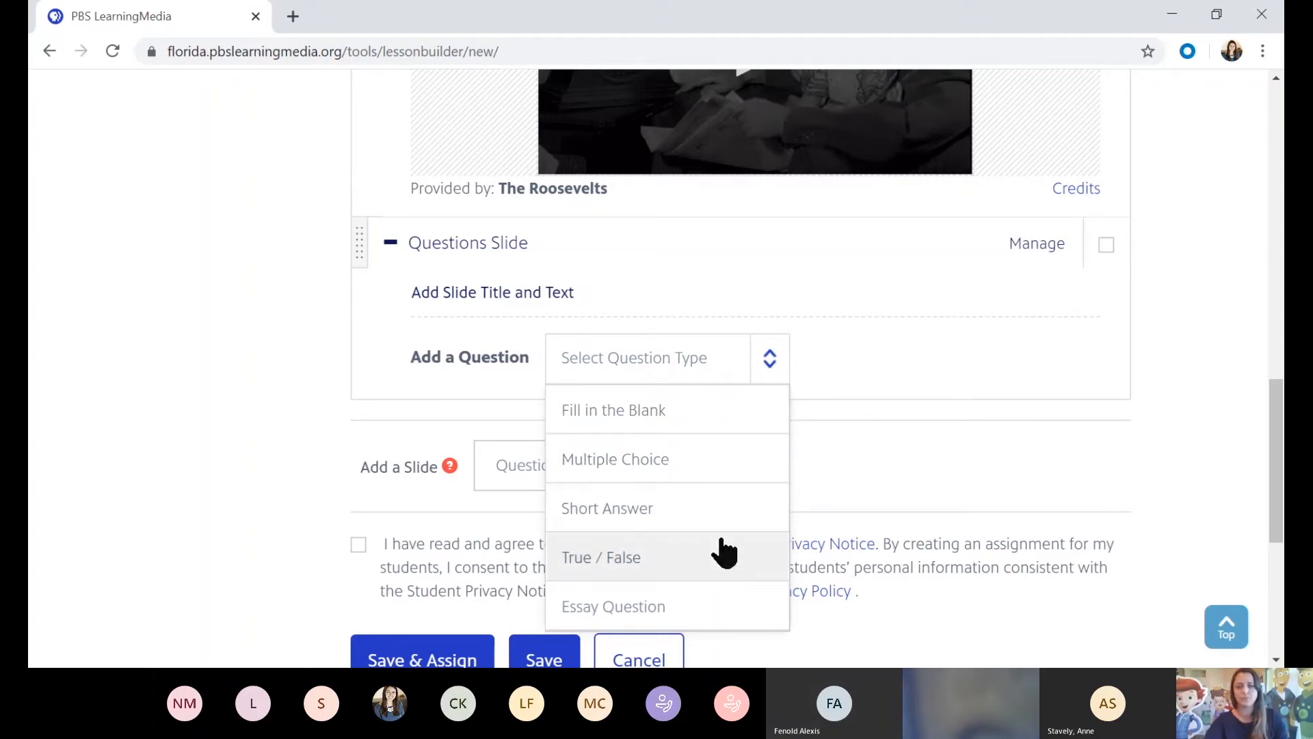
mouse_move(728, 618)
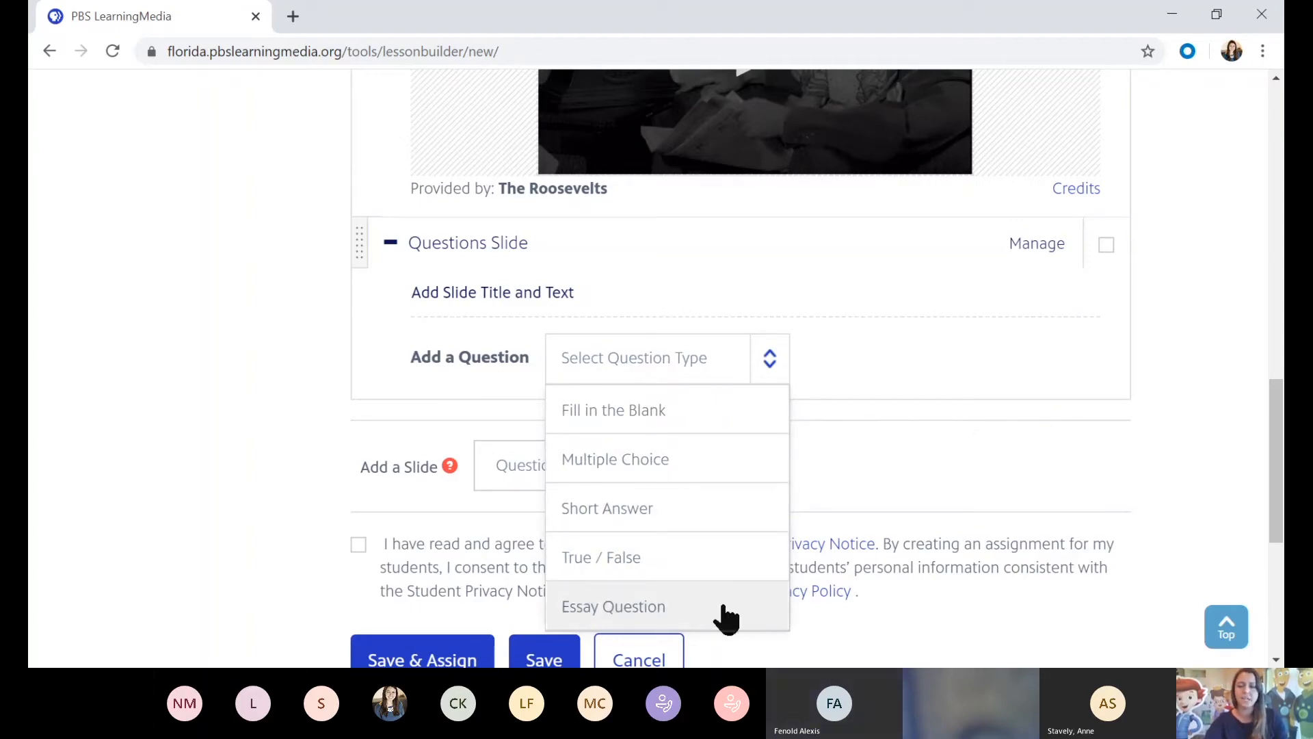
left_click(613, 607)
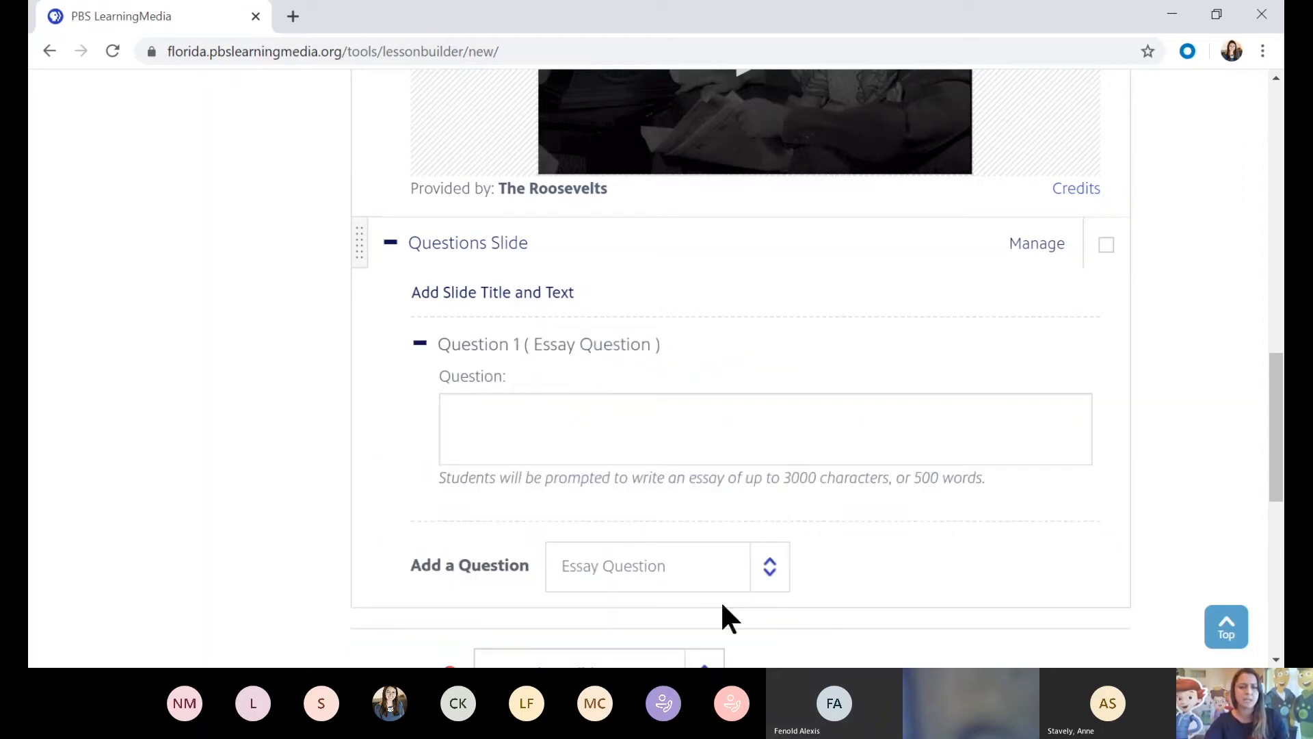
- Write the essay prompt asking students to compare the New Deal with today's stimulus plan
left_click(764, 429)
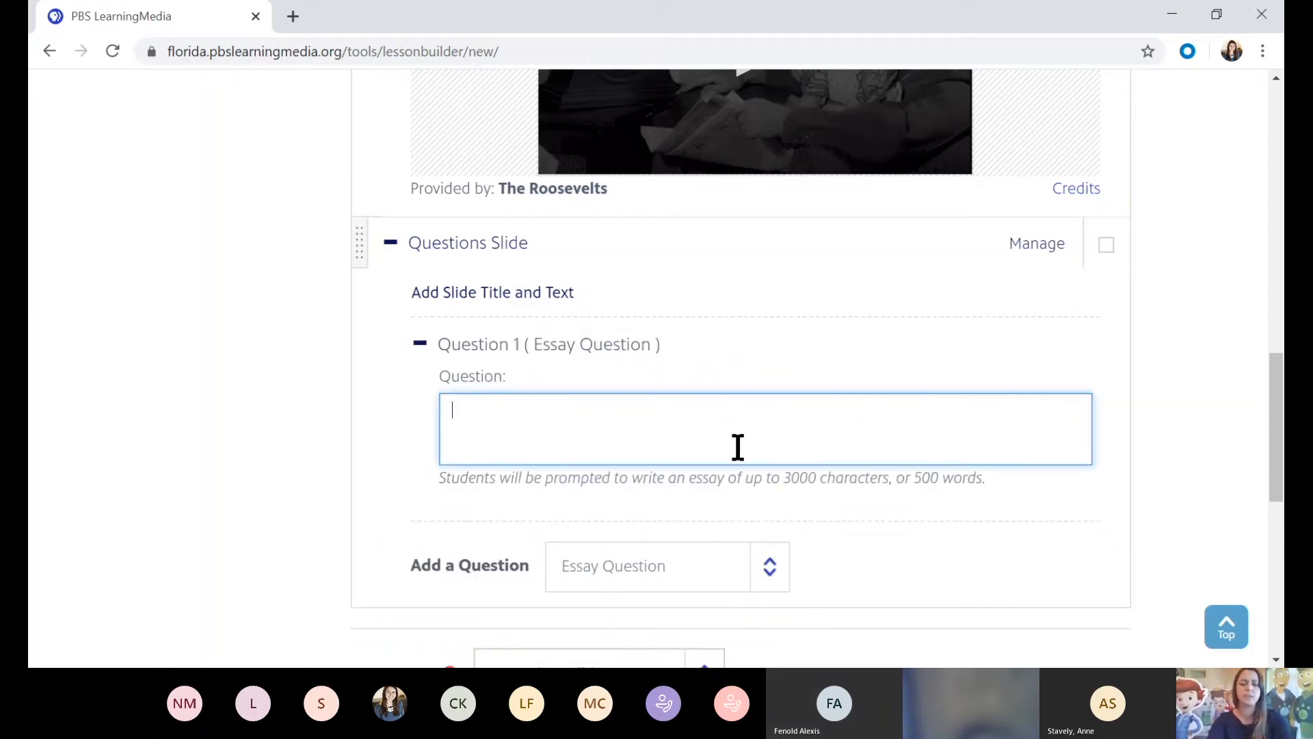
type("After viewing the video")
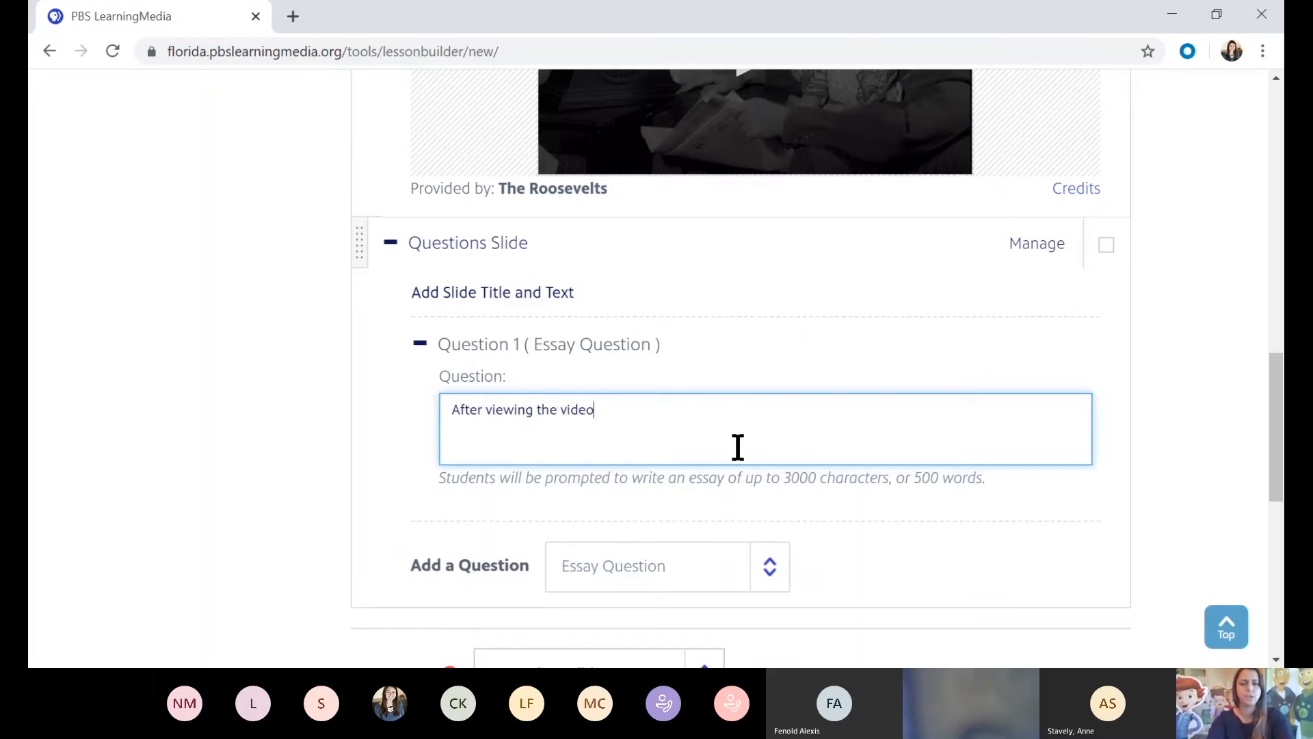
type(",")
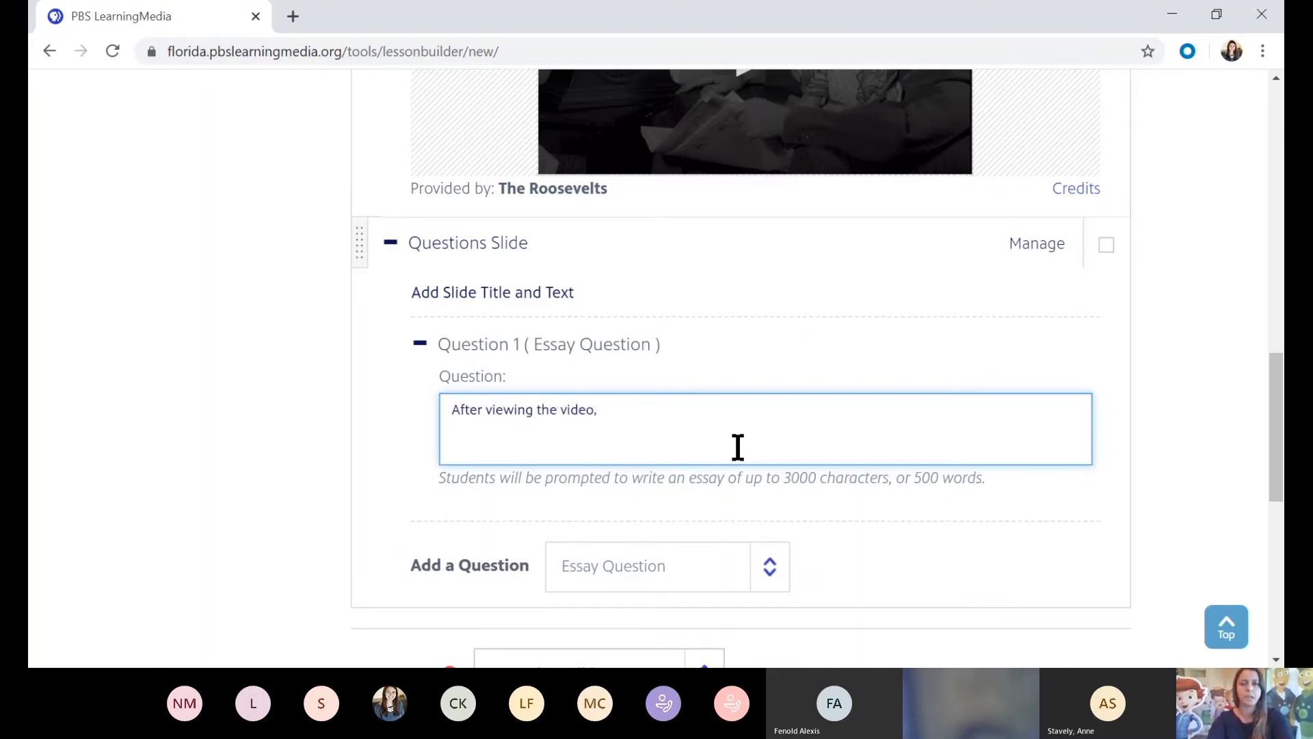
type("compare ho")
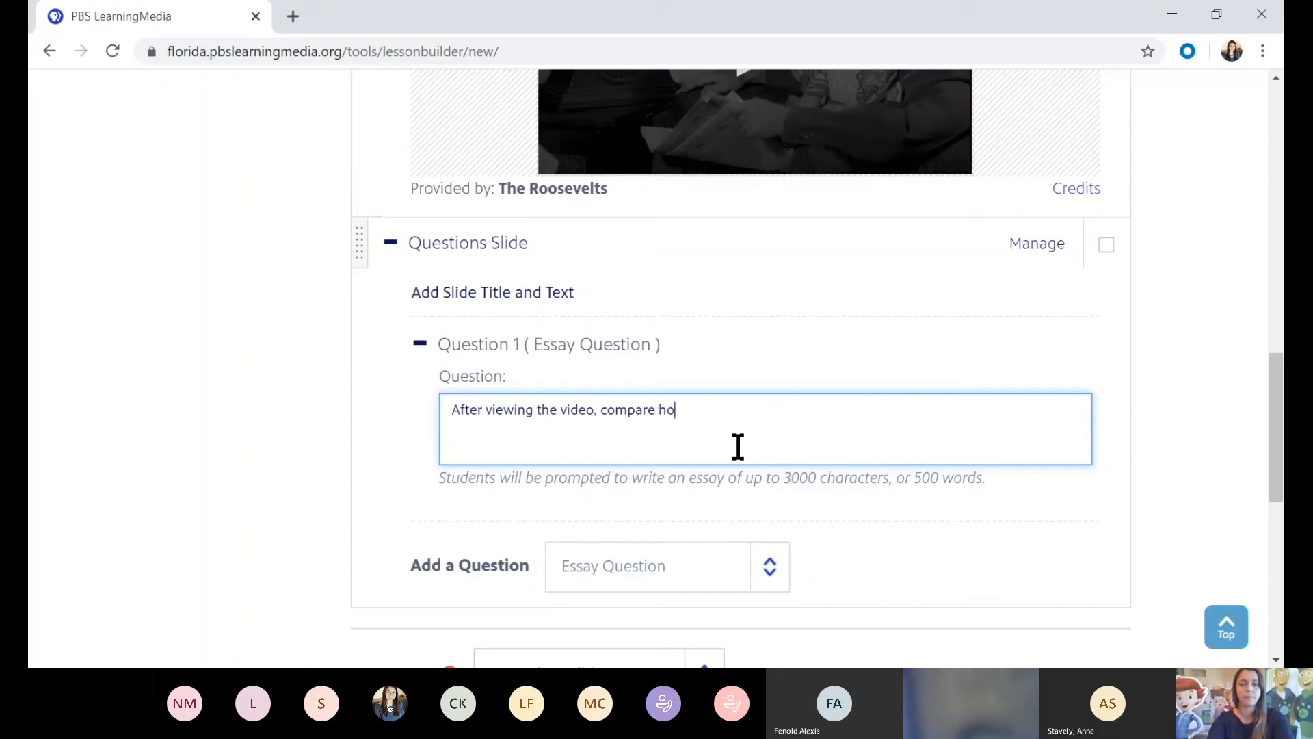
type("w the Deal")
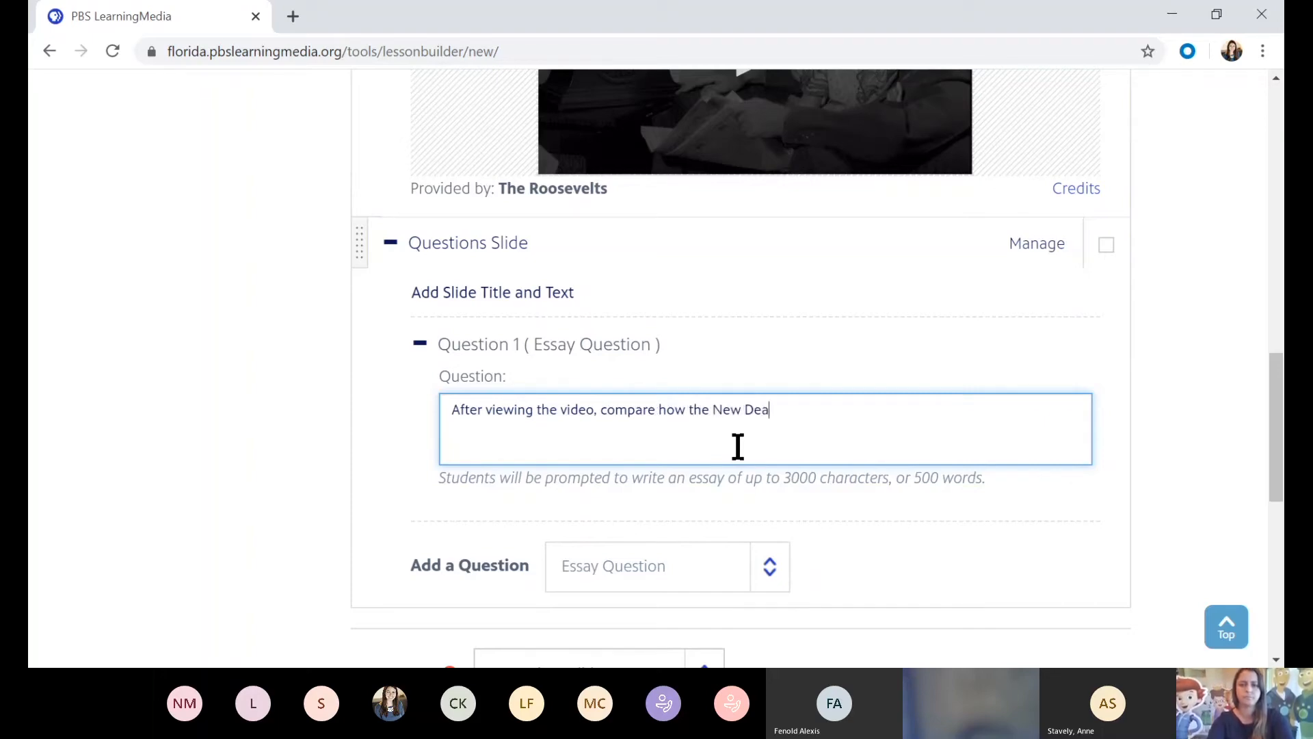
type("l")
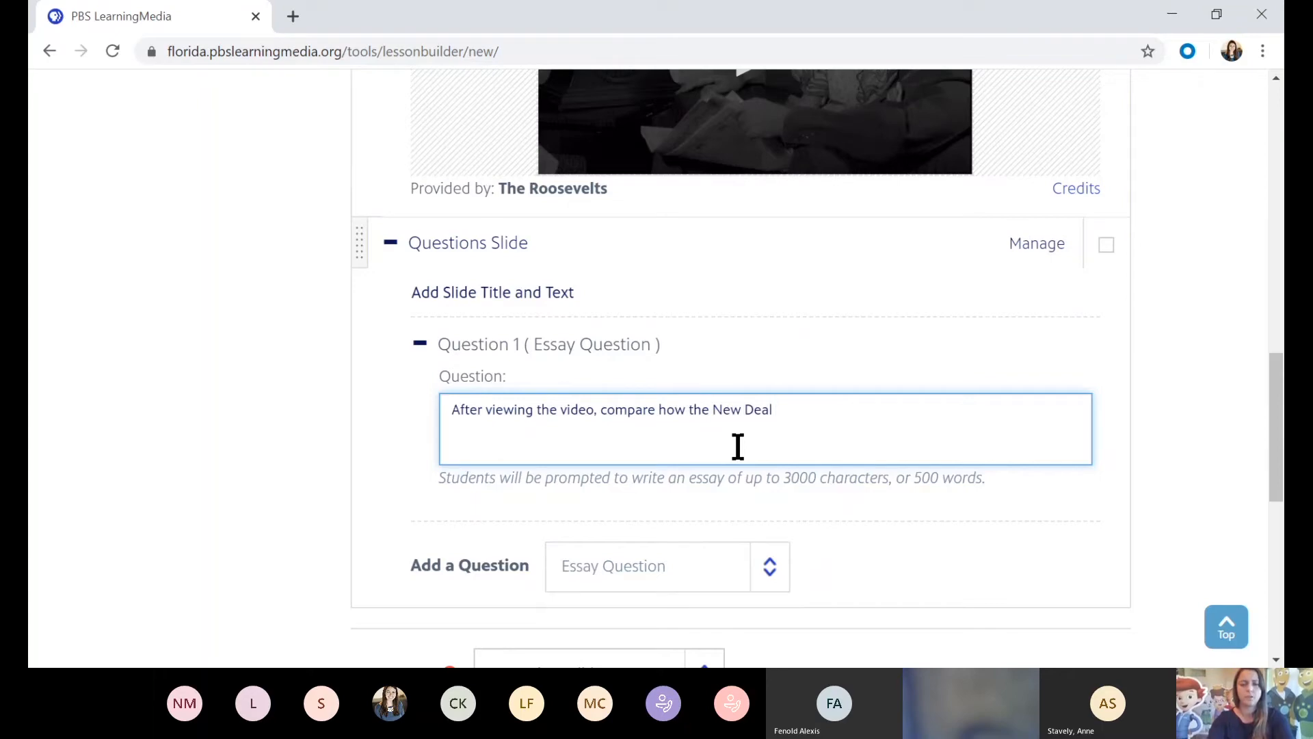
type("compares to toda")
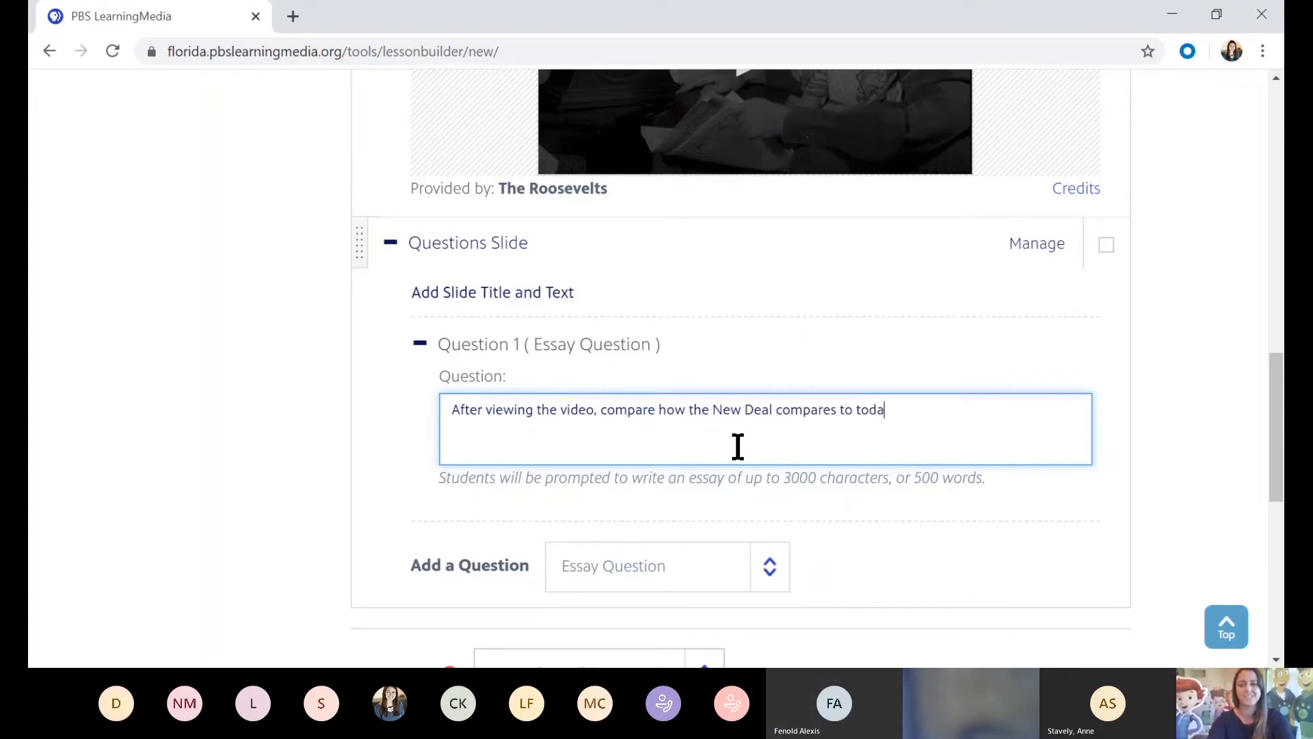
type("y's stimulus")
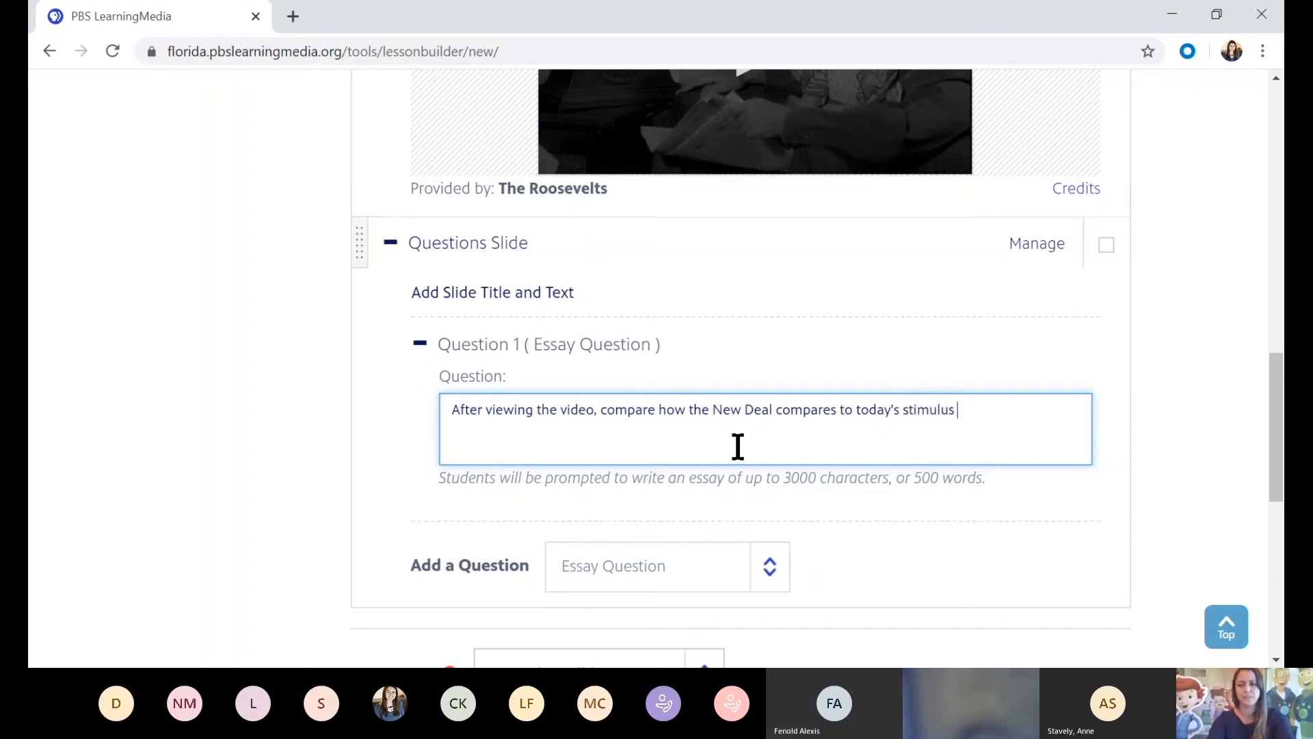
type("plan.")
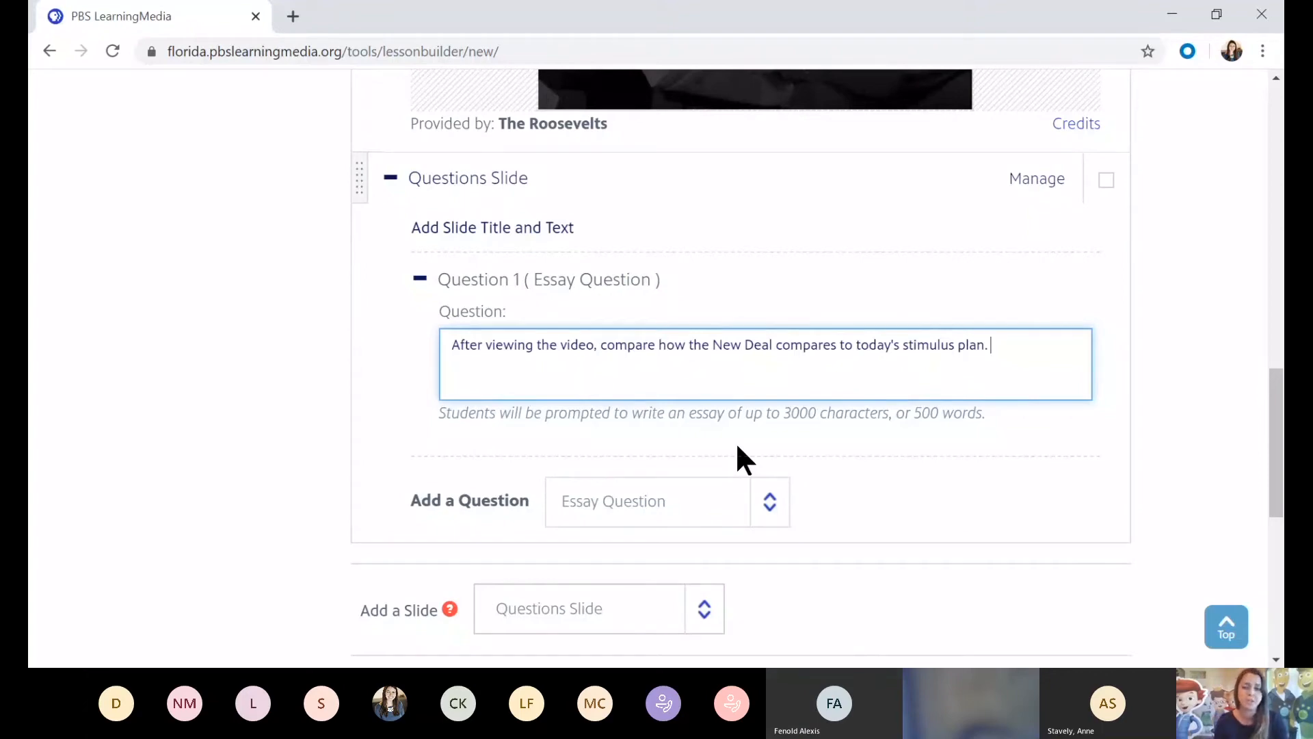
scroll("down", 3)
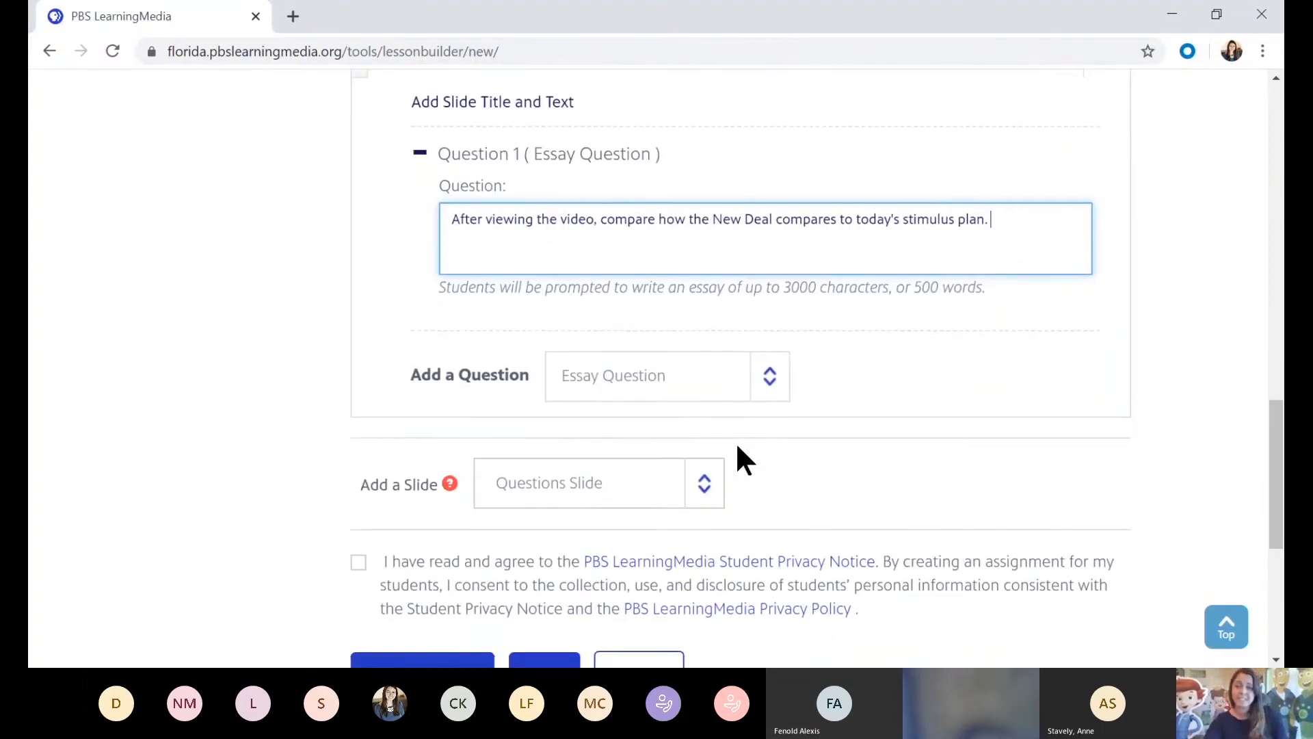
scroll("down", 3)
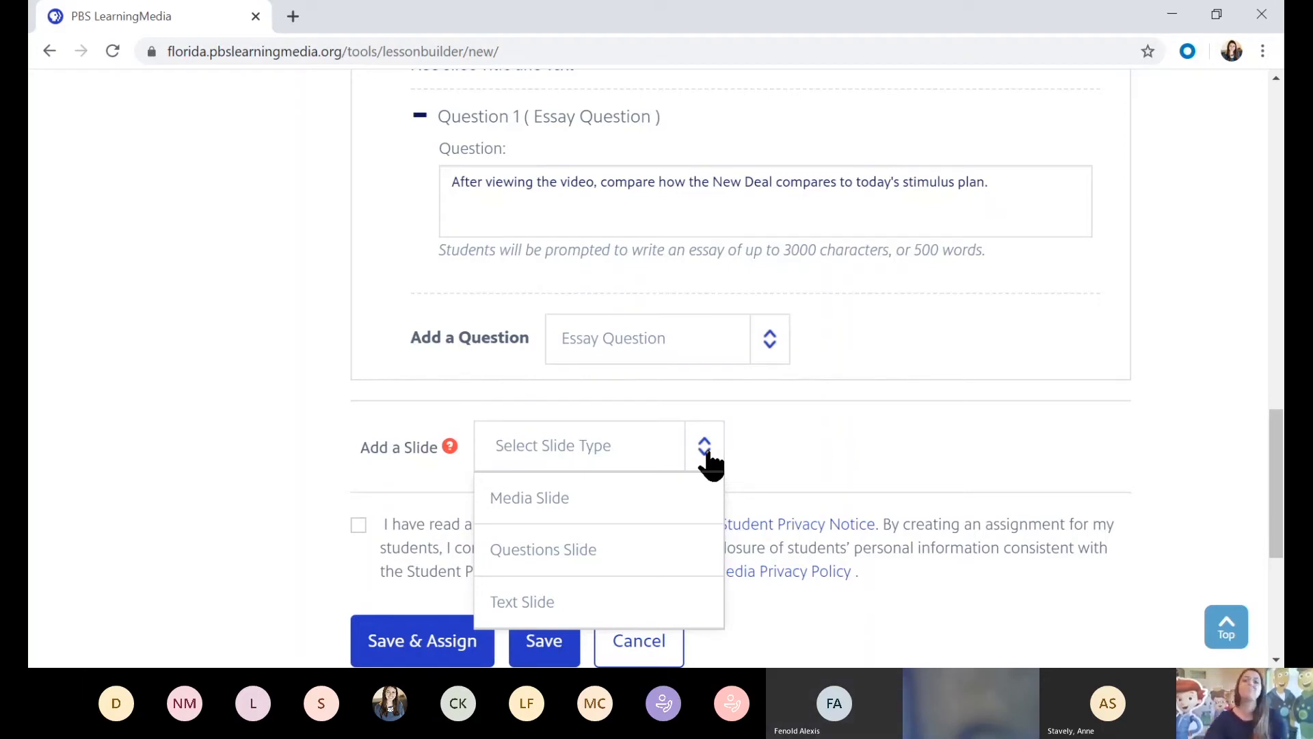
mouse_move(795, 512)
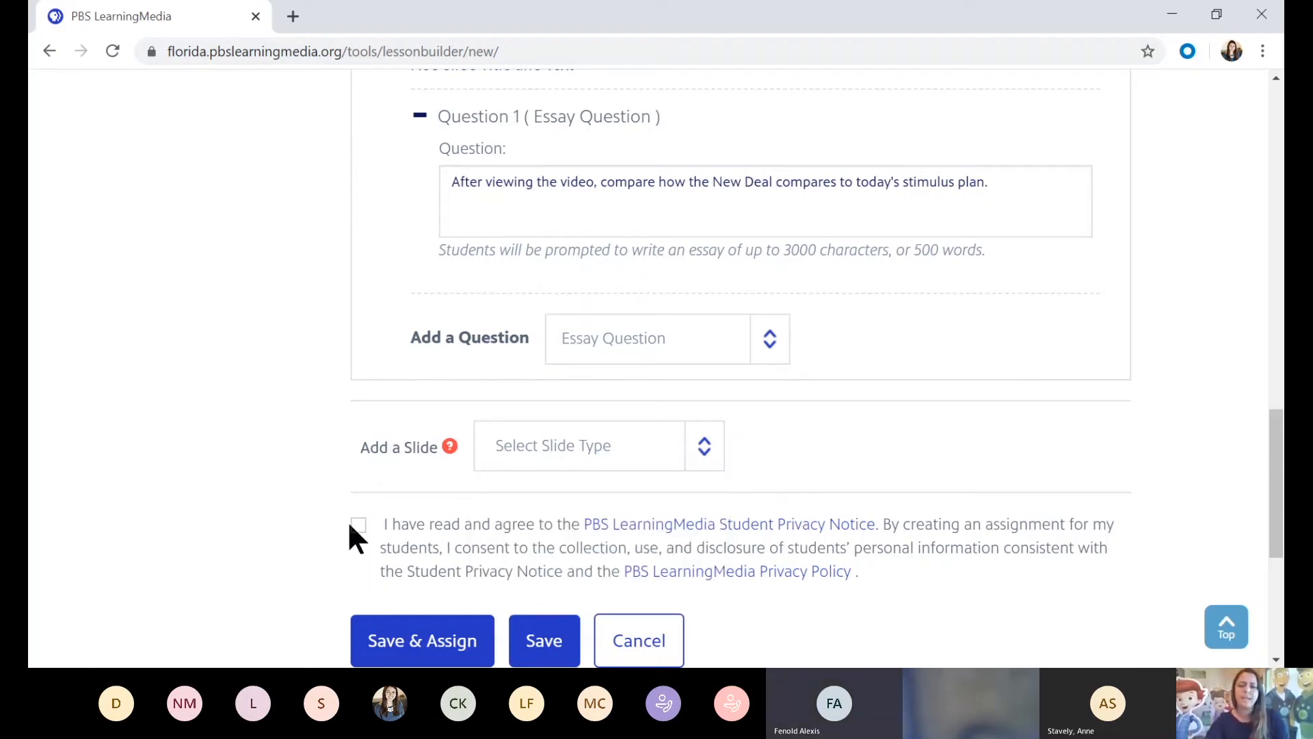
- Accept the student privacy notice and save the lesson with Save & Assign
left_click(357, 524)
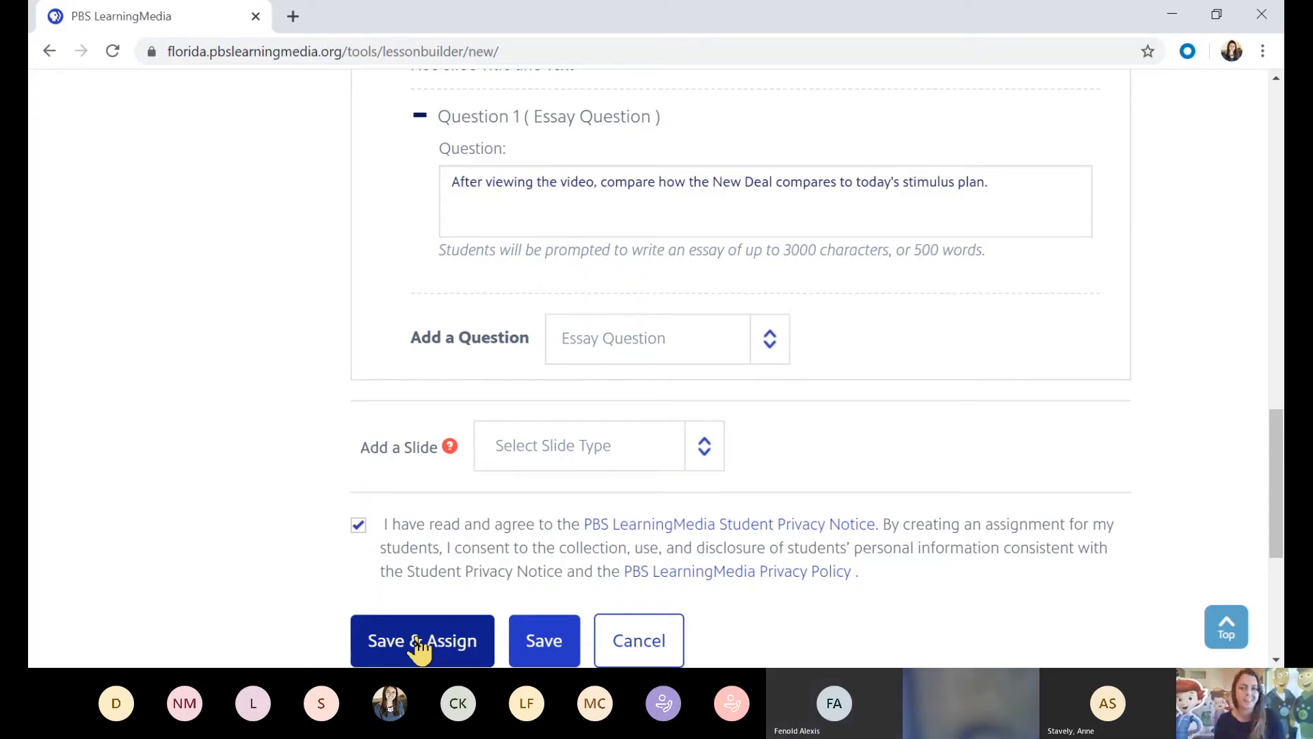
left_click(422, 640)
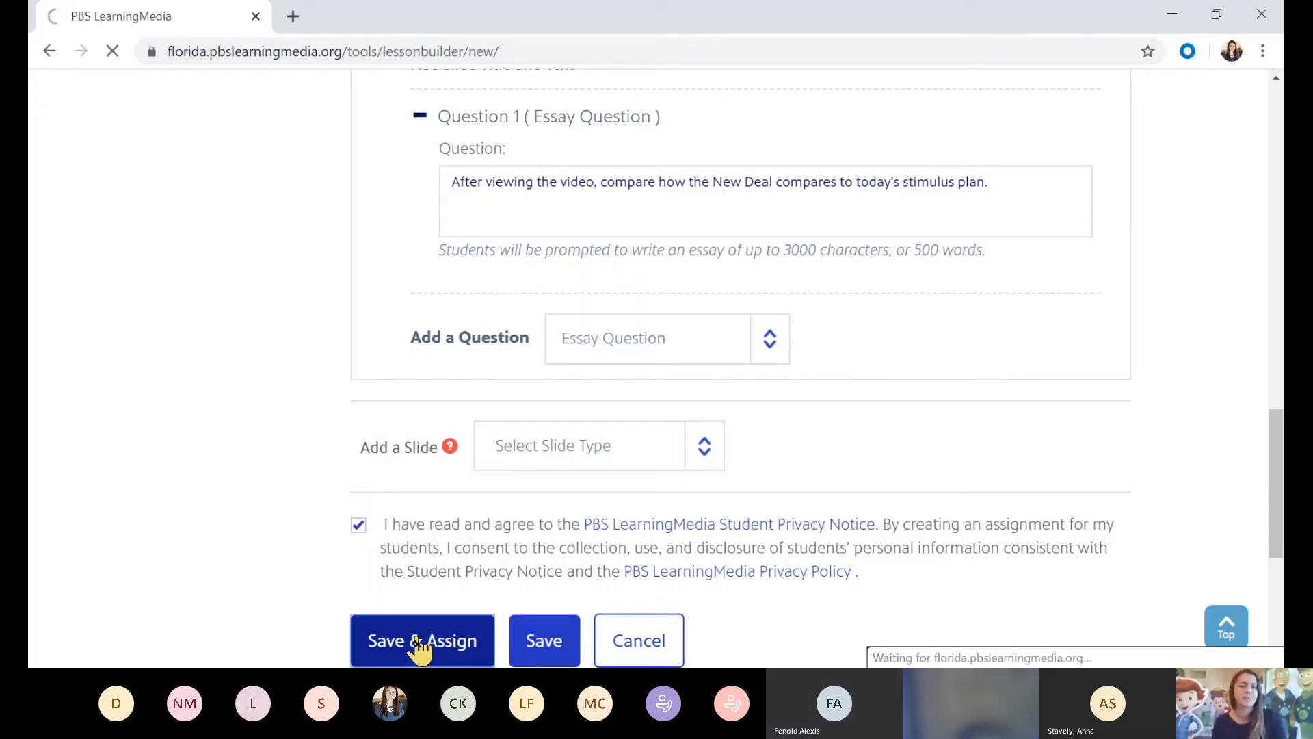
left_click(422, 641)
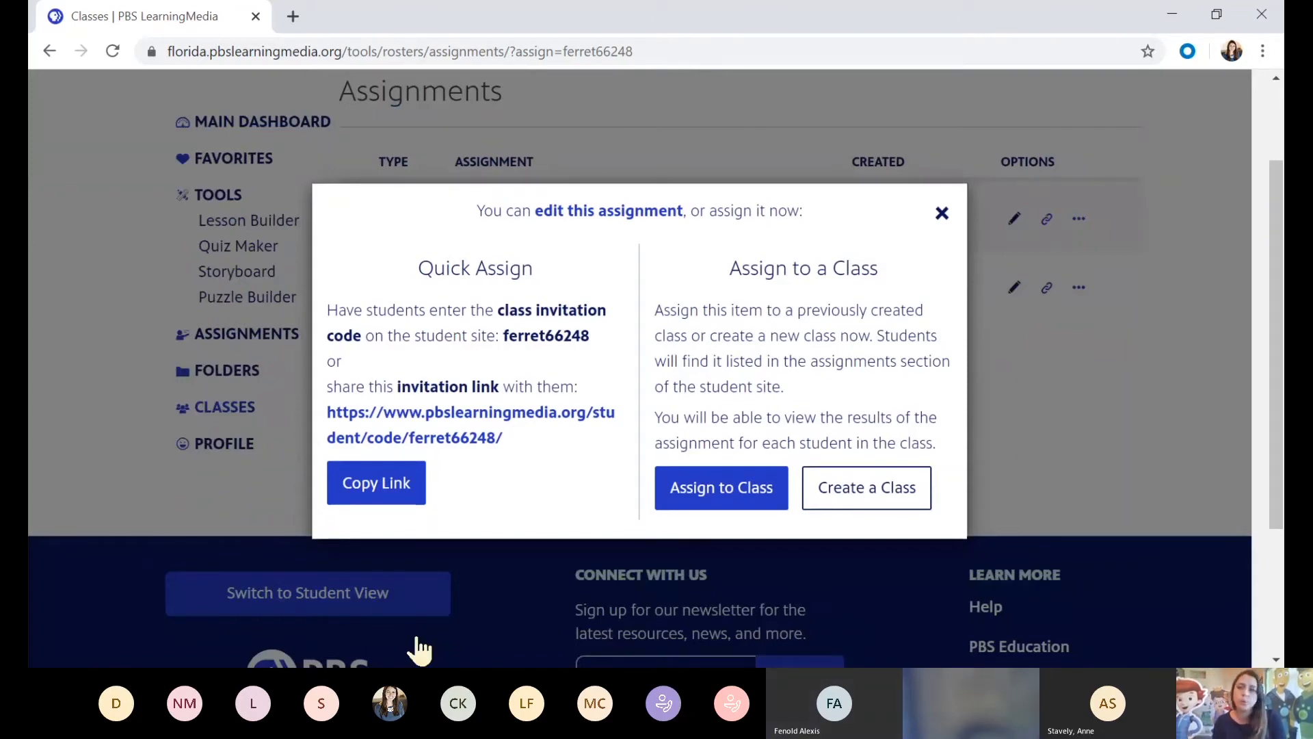
mouse_move(599, 356)
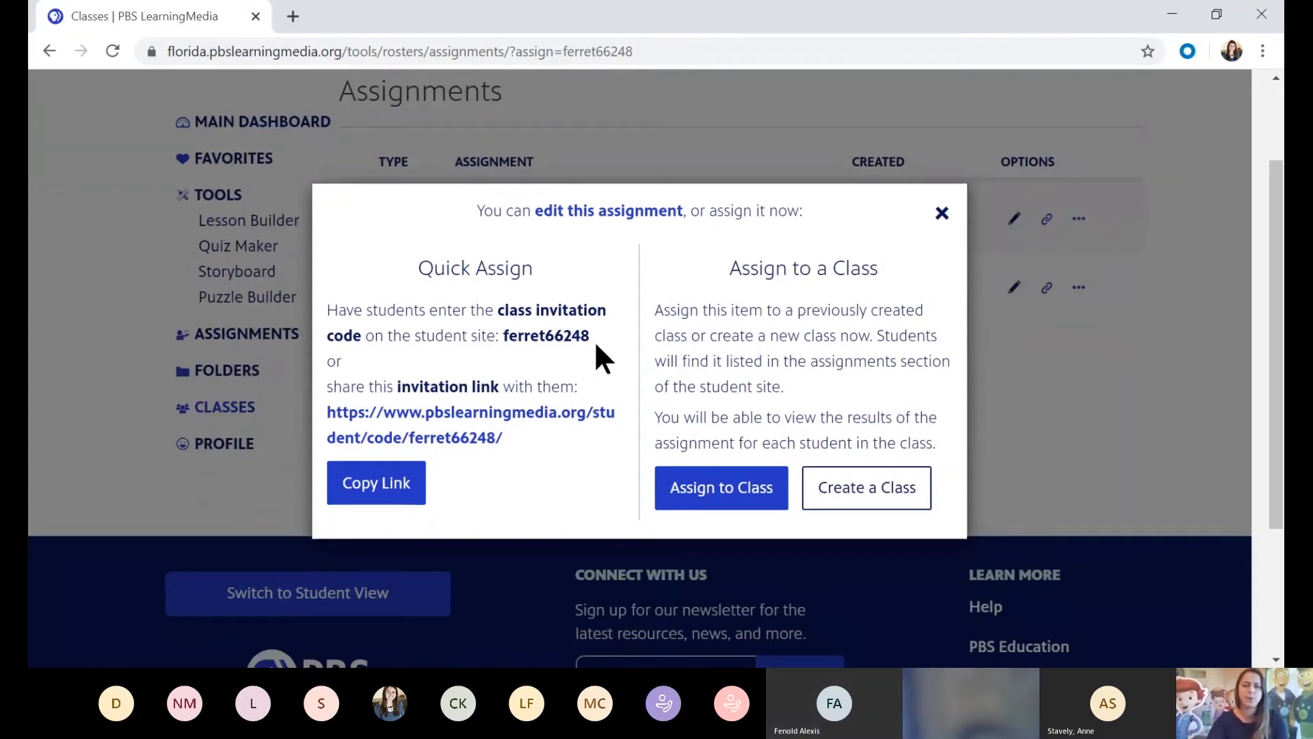
double_click(544, 336)
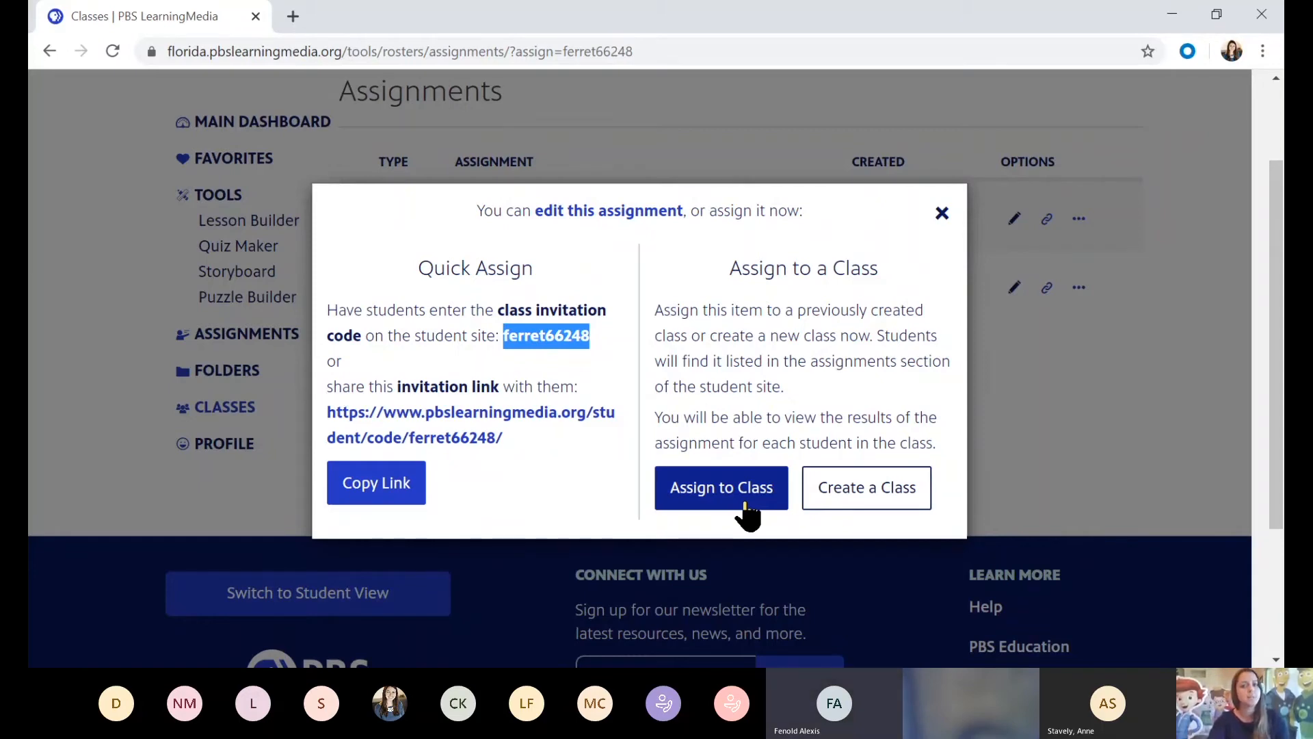
- Assign 'FDR New Deal and Today' to the Session 2 class and its checked student
left_click(719, 487)
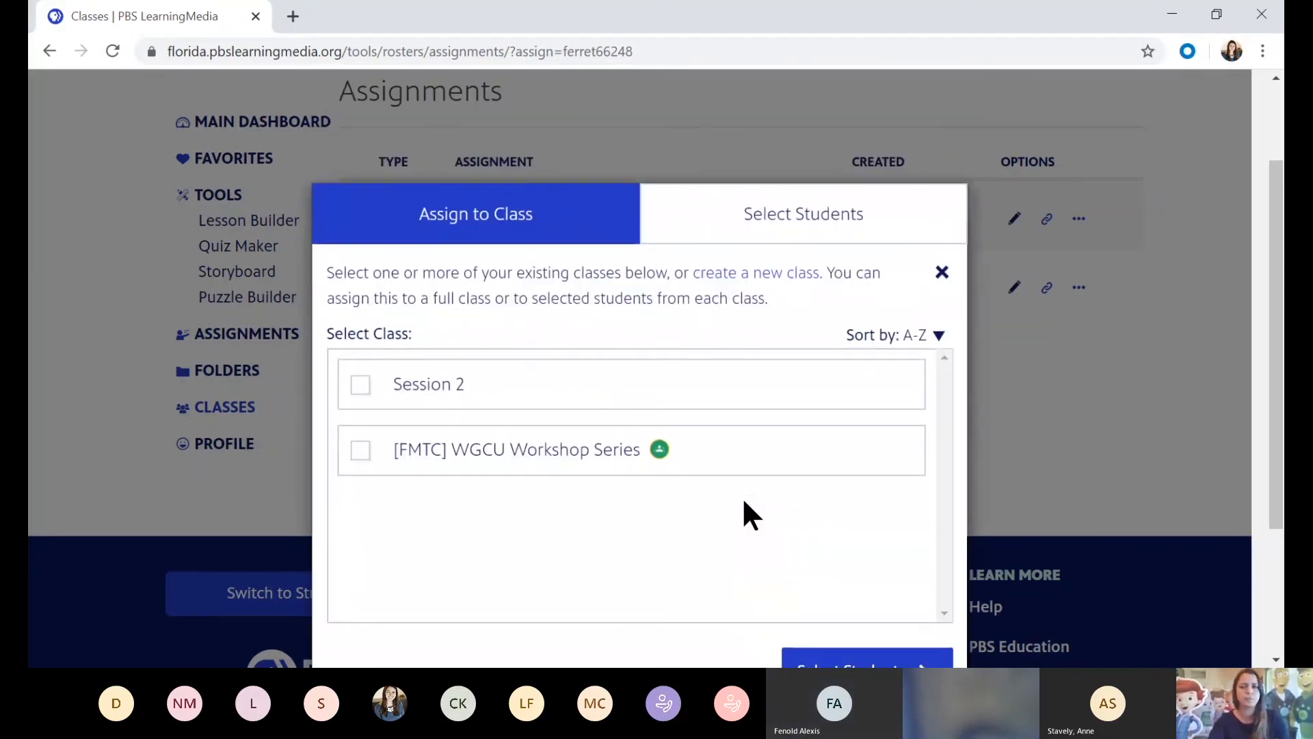
scroll("down", 3)
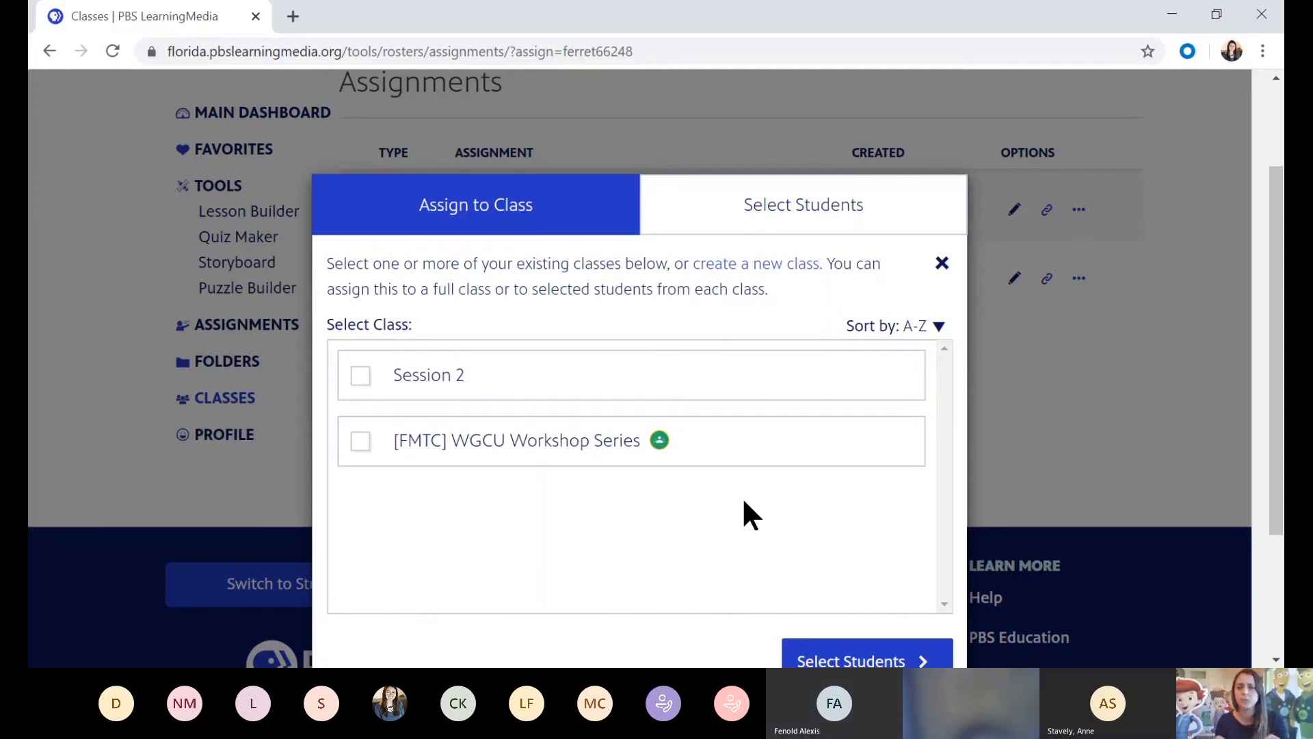
mouse_move(356, 398)
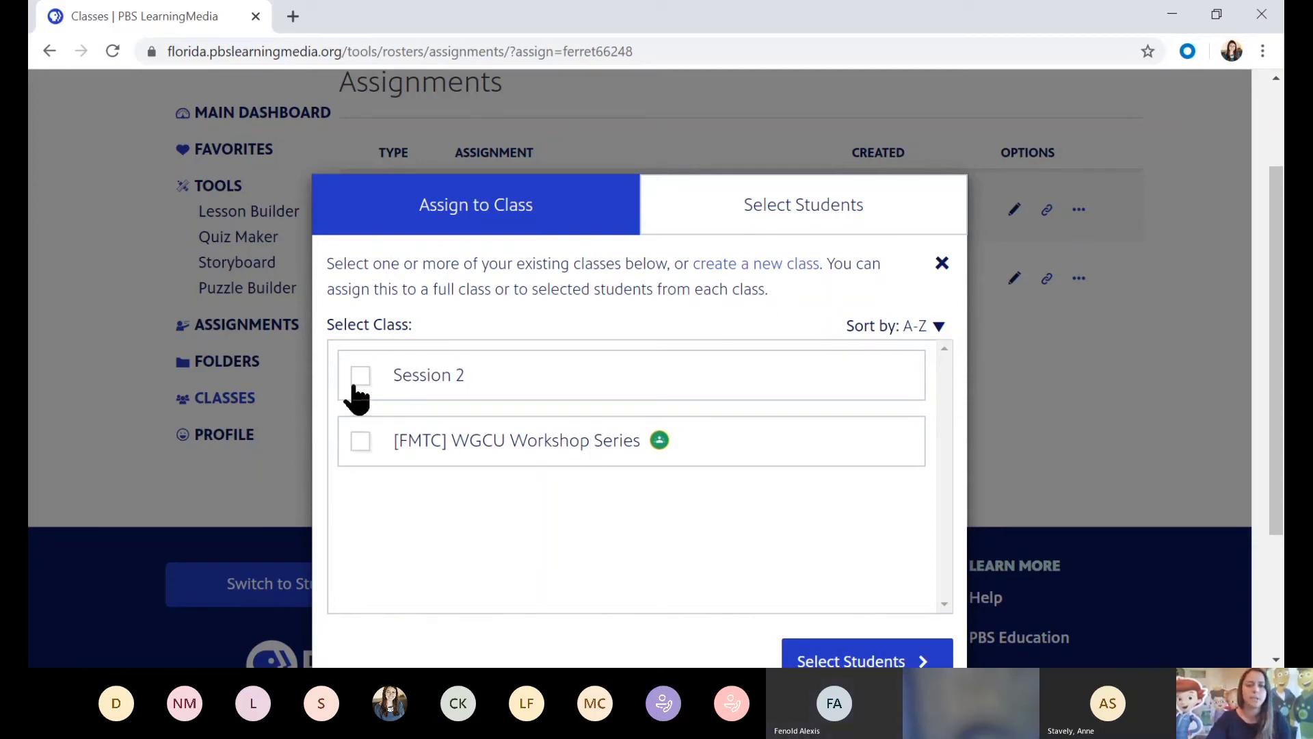
left_click(359, 374)
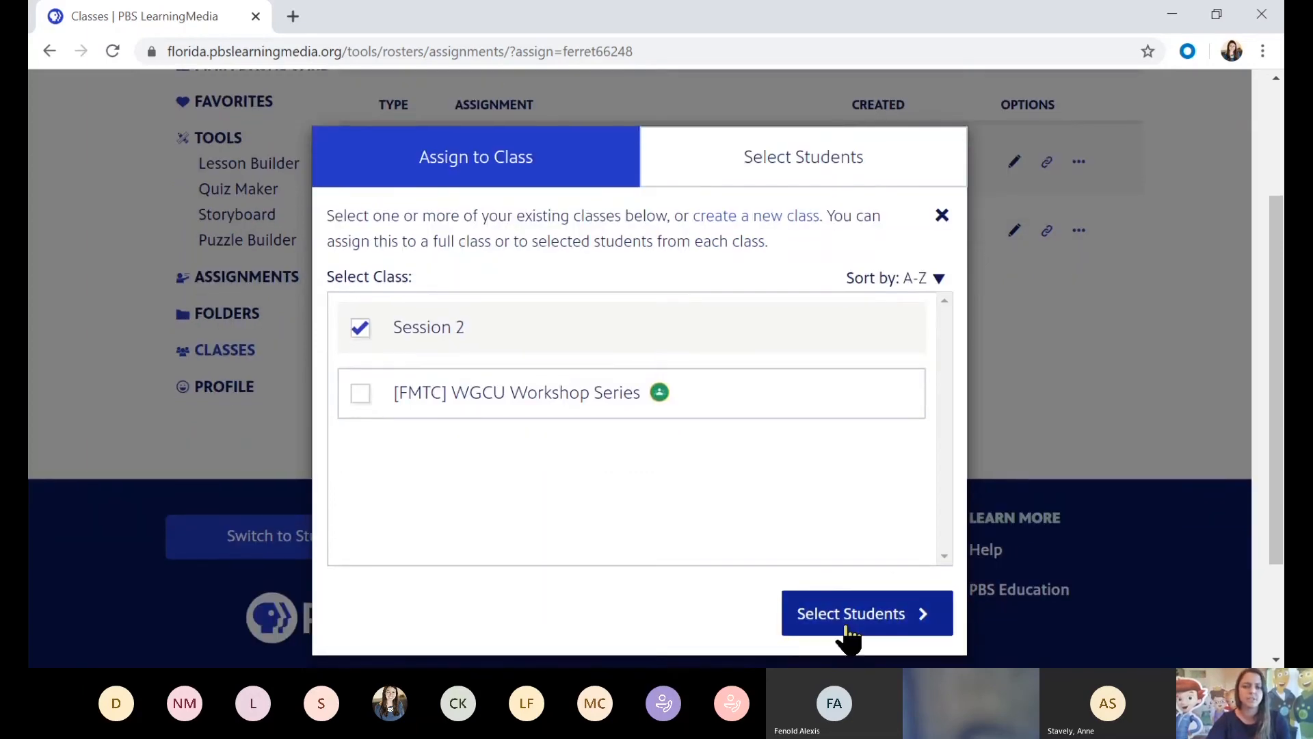
left_click(866, 612)
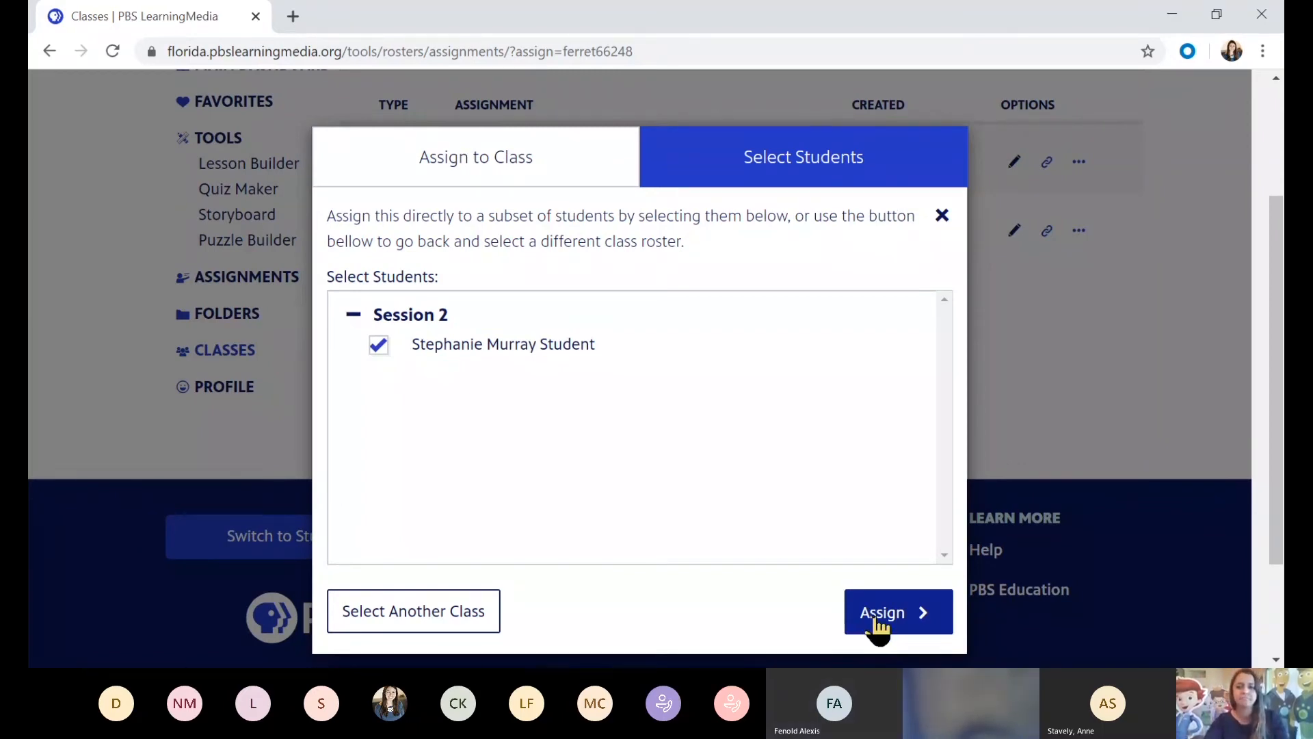
left_click(898, 613)
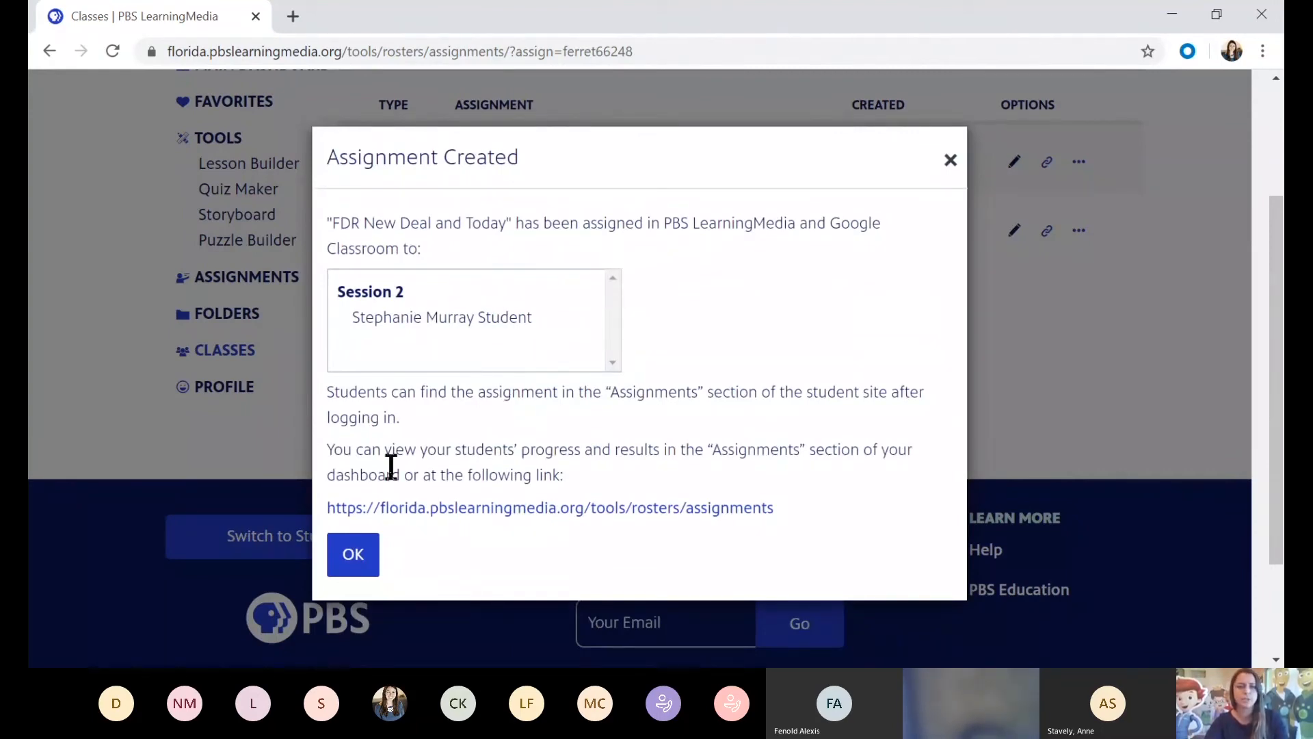
- Dismiss the Assignment Created confirmation to see the updated Assignments list
left_click(353, 554)
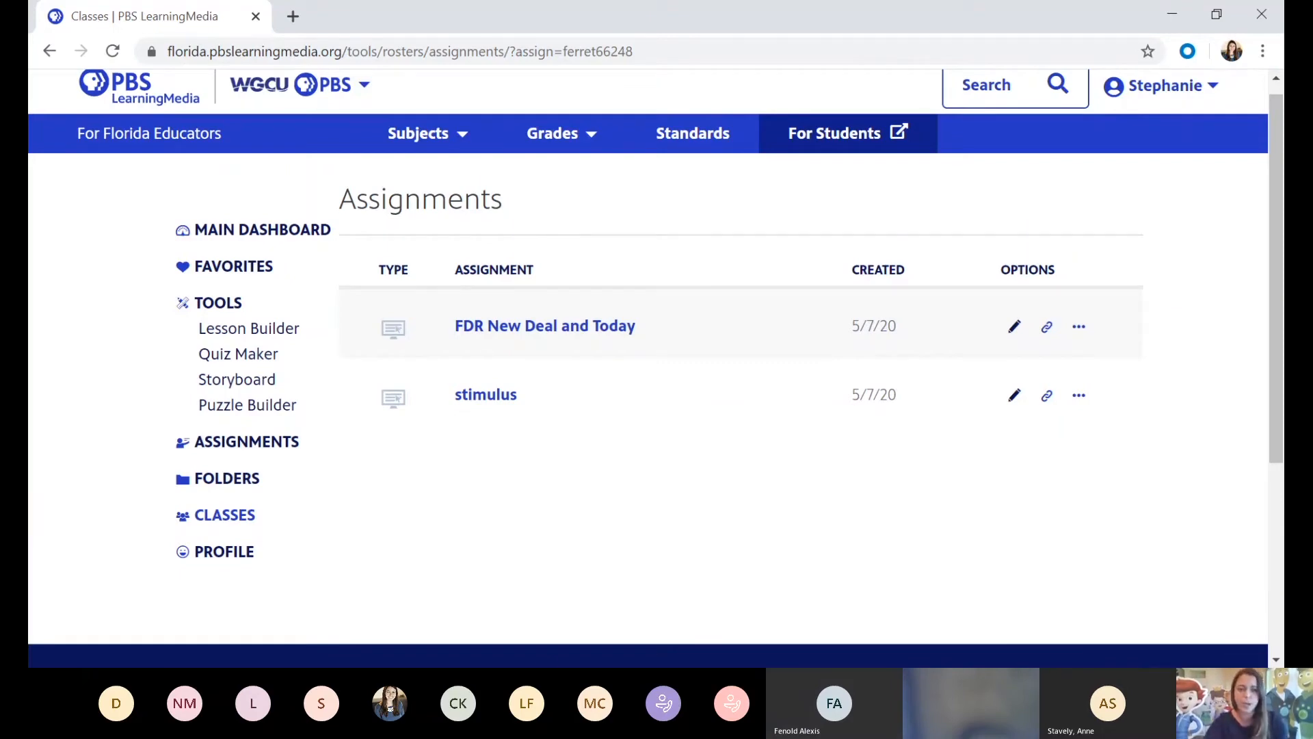
mouse_move(1043, 594)
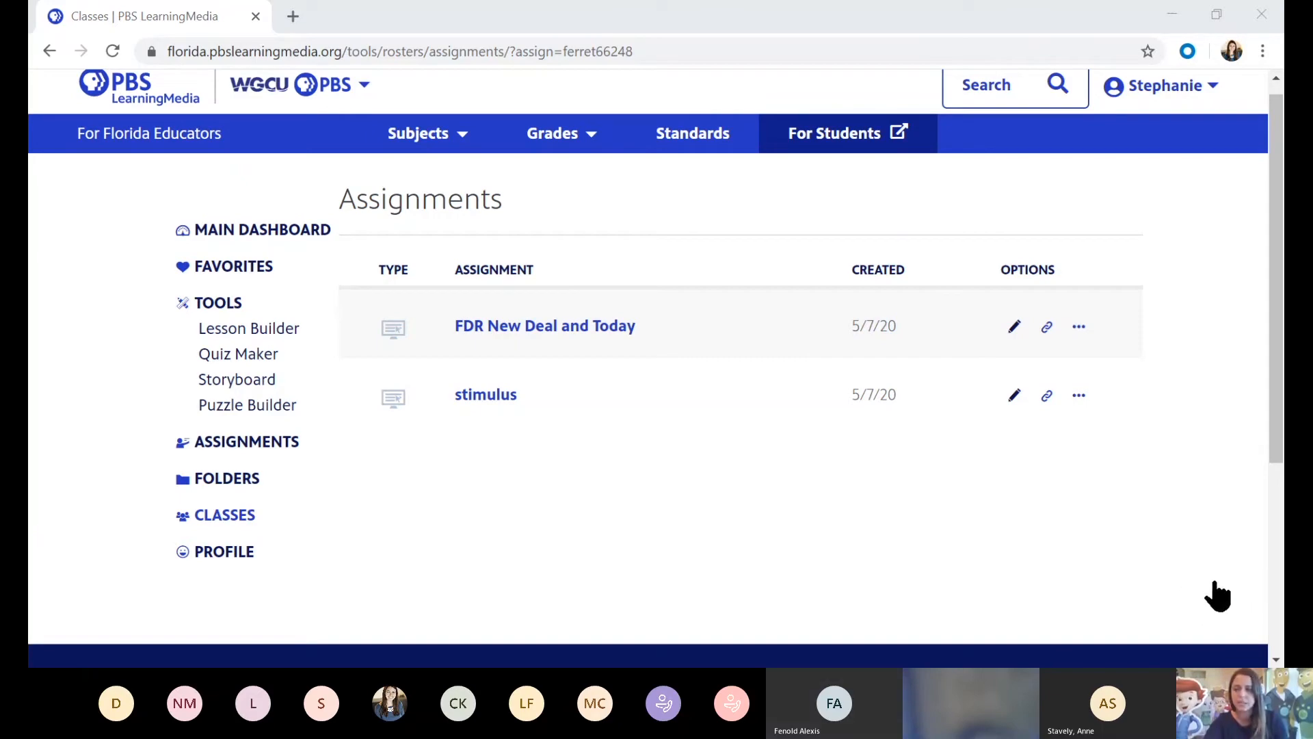
mouse_move(689, 541)
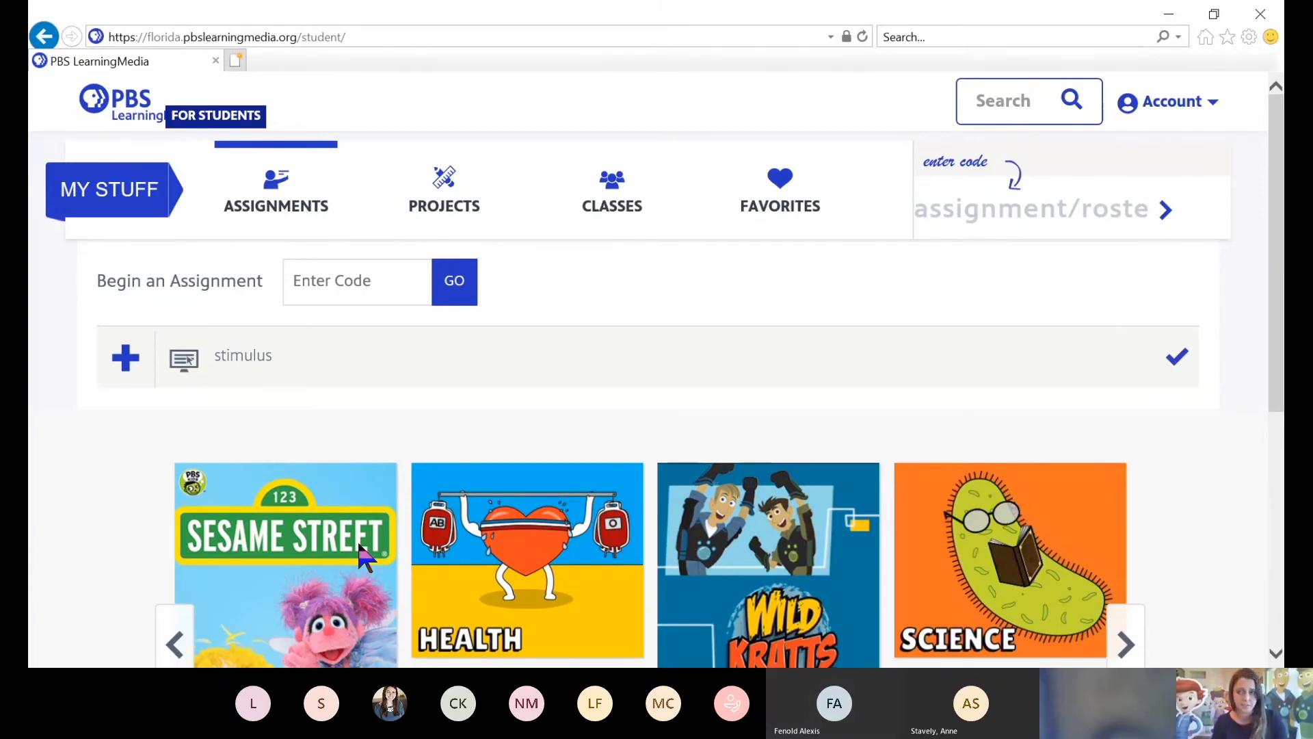
mouse_move(909, 422)
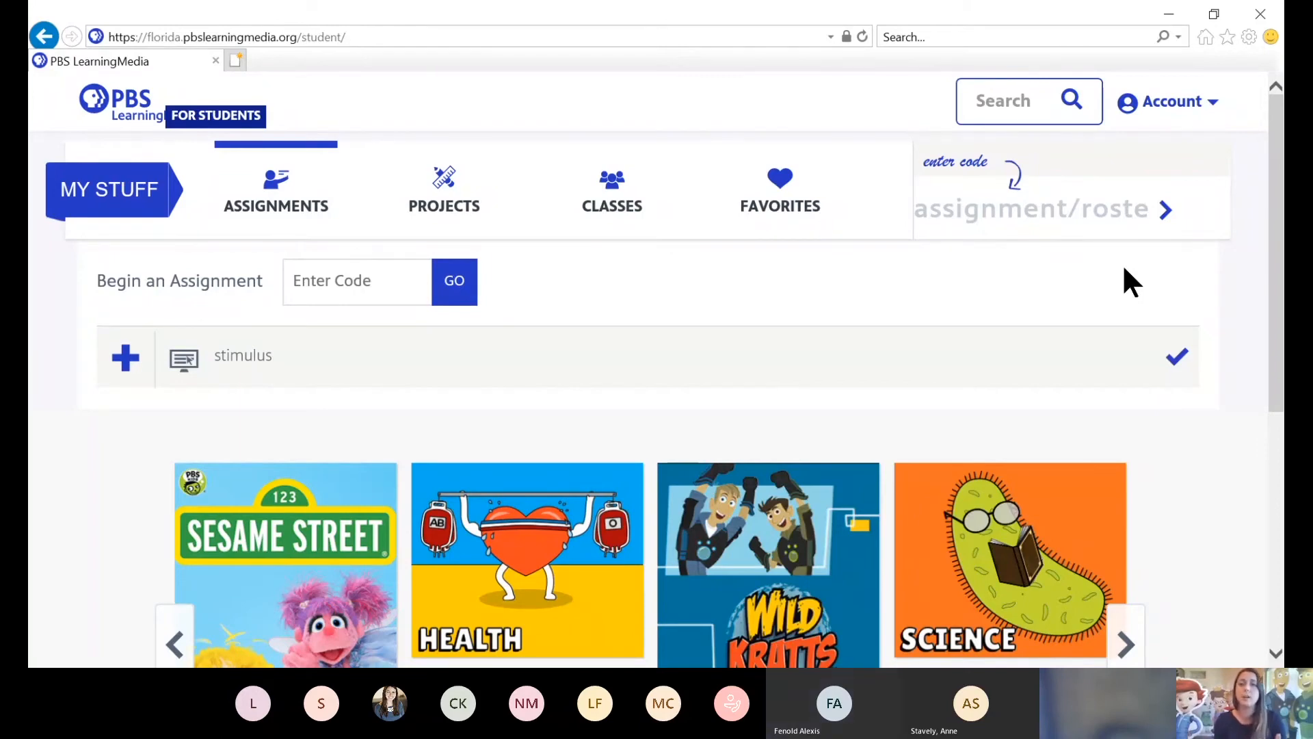
mouse_move(351, 171)
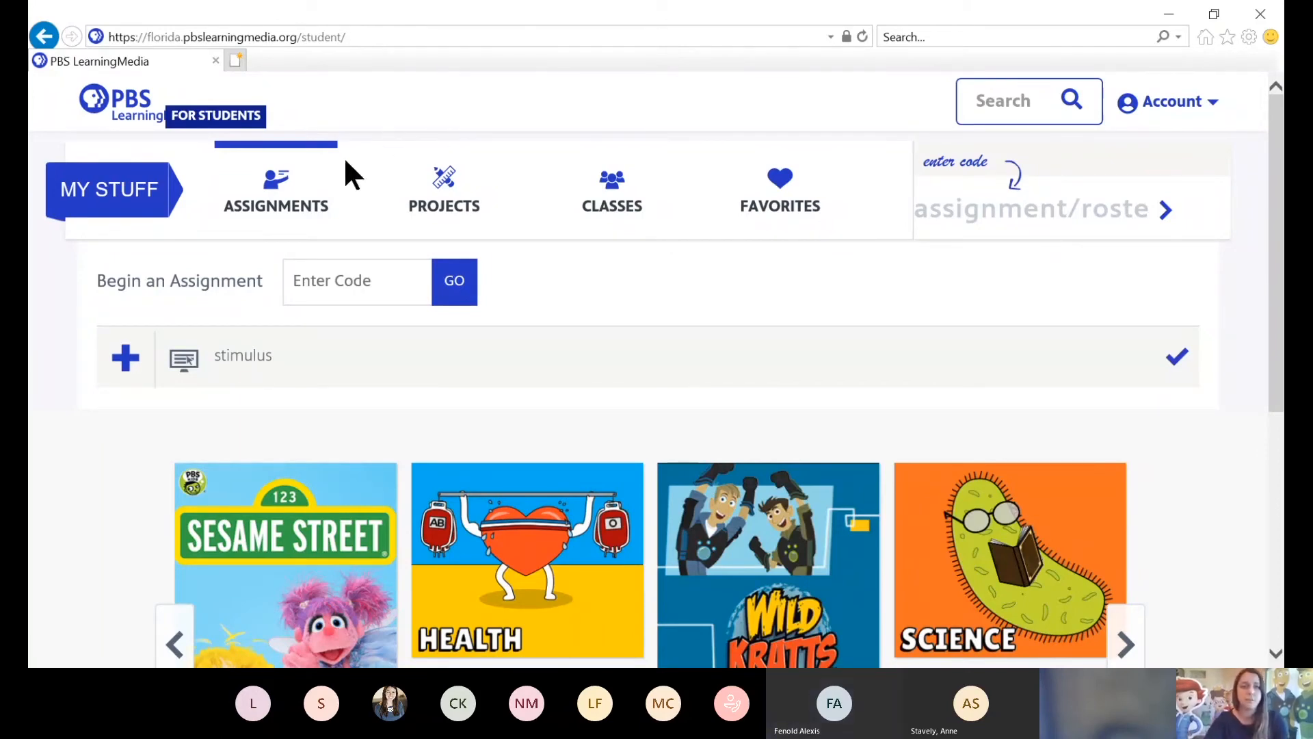
mouse_move(275, 217)
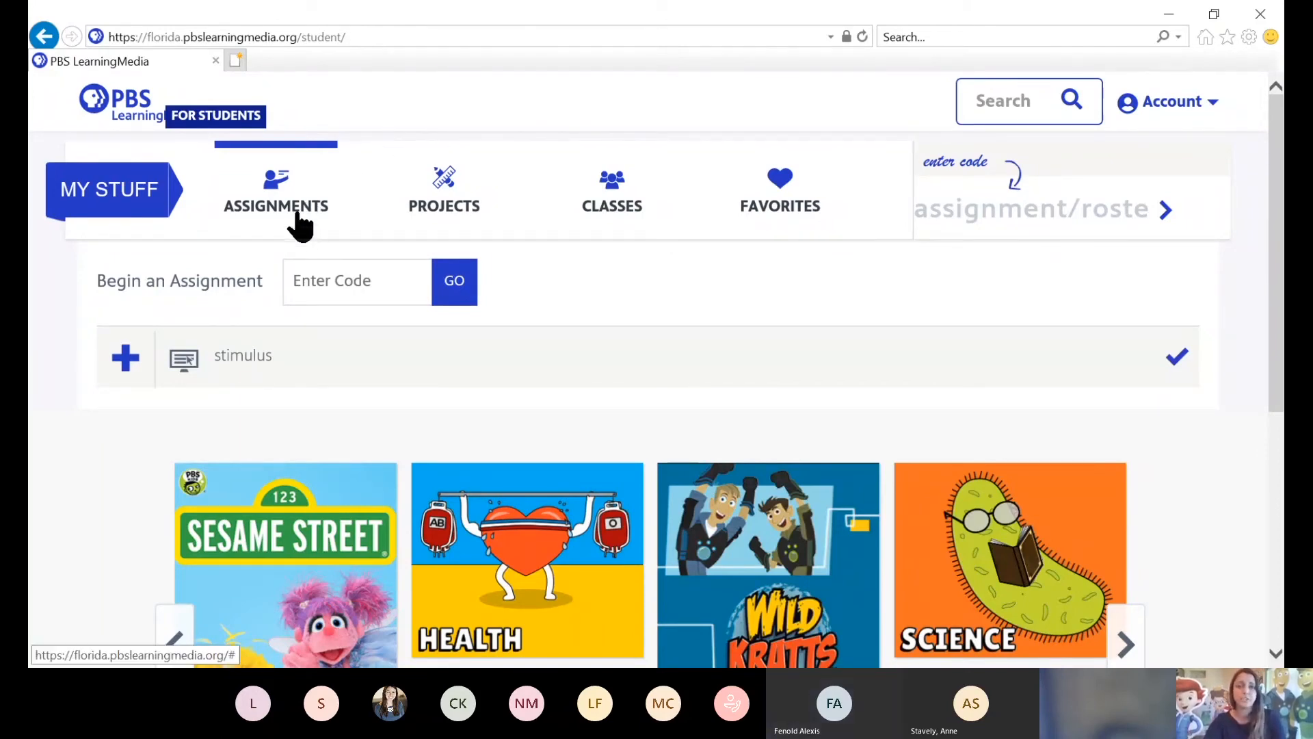
- Reload the student's Assignments page to fetch the new assignment
scroll("down", 3)
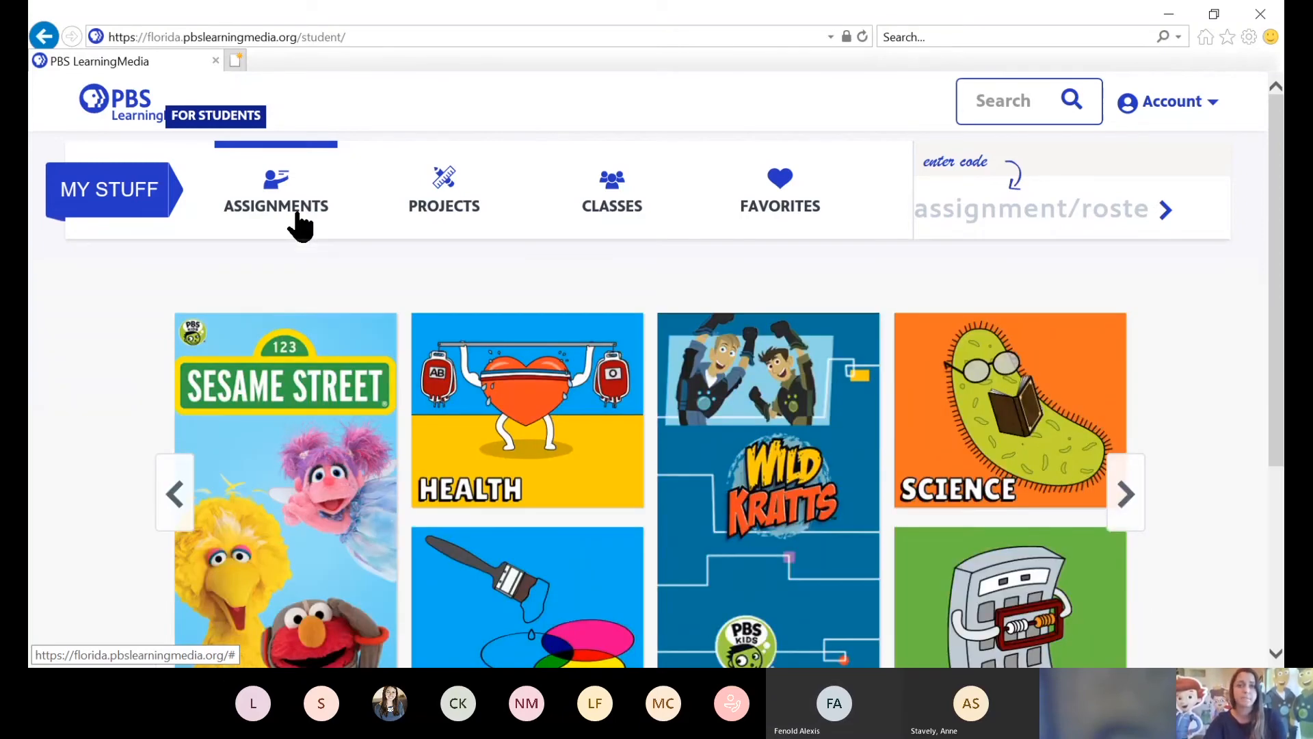
left_click(275, 189)
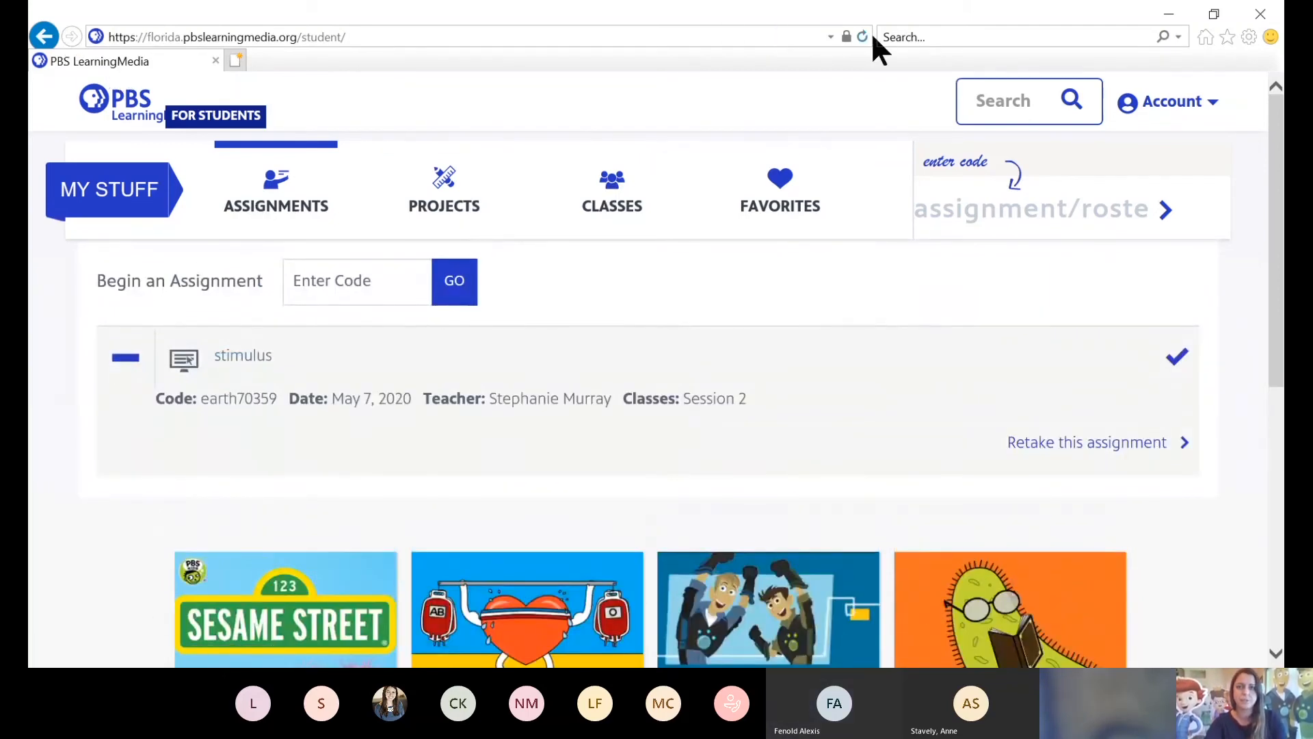
left_click(862, 37)
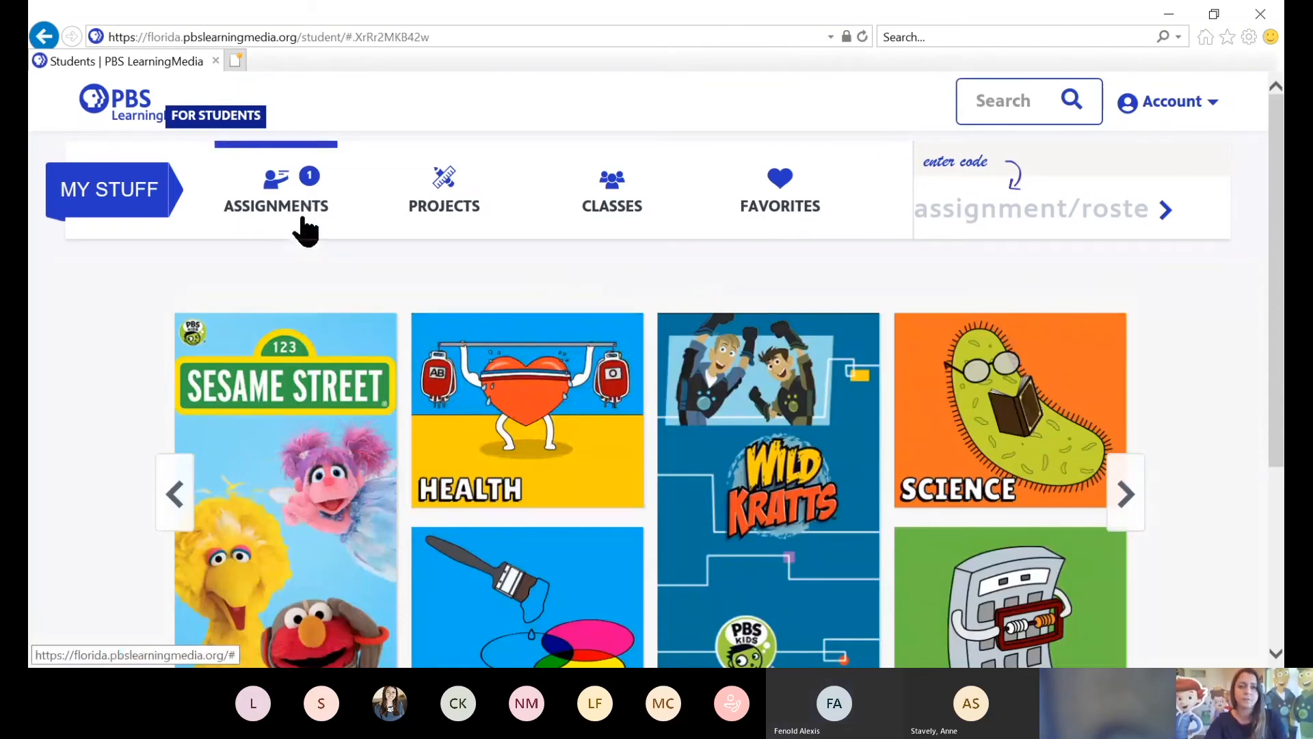
mouse_move(318, 201)
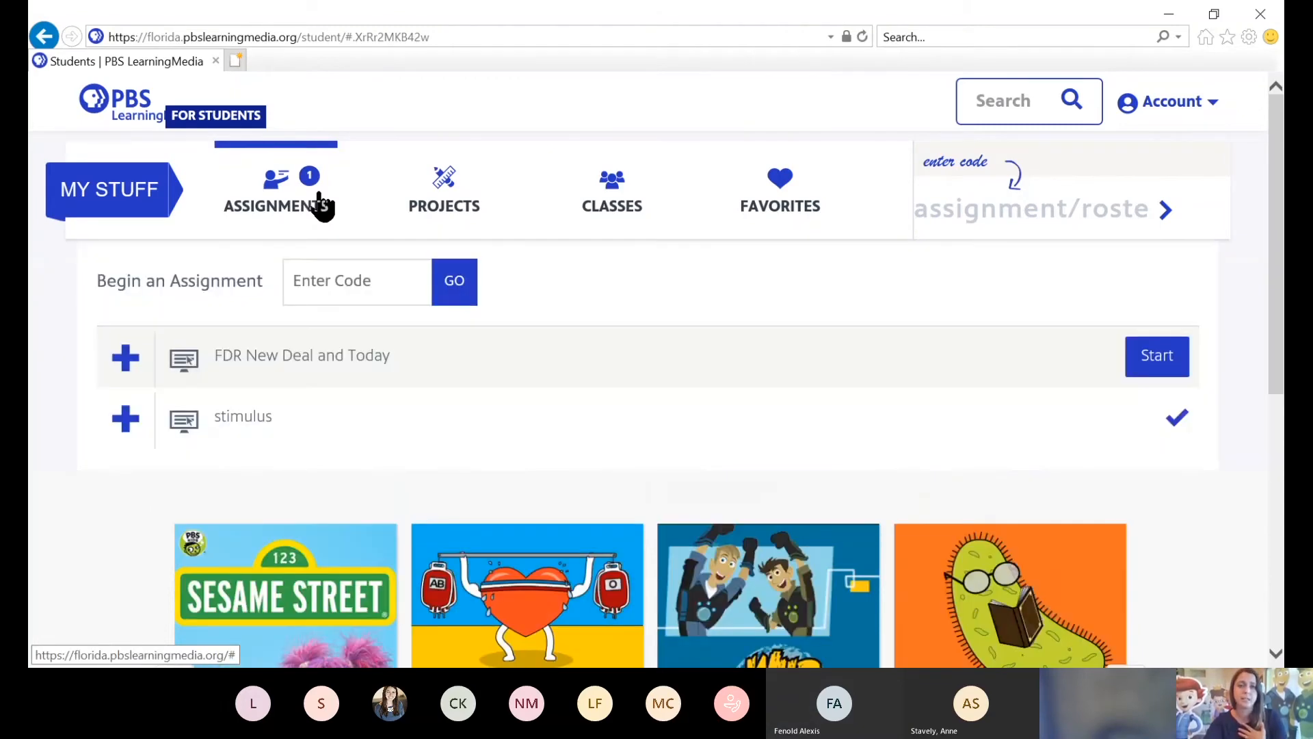
mouse_move(358, 382)
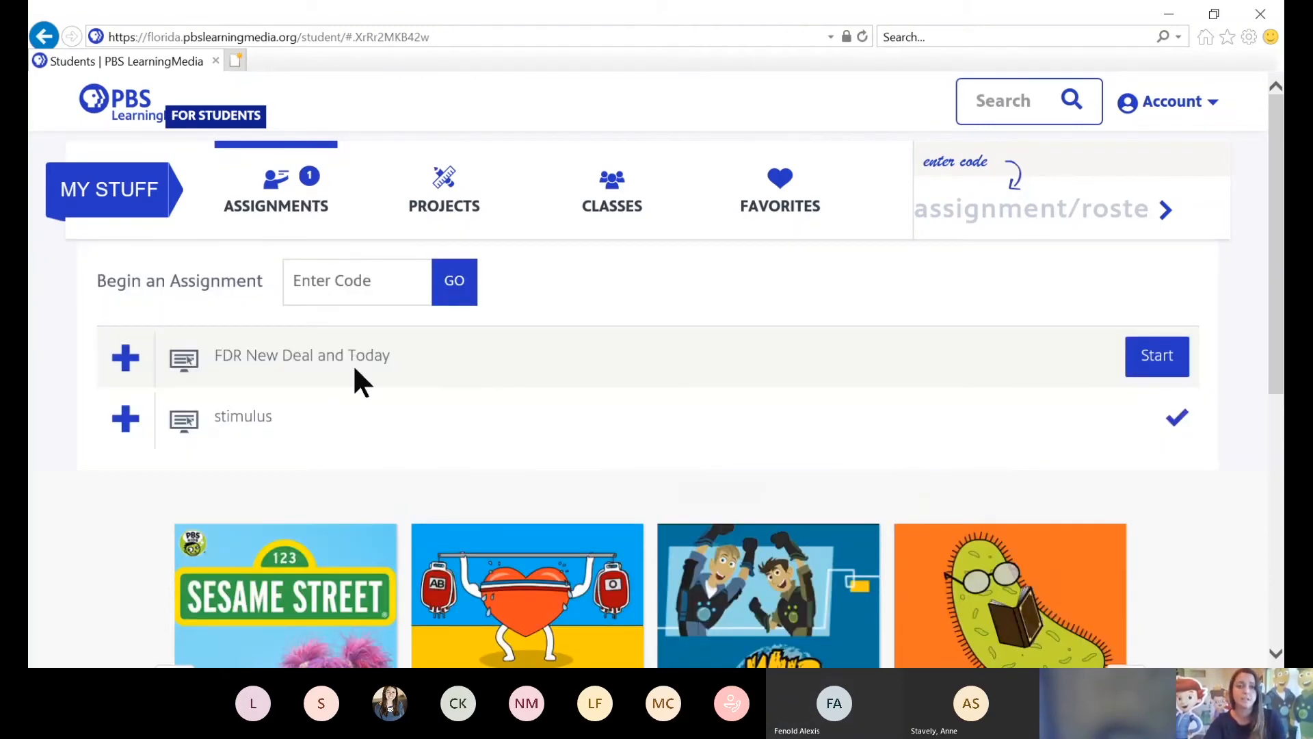
mouse_move(361, 394)
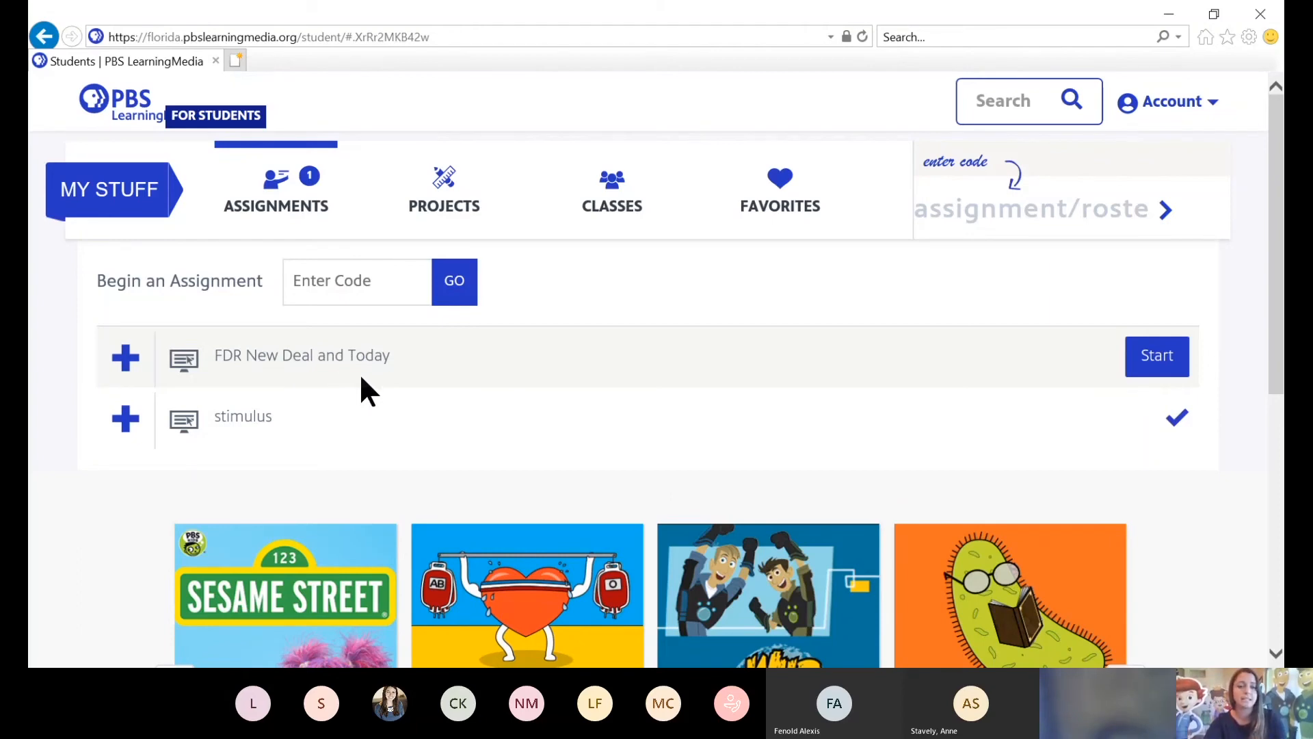
left_click(124, 357)
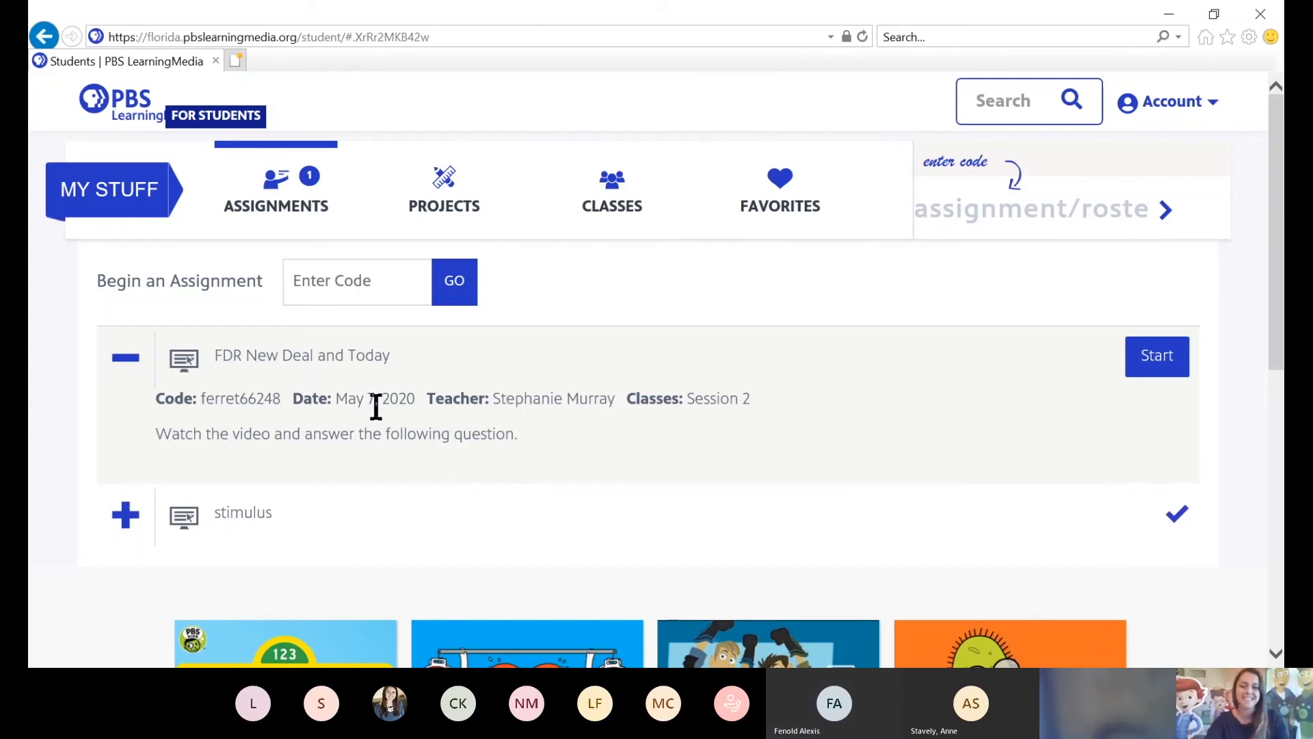
mouse_move(741, 427)
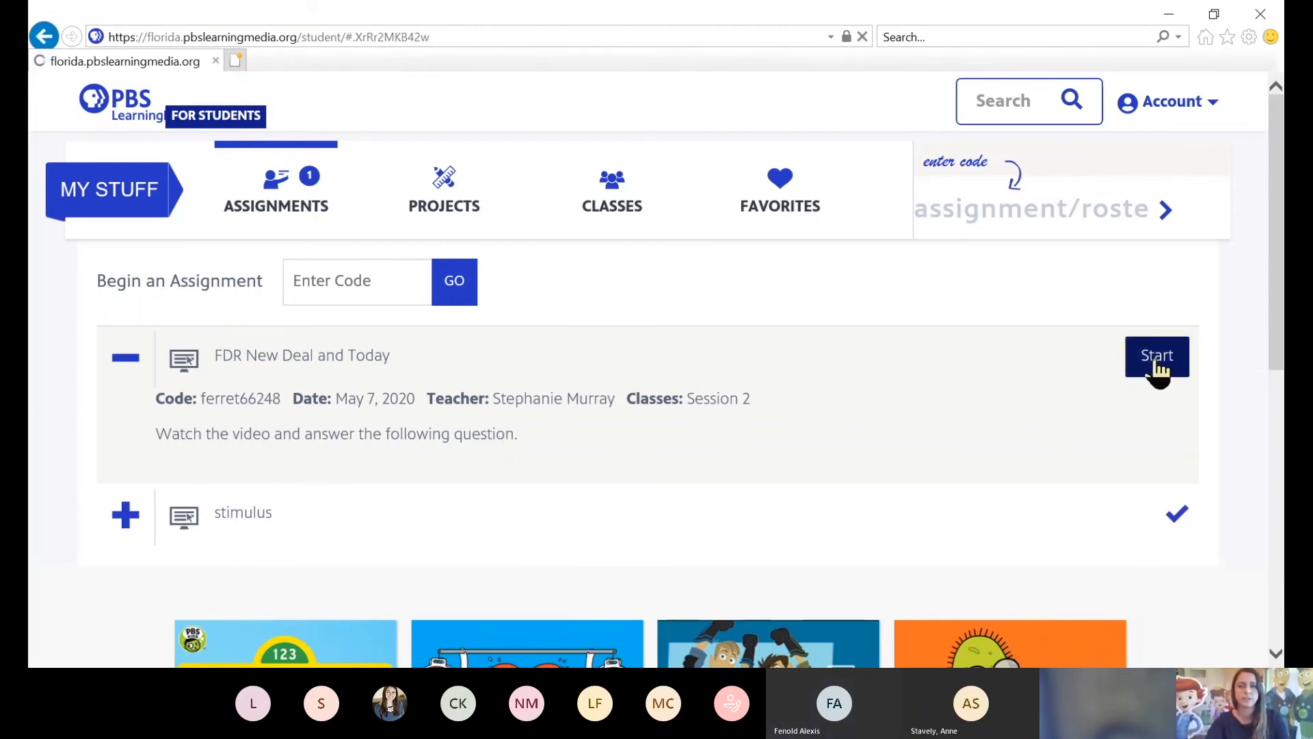
- Start the lesson, read the instructions slide, and advance to The Second New Deal video
left_click(1156, 355)
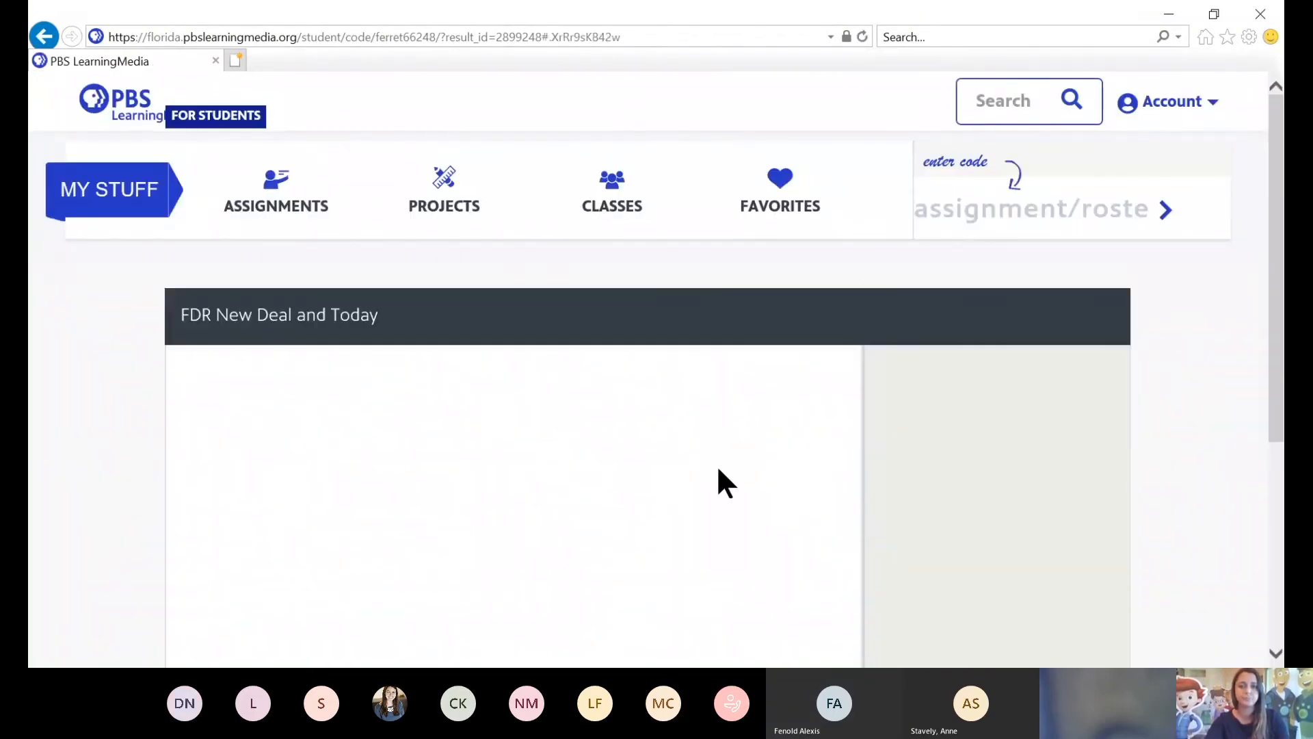
scroll("down", 3)
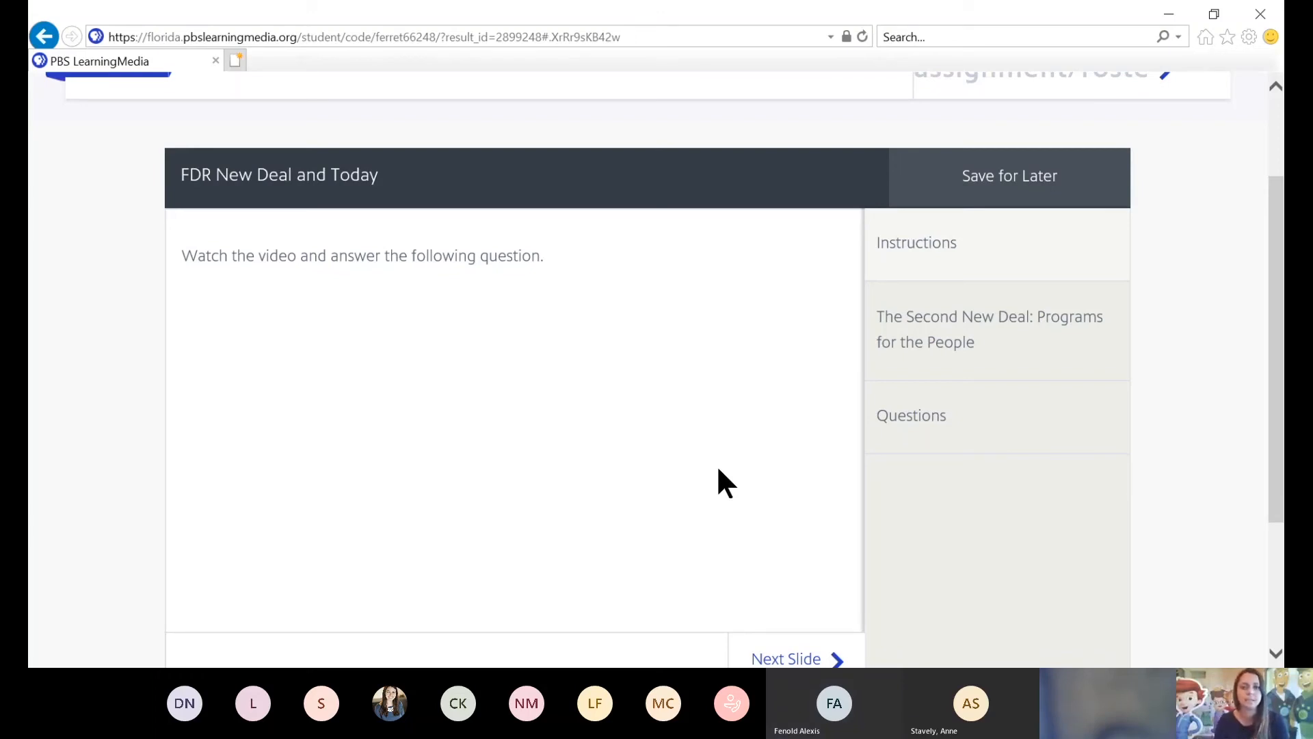
scroll("down", 3)
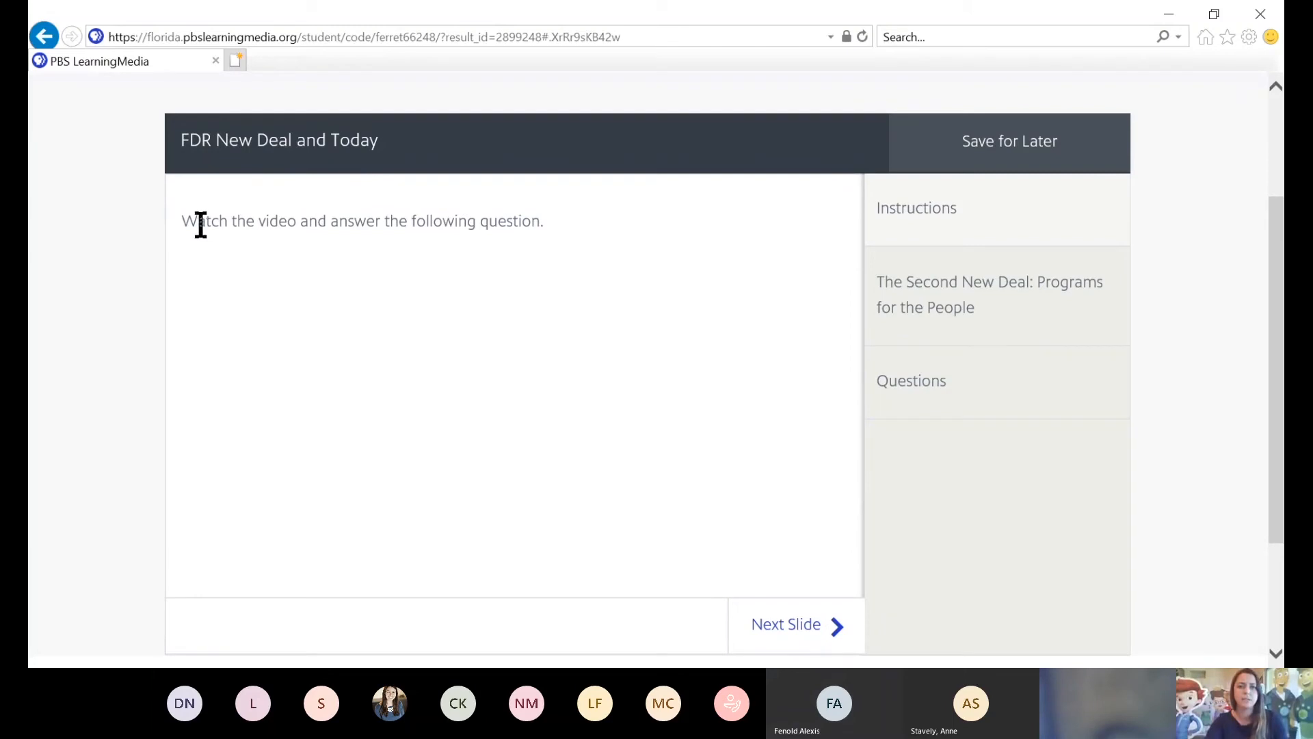
mouse_move(586, 252)
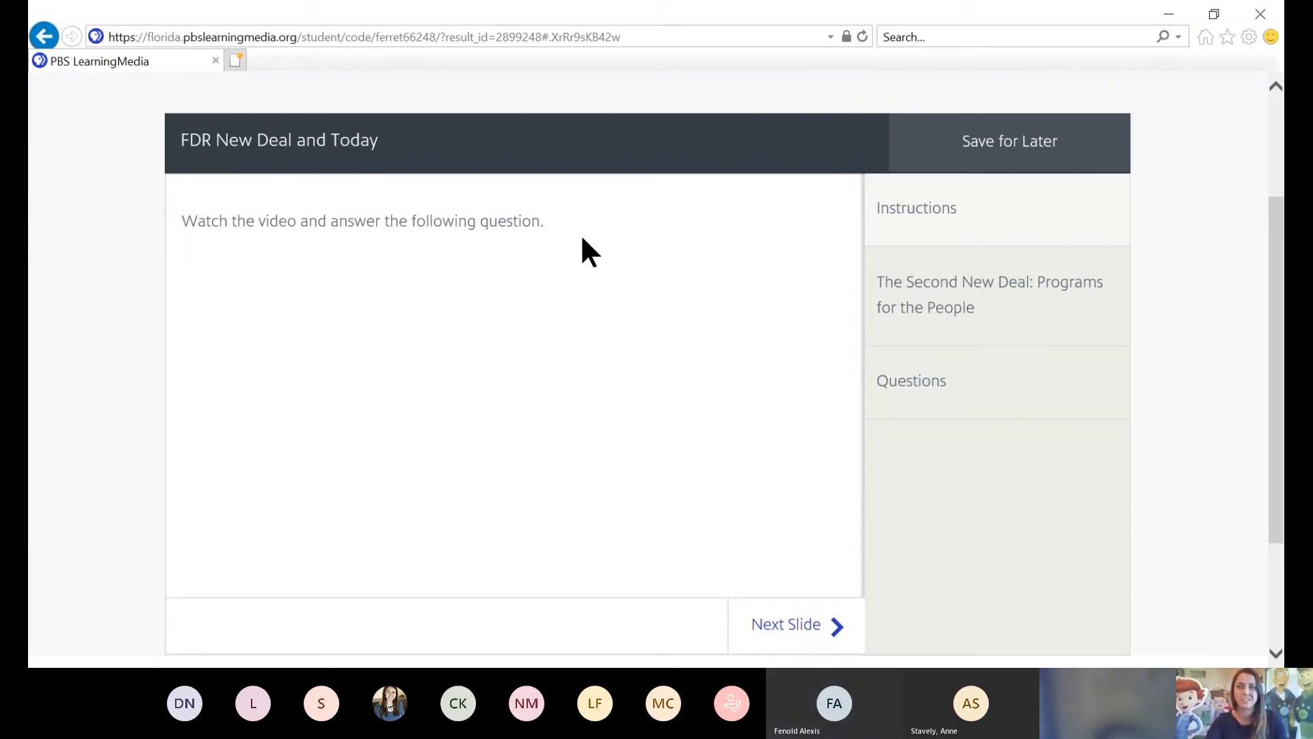
mouse_move(947, 298)
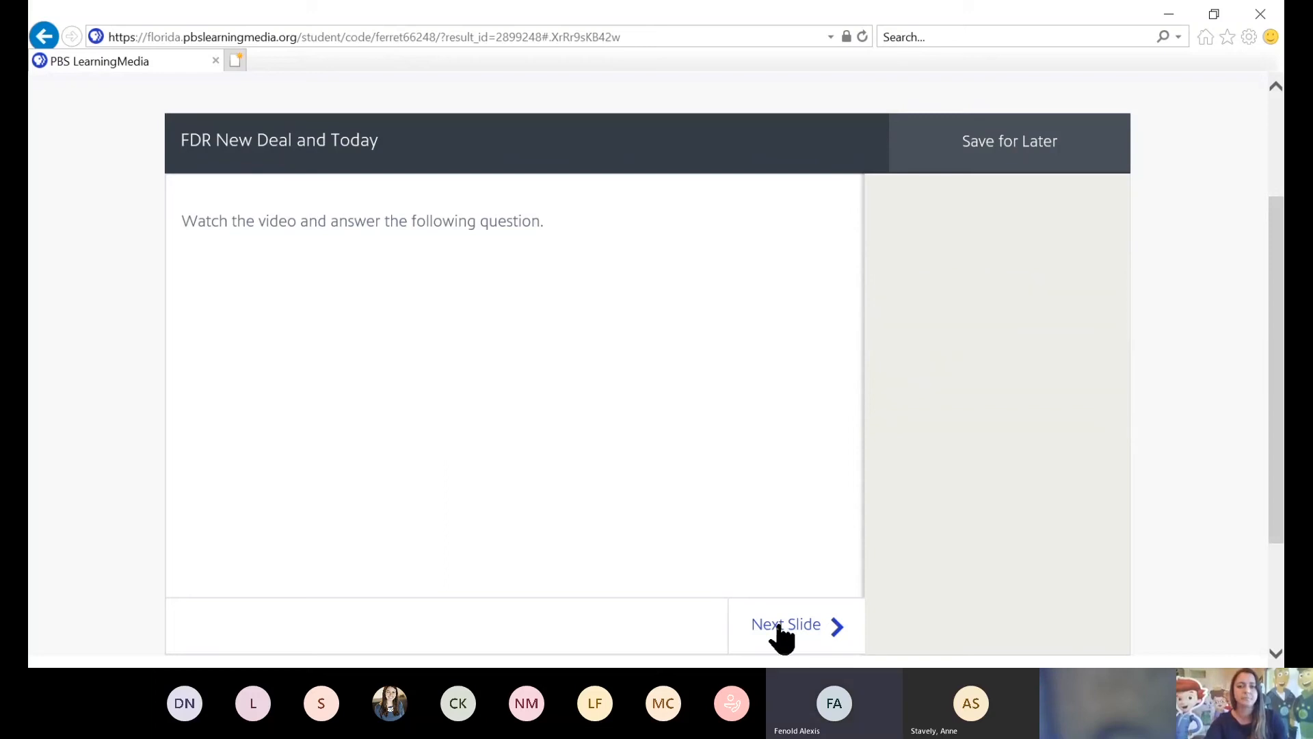
left_click(786, 624)
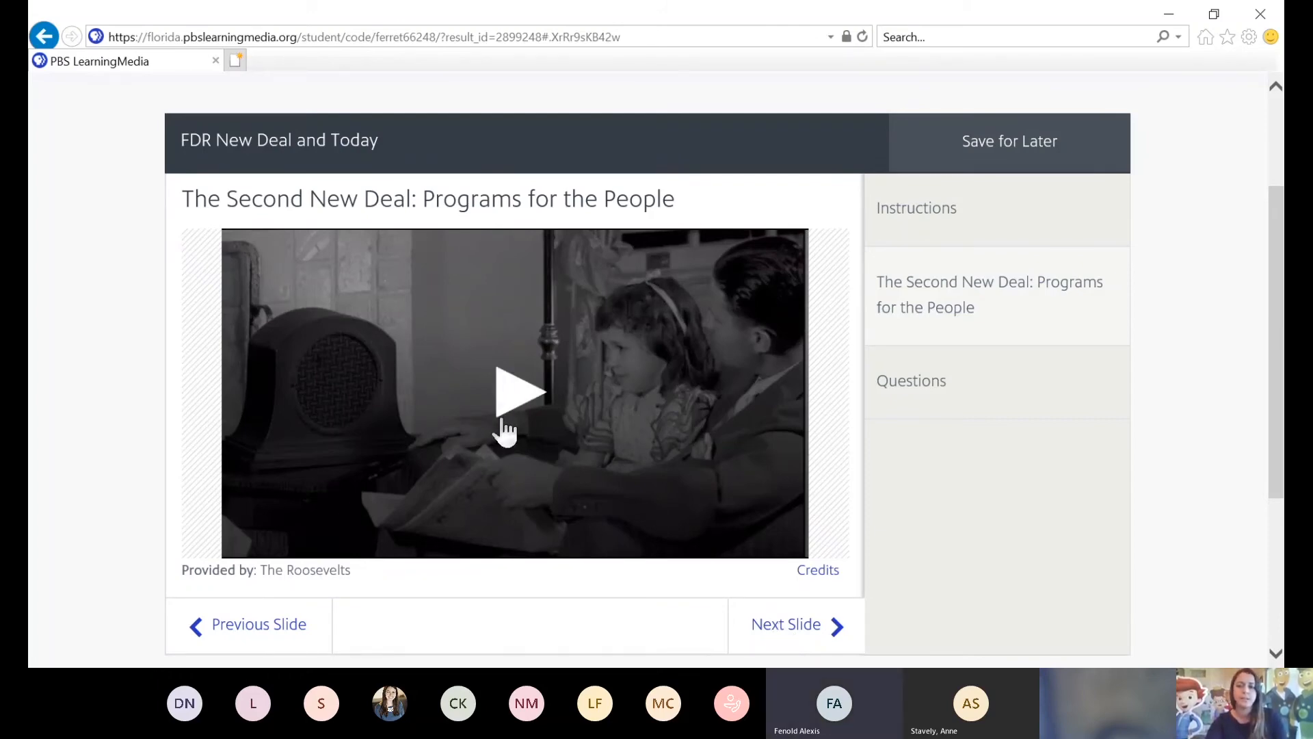
- Play the video, submit the comparison answer, and finish the questions
left_click(785, 623)
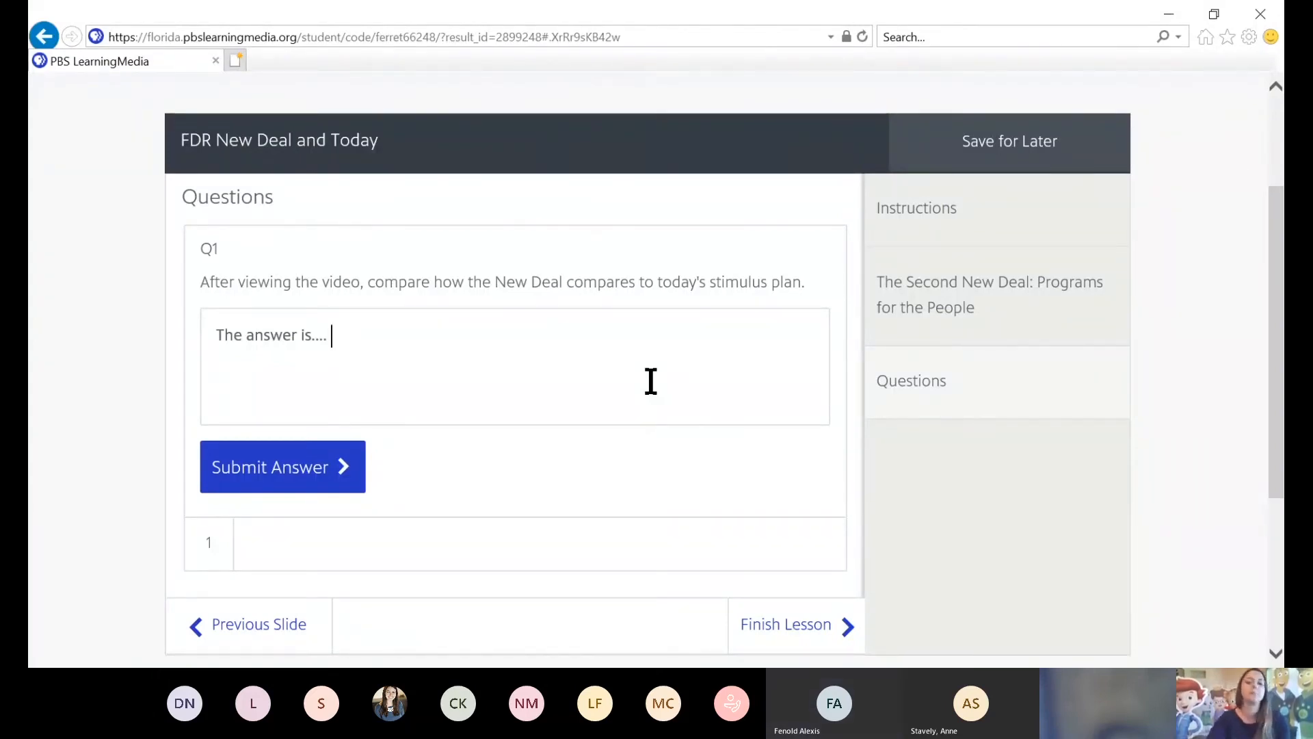
left_click(281, 466)
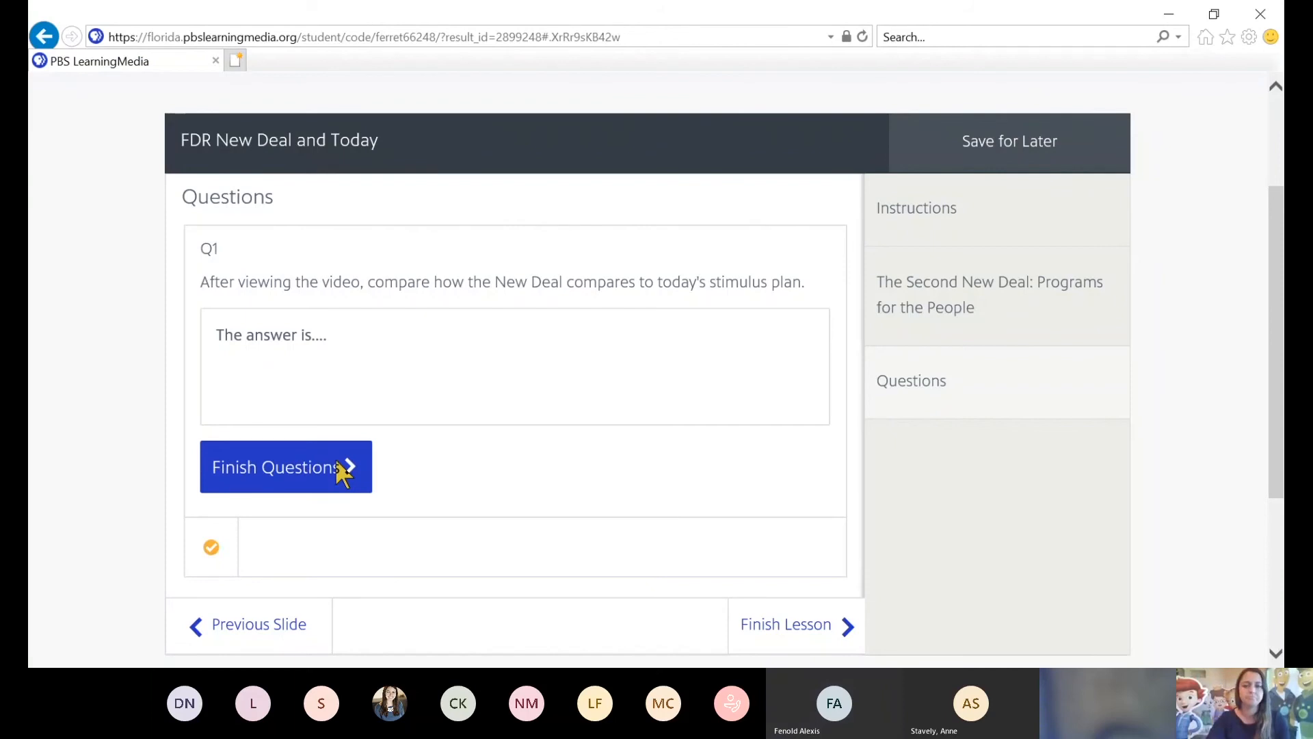
mouse_move(344, 481)
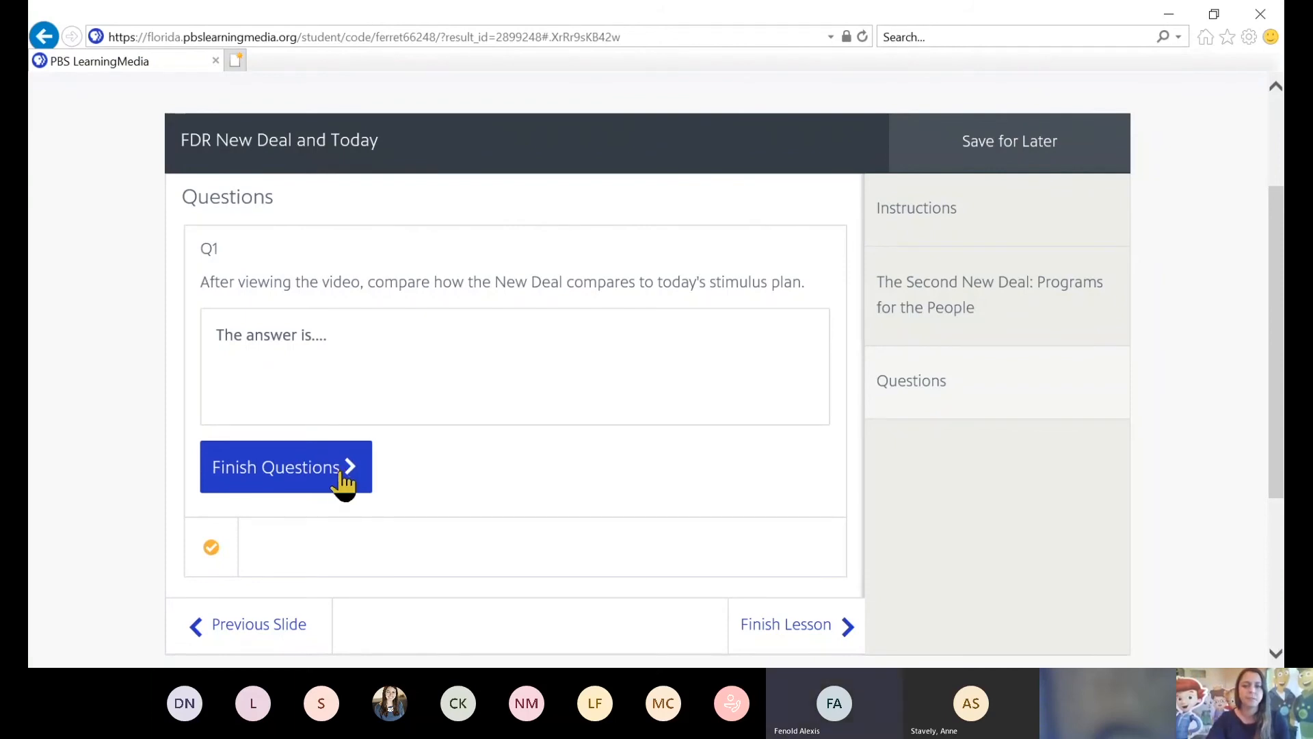
left_click(285, 467)
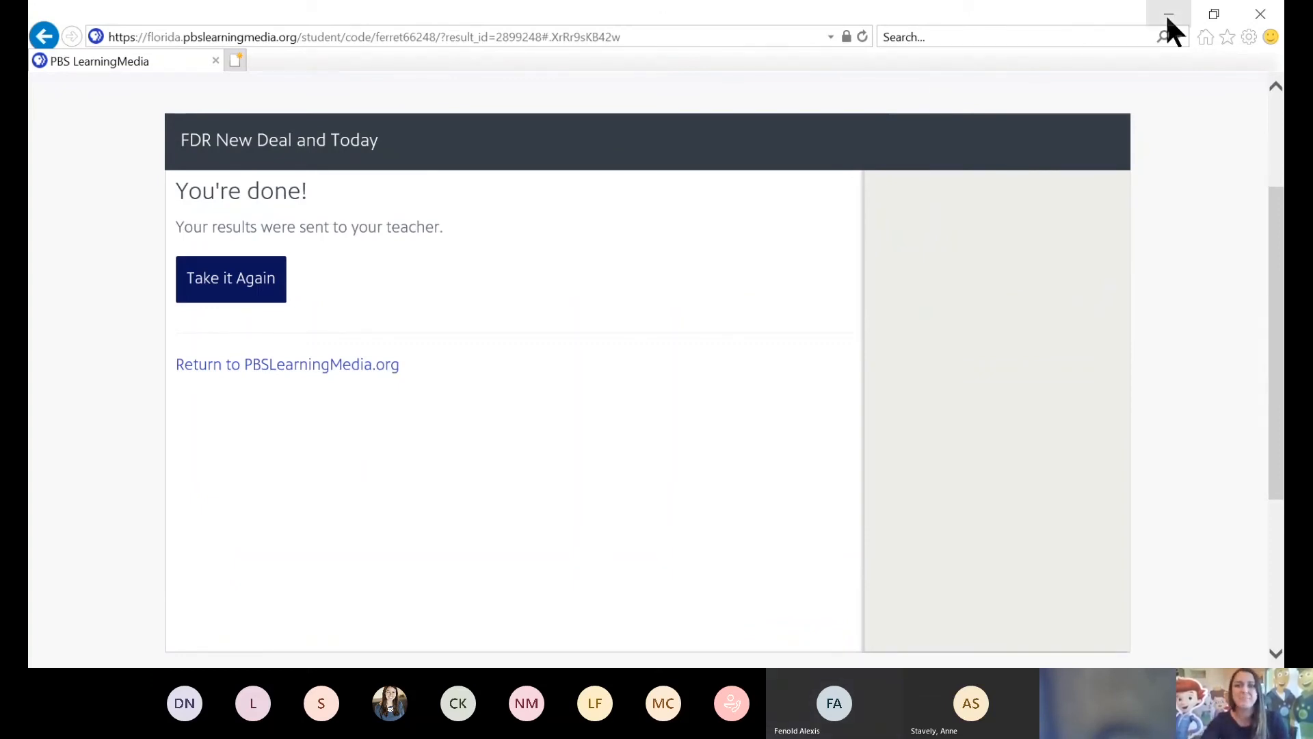
mouse_move(1228, 555)
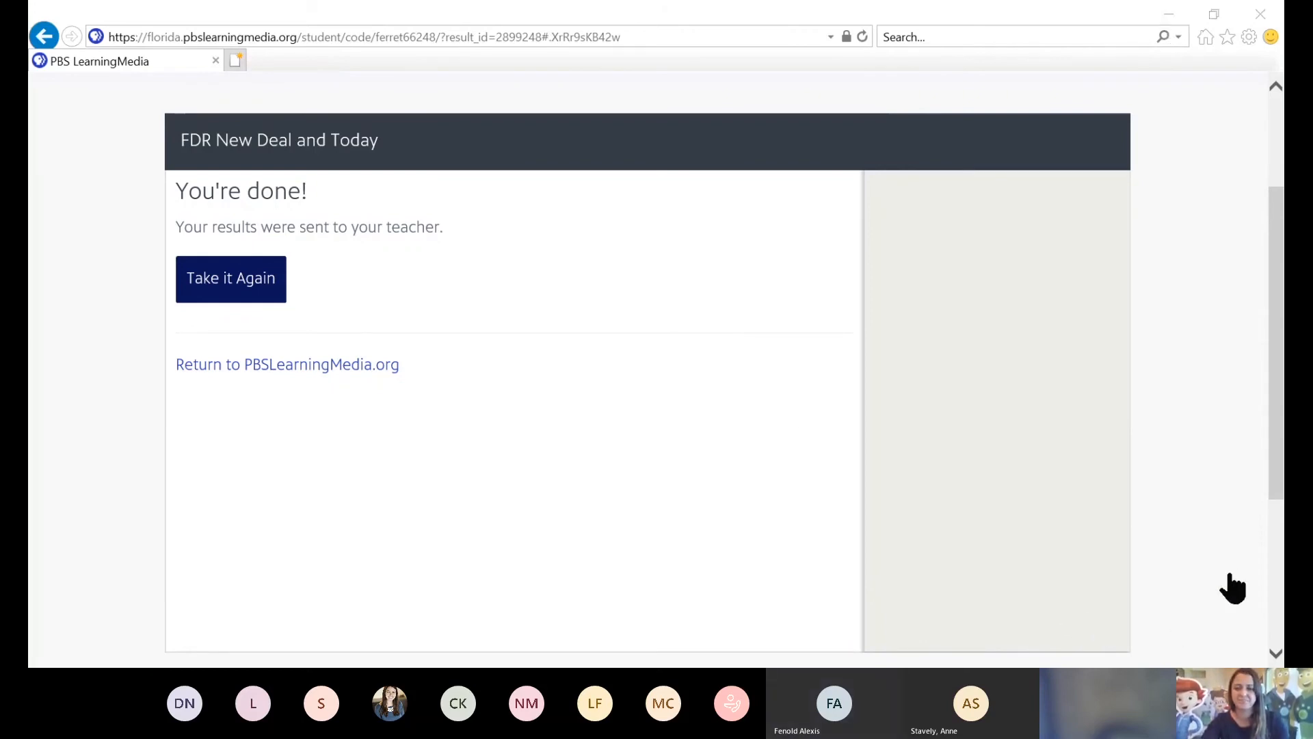
mouse_move(687, 537)
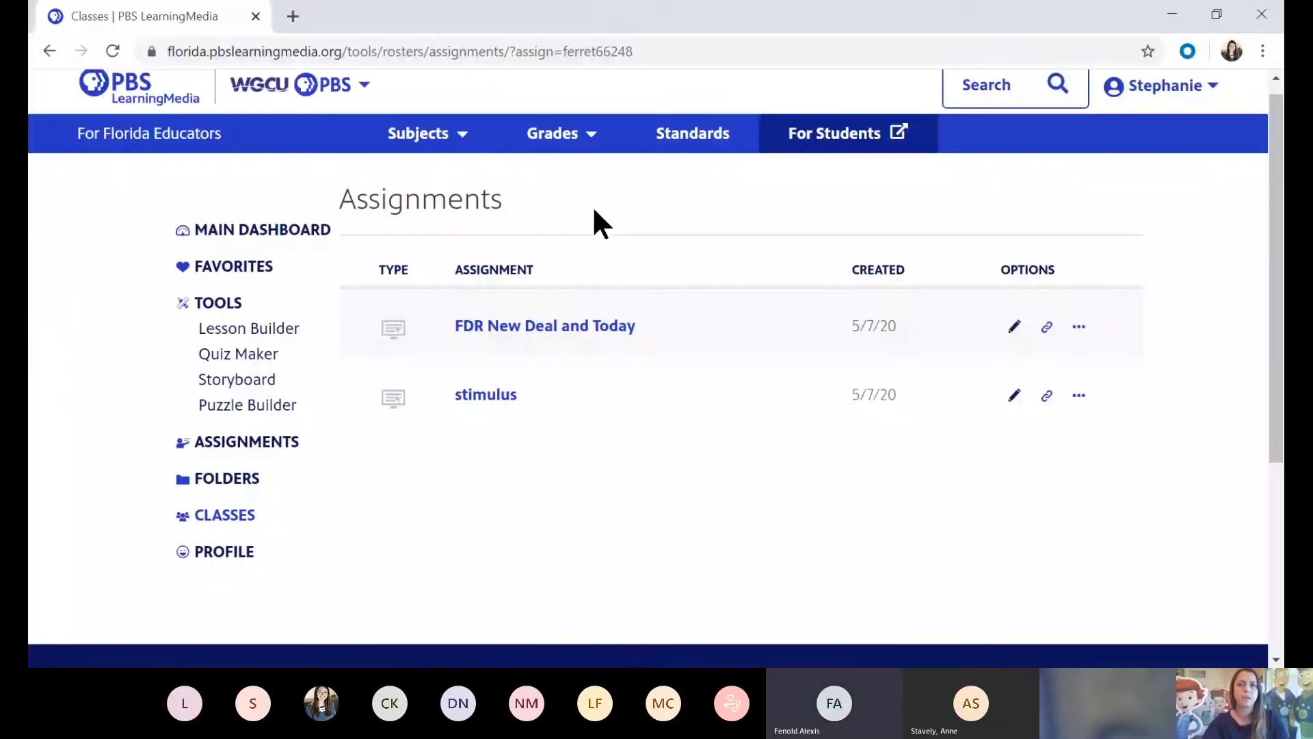
mouse_move(582, 335)
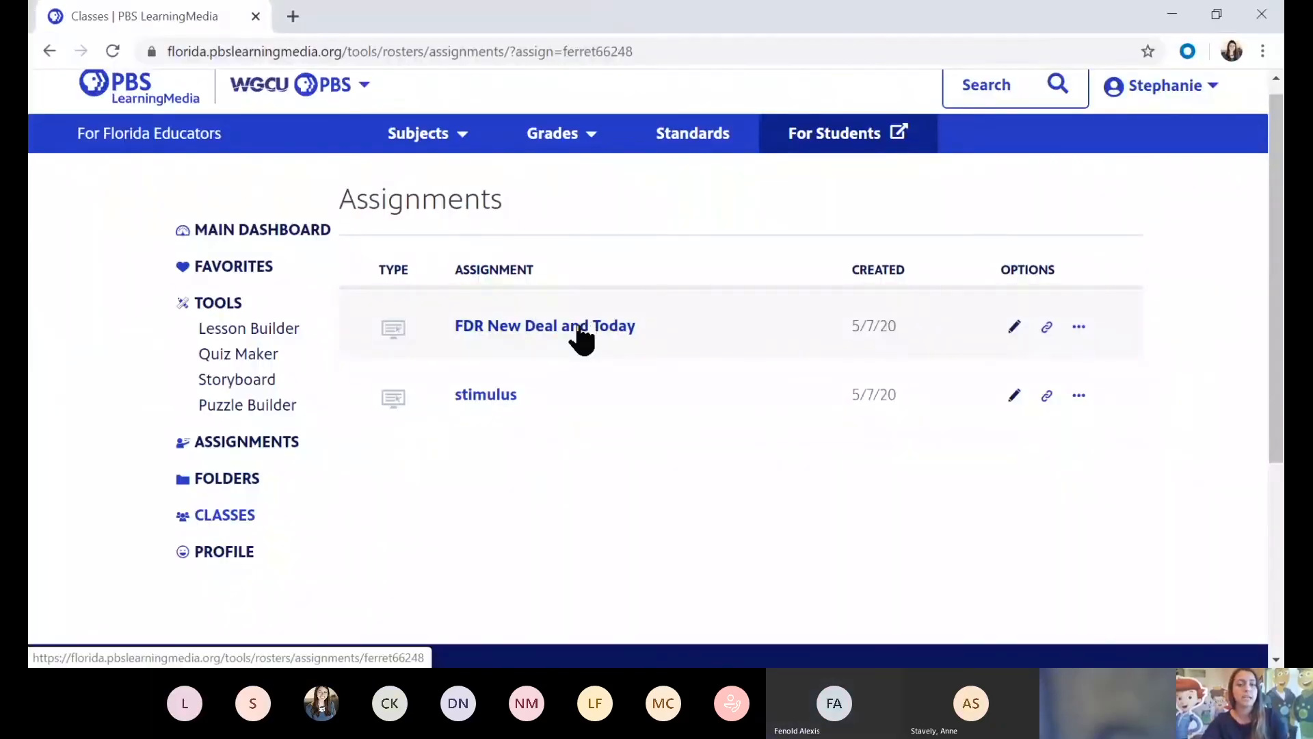
left_click(545, 326)
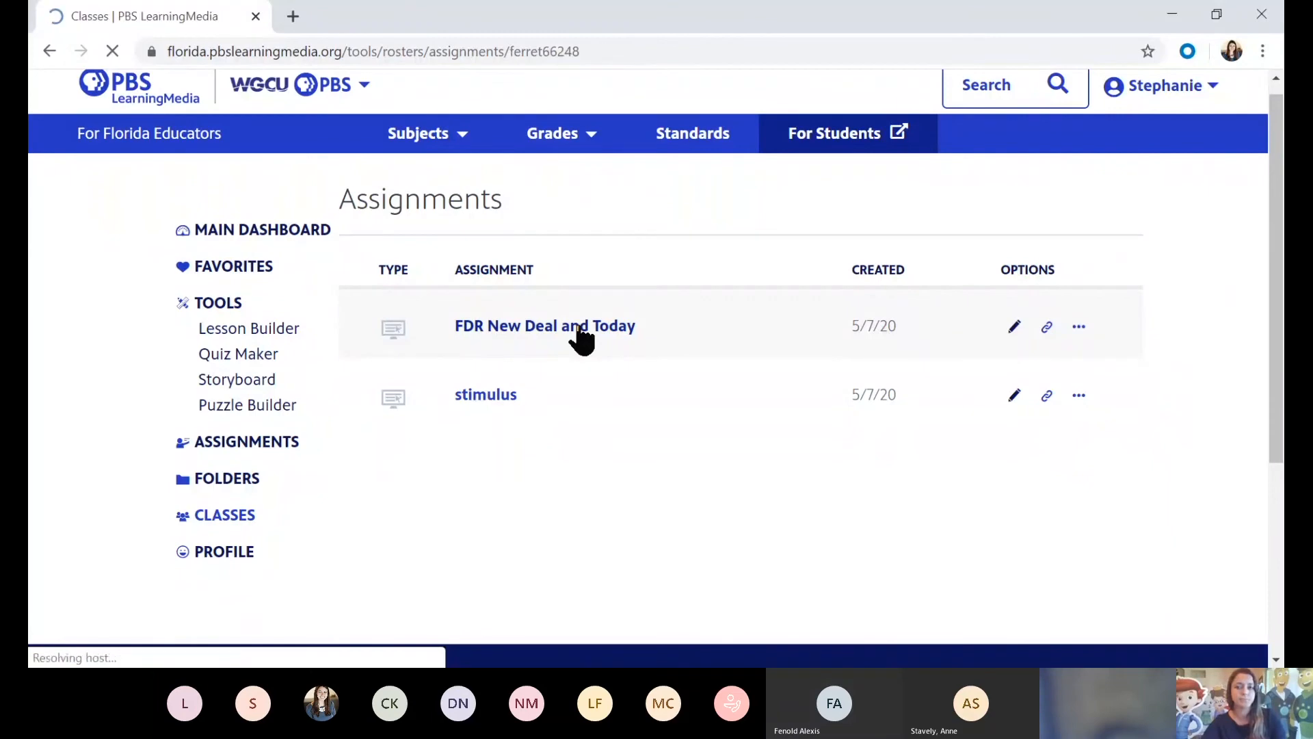
left_click(544, 325)
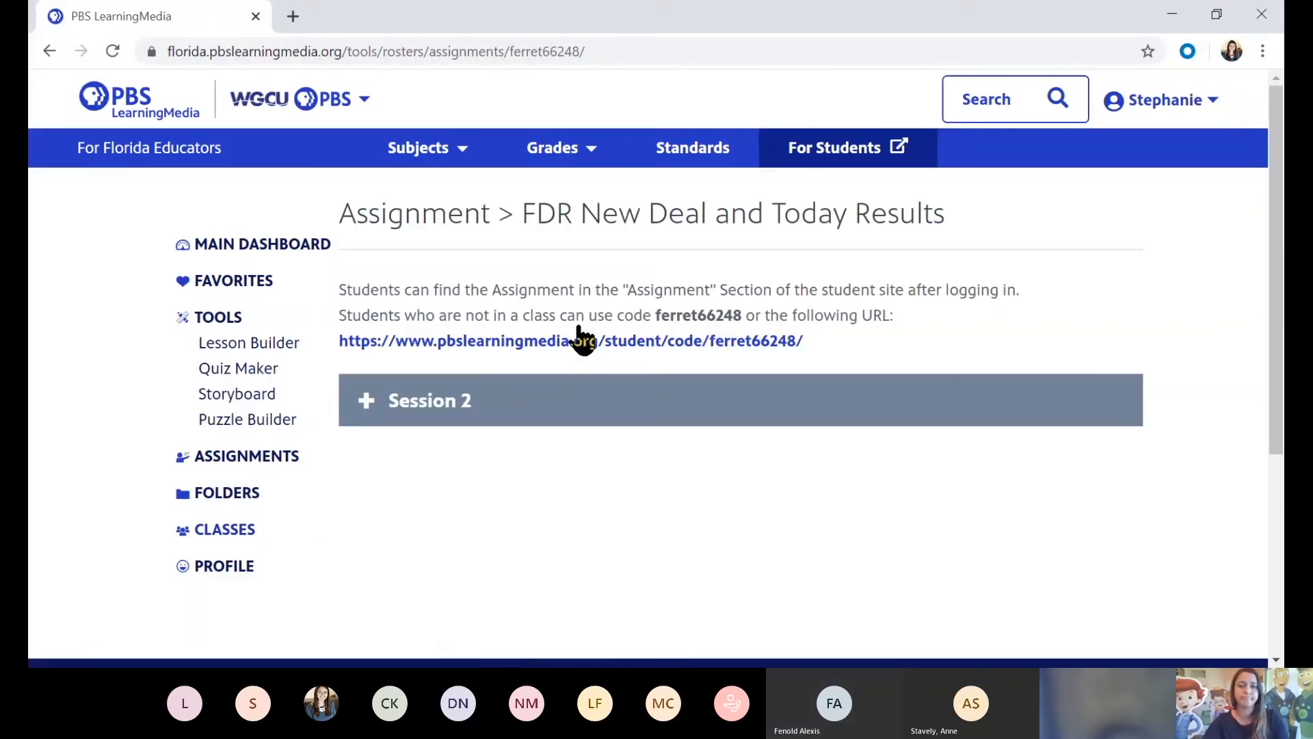
left_click(430, 400)
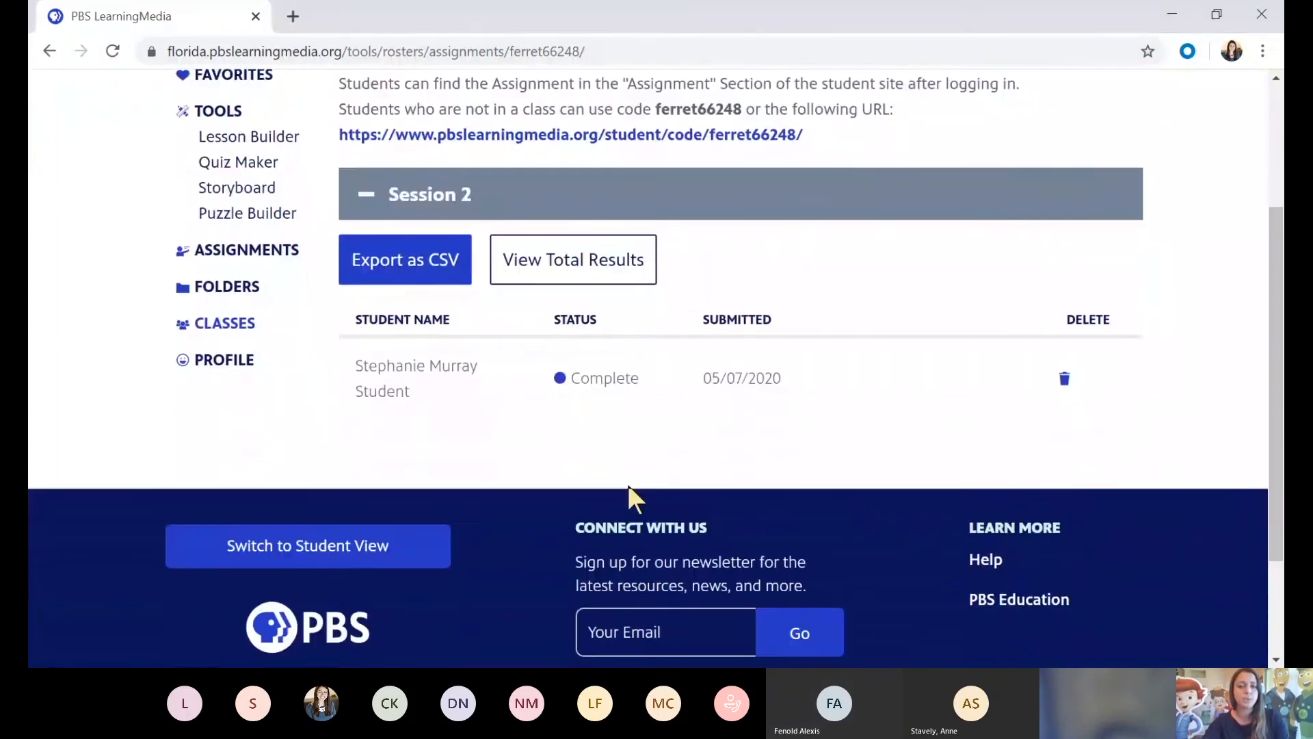
scroll("down", 3)
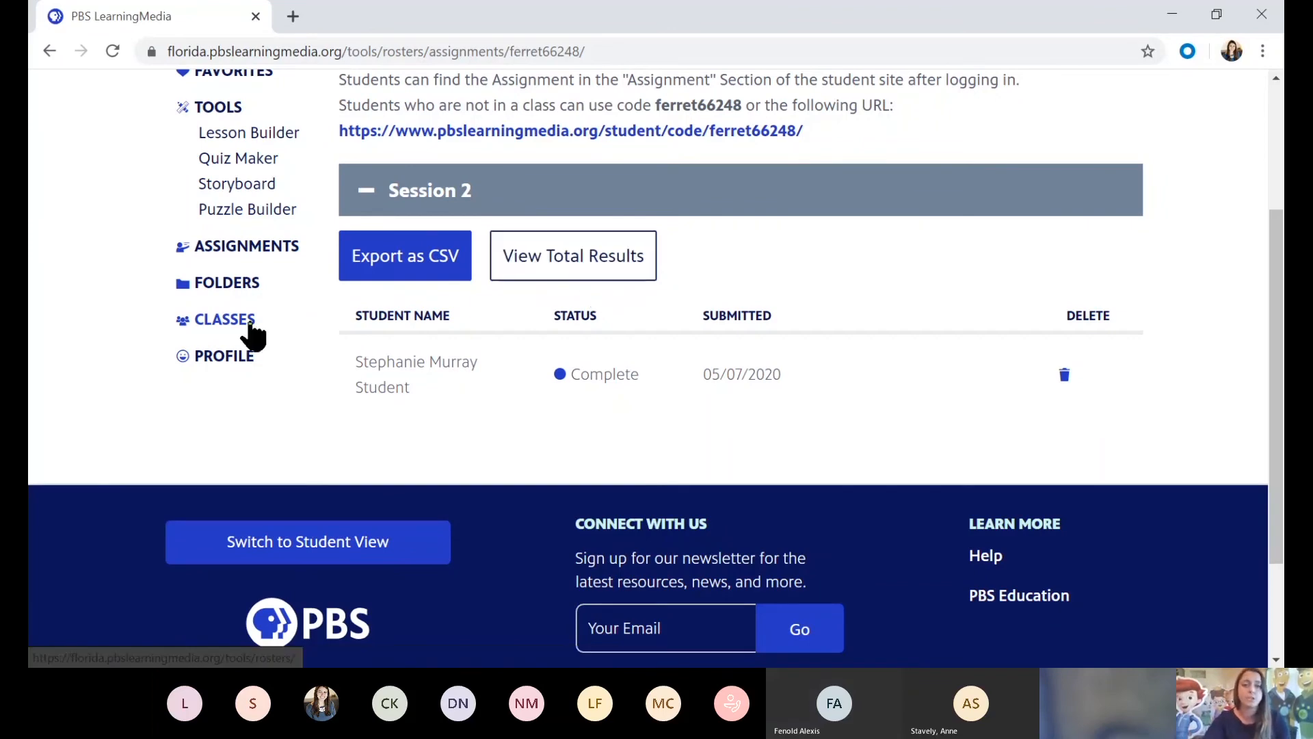
- Go to Classes, open Create a Class, then cancel without creating one
left_click(225, 320)
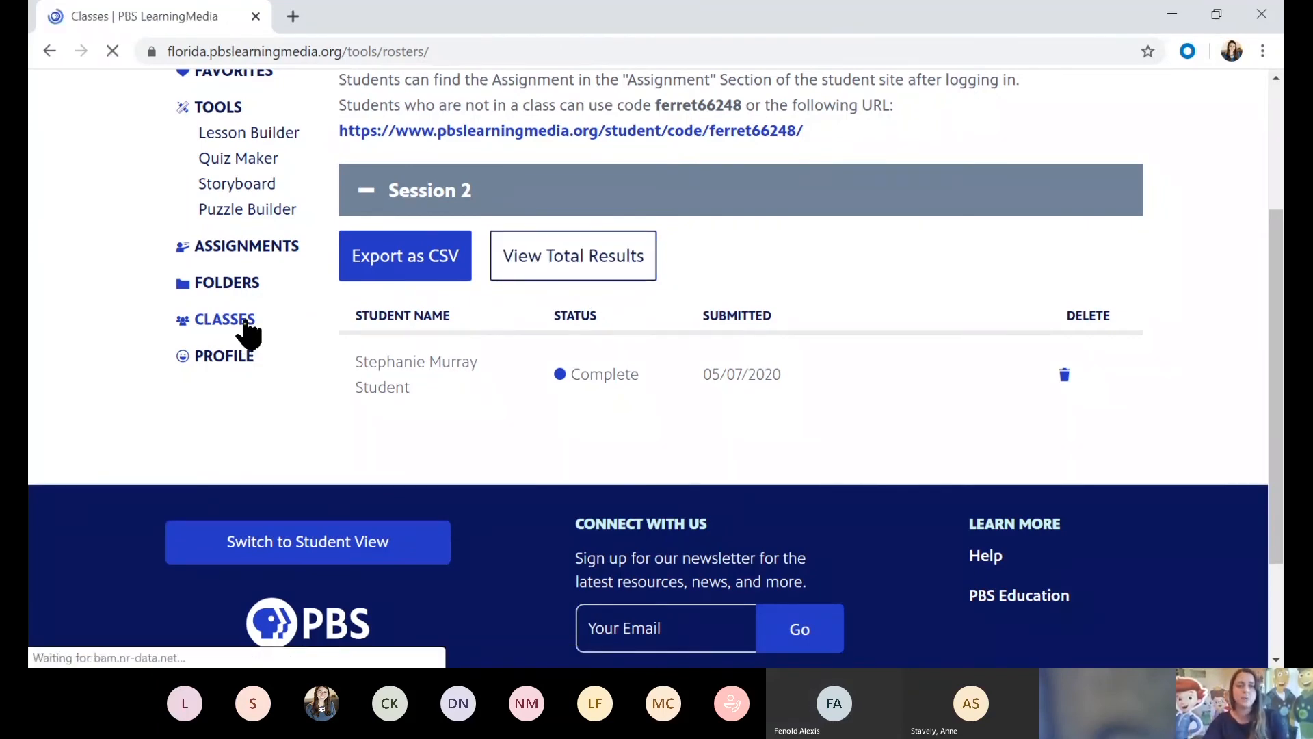
left_click(224, 319)
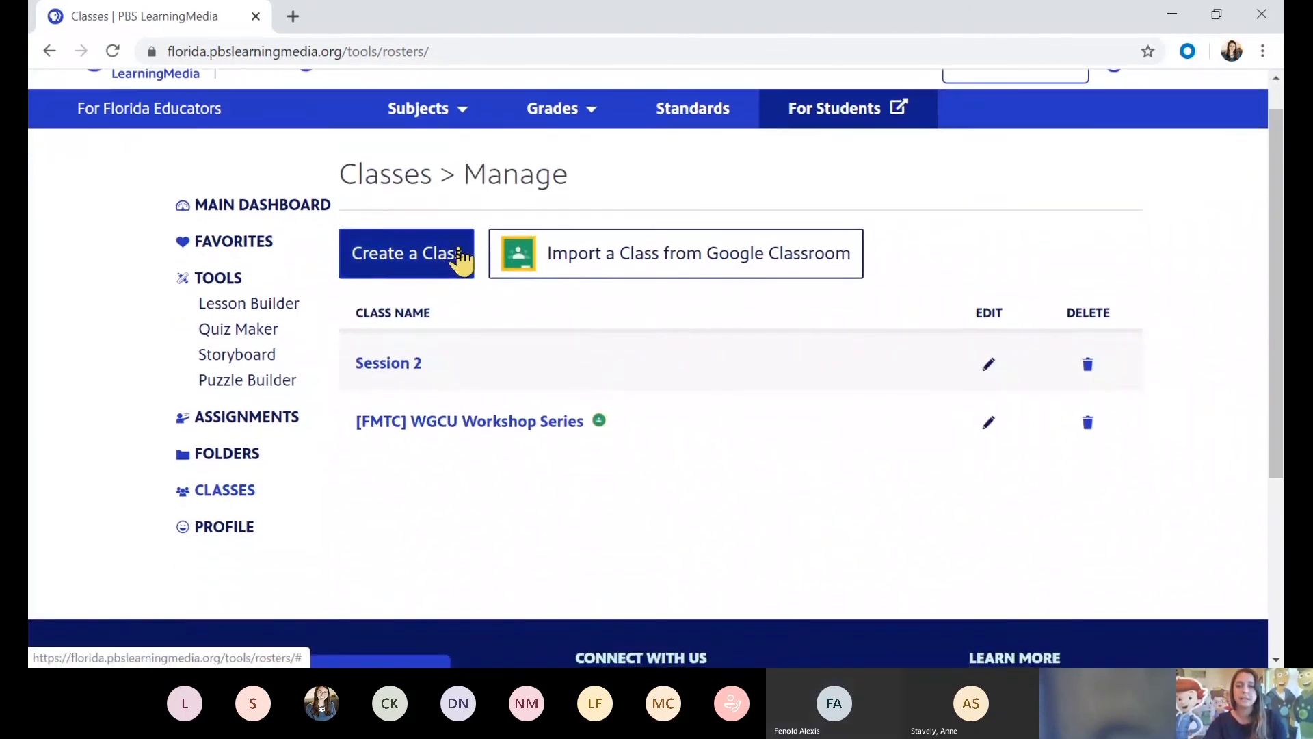
left_click(406, 254)
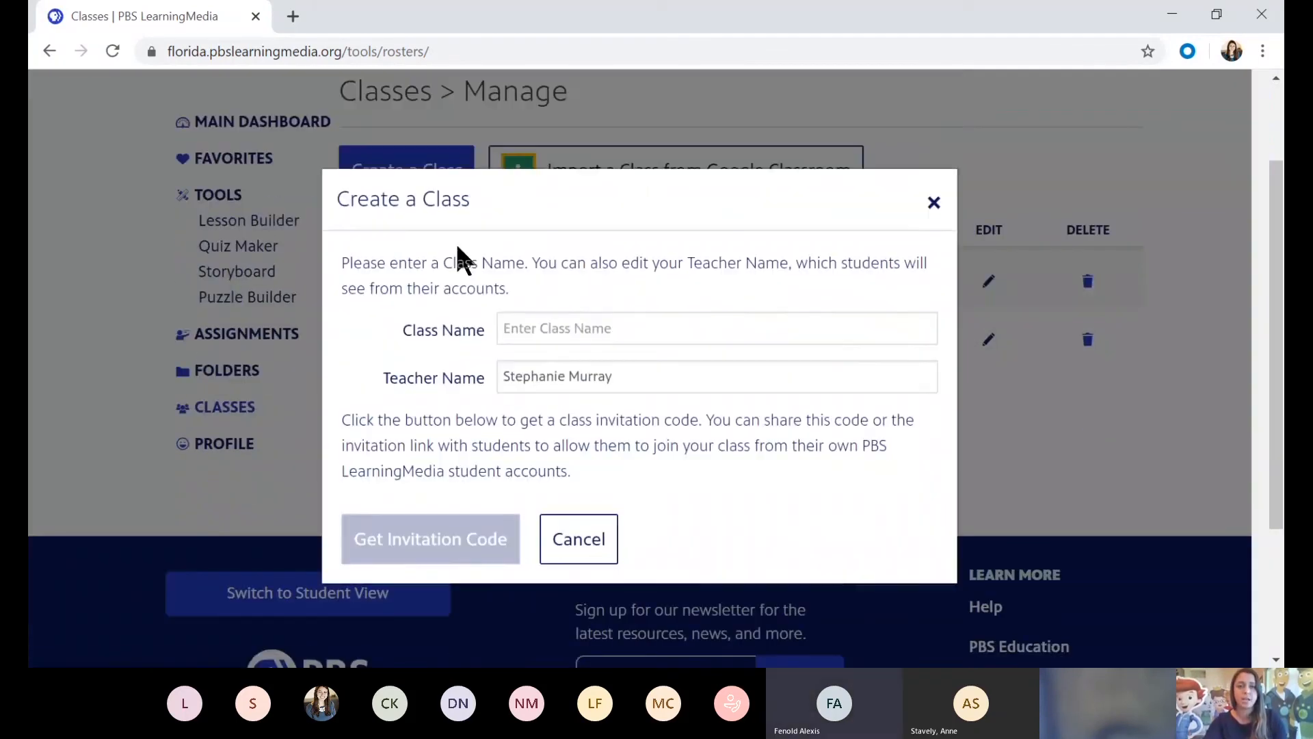
mouse_move(498, 515)
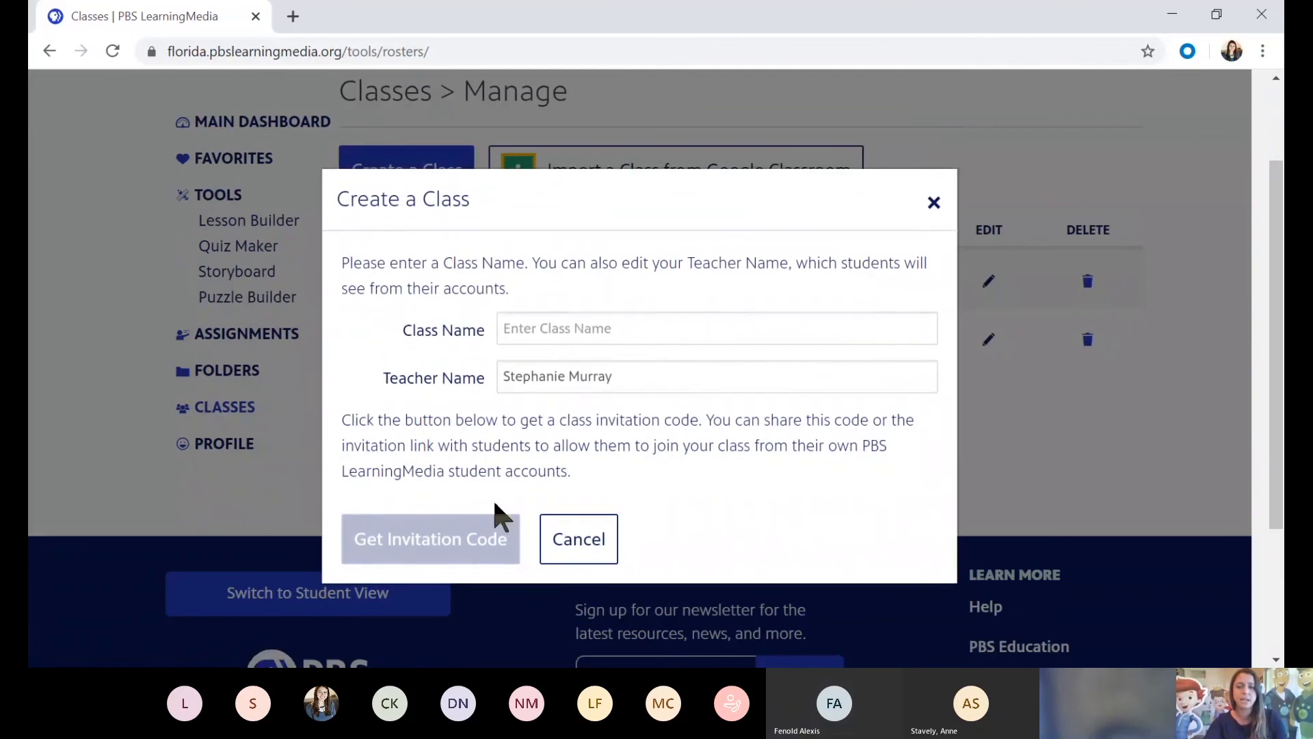
mouse_move(492, 545)
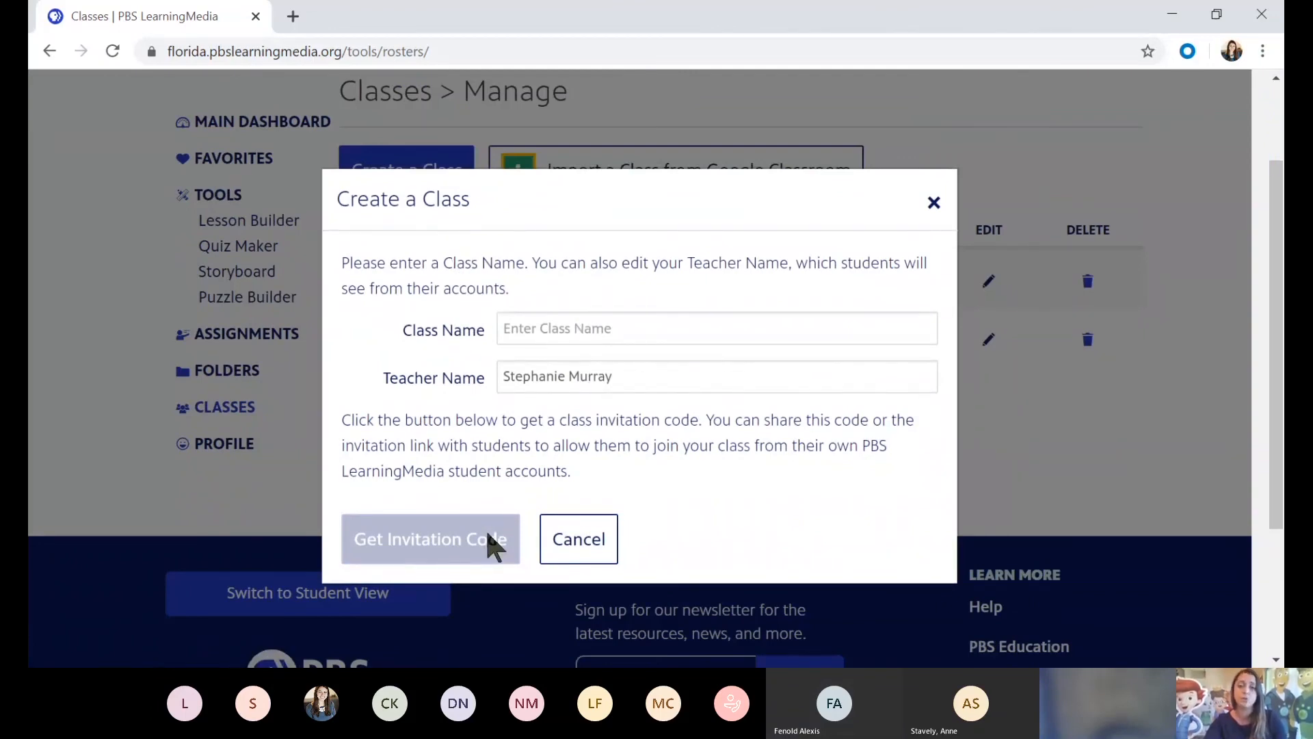
left_click(578, 538)
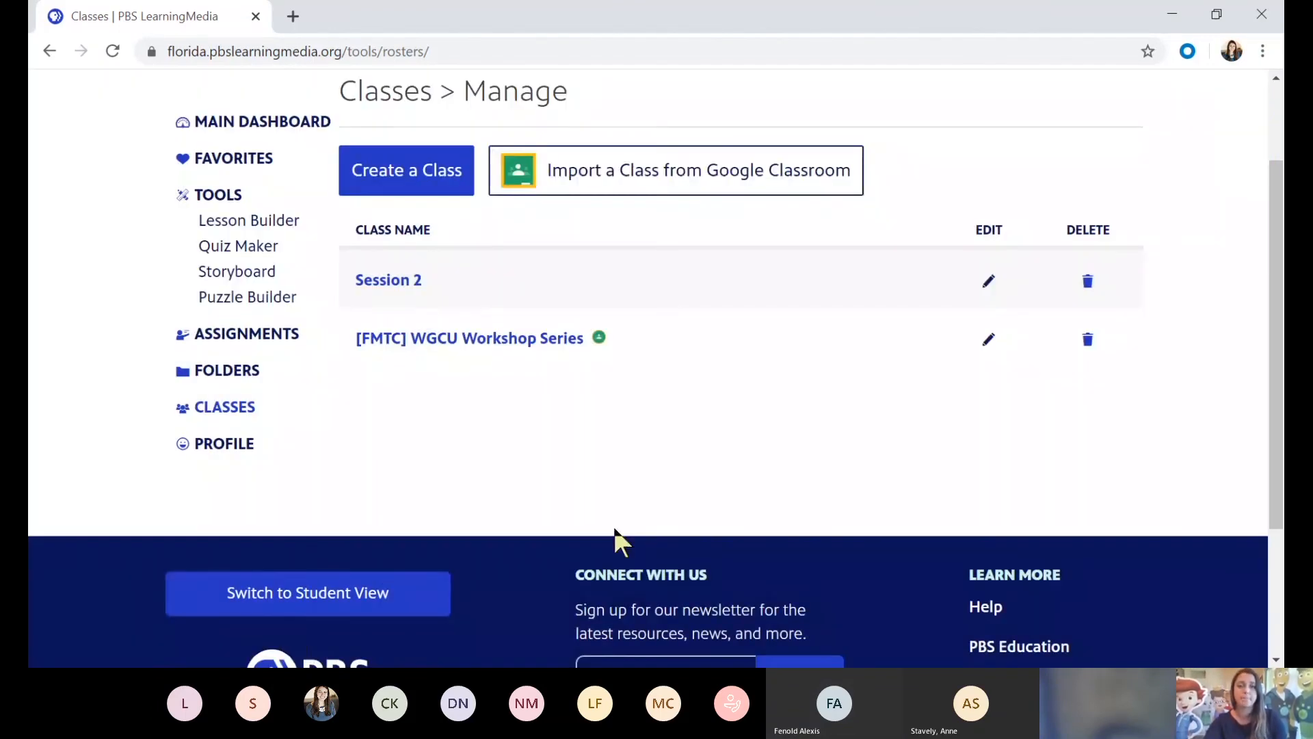
mouse_move(720, 209)
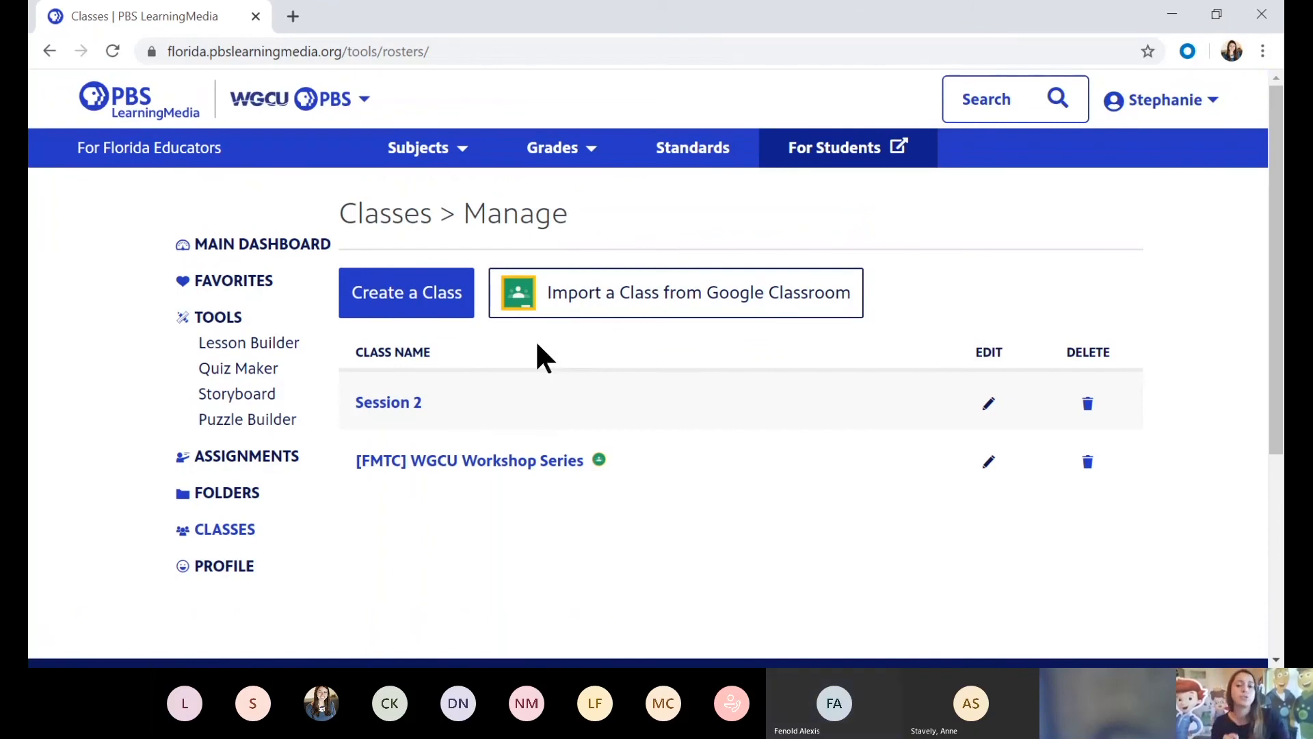
mouse_move(249, 369)
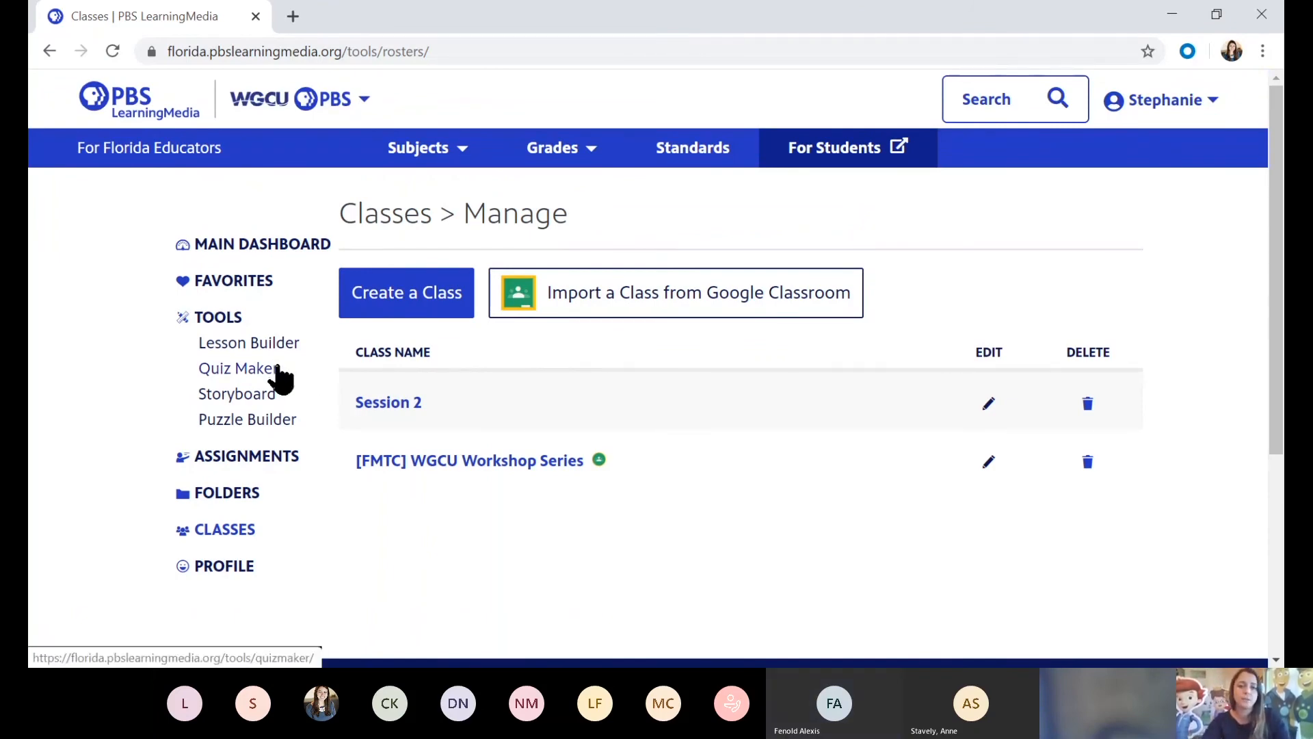
mouse_move(247, 418)
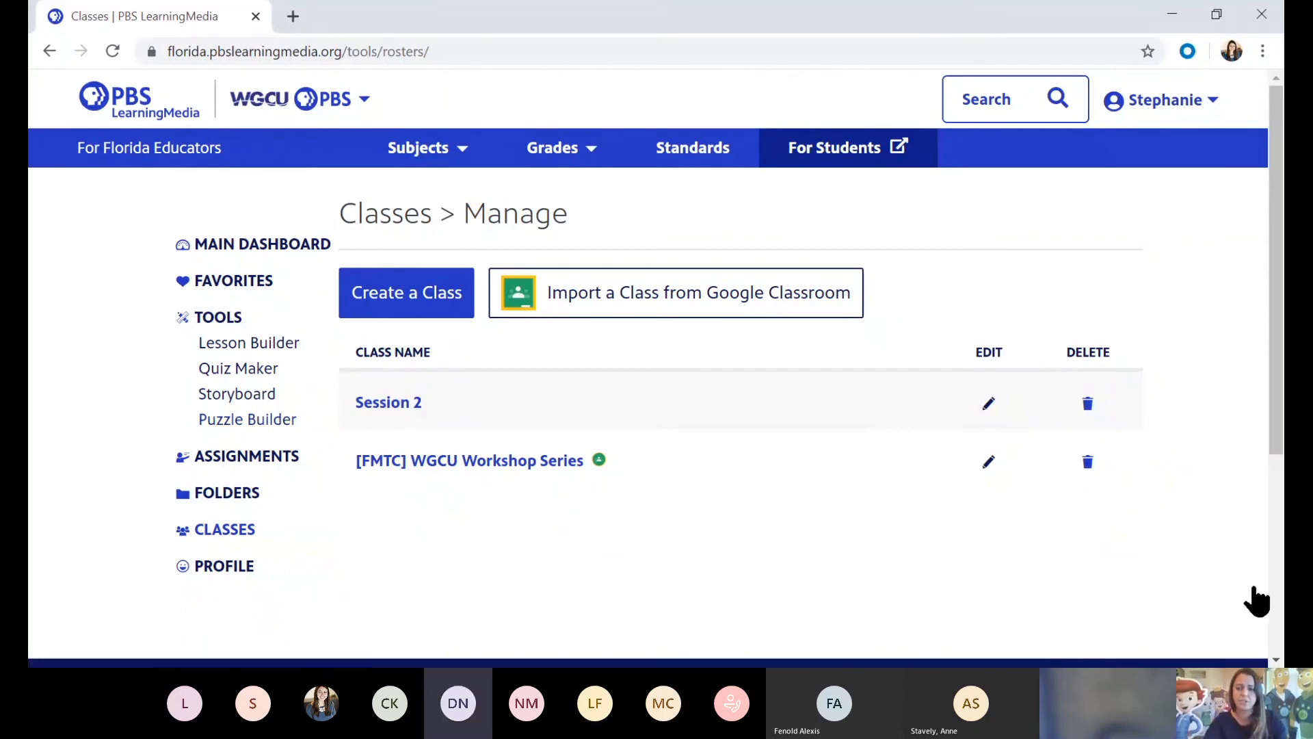
mouse_move(1202, 389)
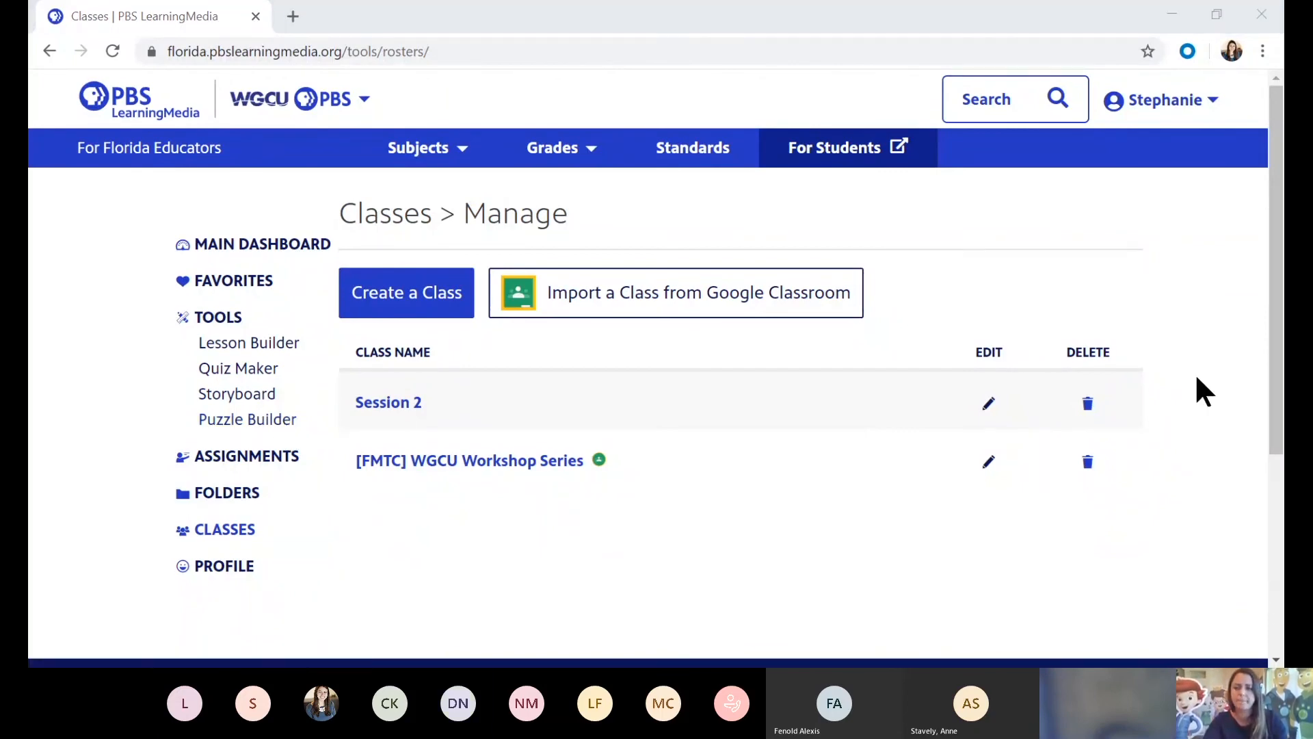
mouse_move(1248, 532)
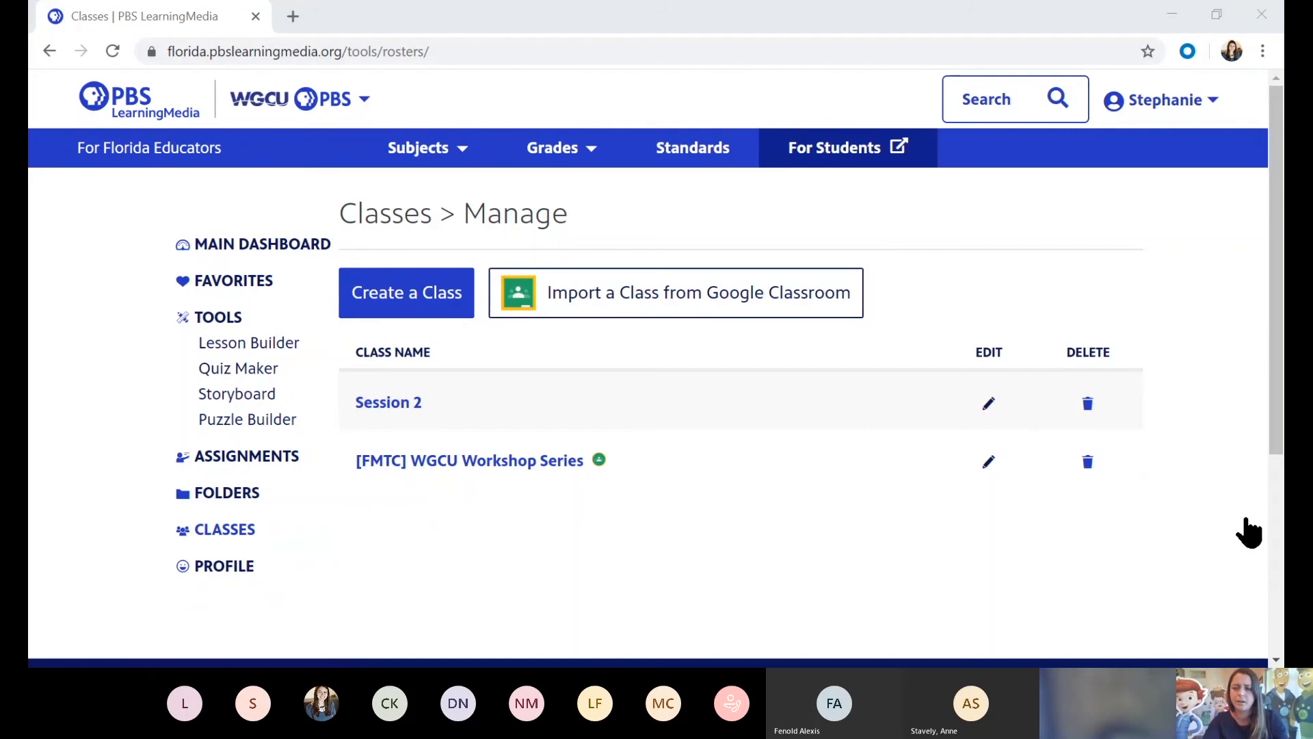
mouse_move(937, 557)
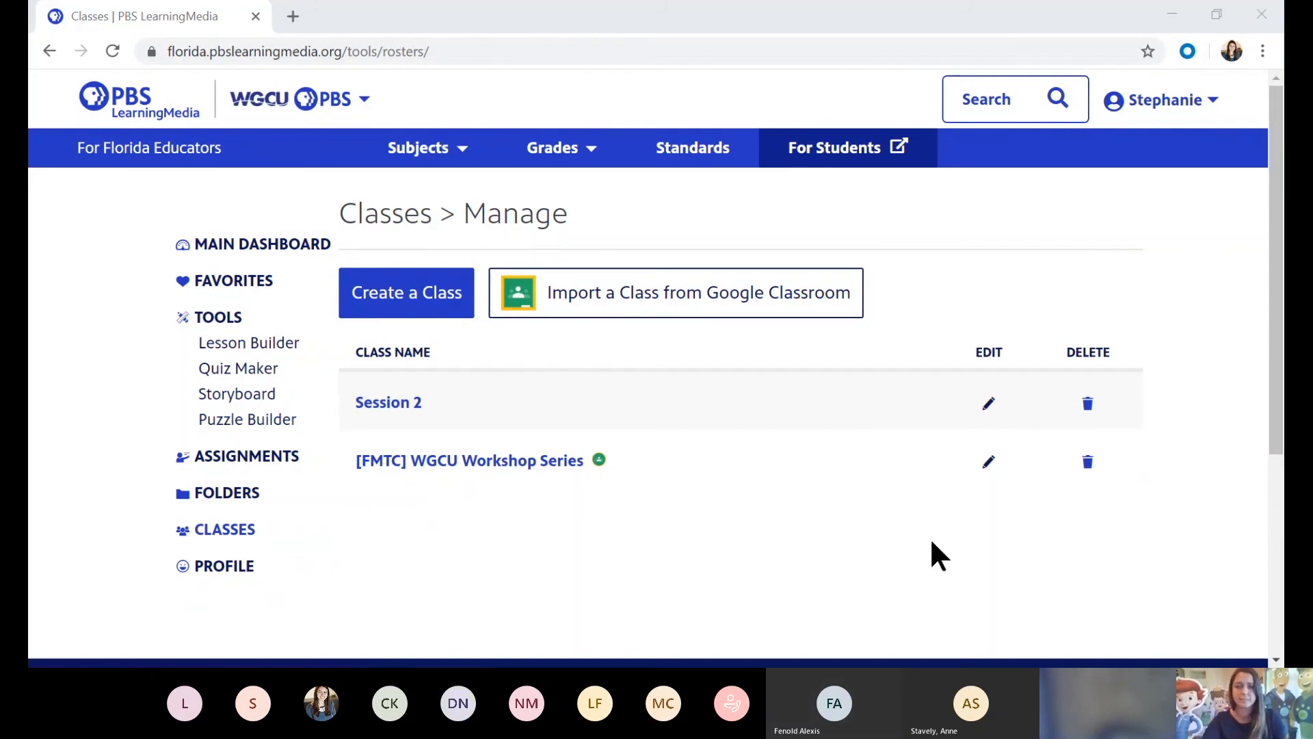